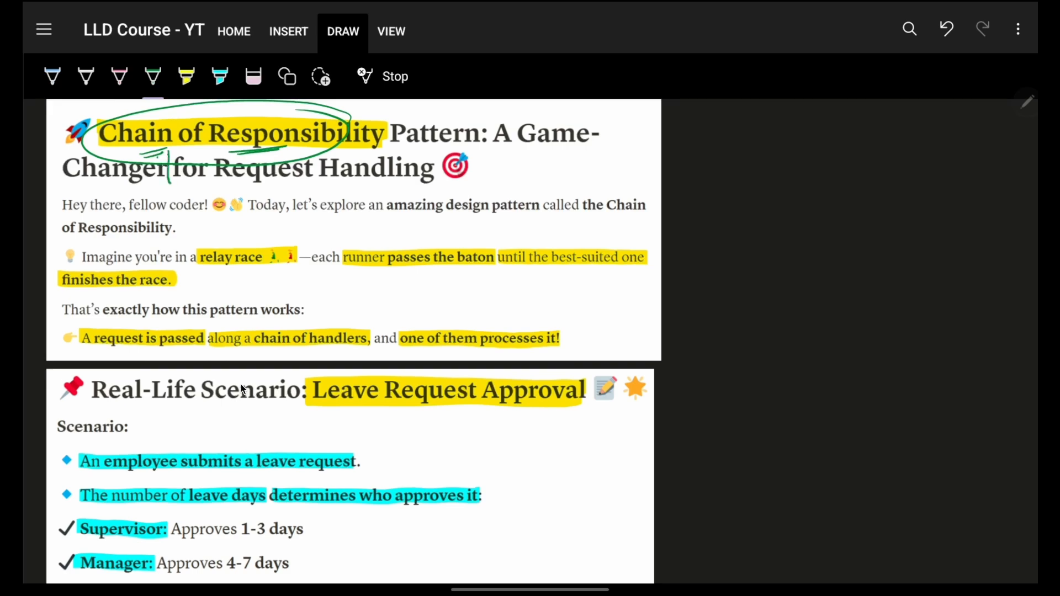
# Step: Sketch linked nodes under the title, circle relay race, sketch the baton, underline finishes the race and tick the best-suited one
pyautogui.moveTo(162, 182); pyautogui.dragTo(270, 185)
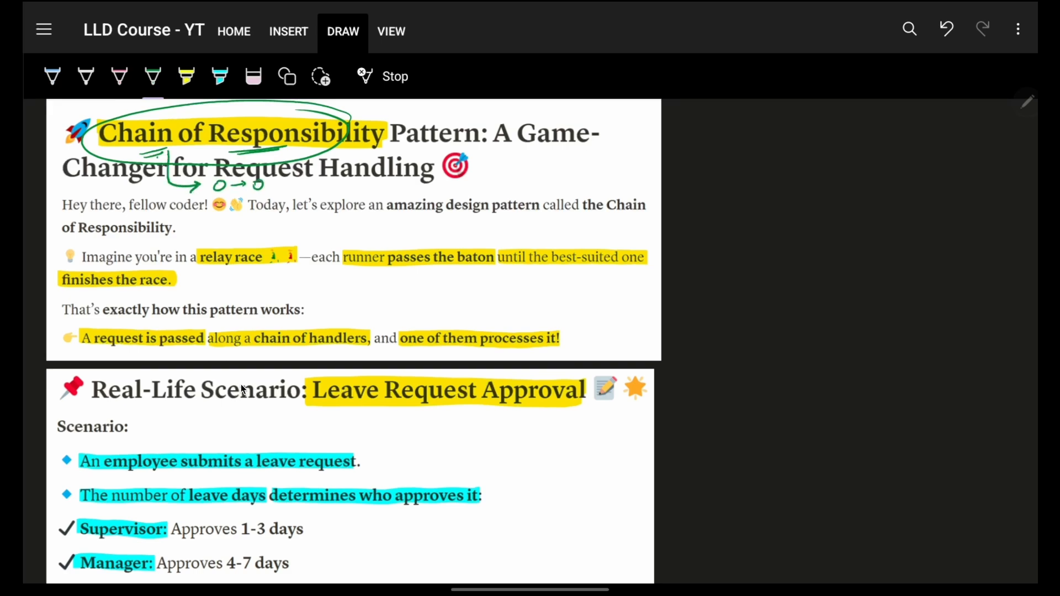
pyautogui.moveTo(203, 257); pyautogui.dragTo(304, 261)
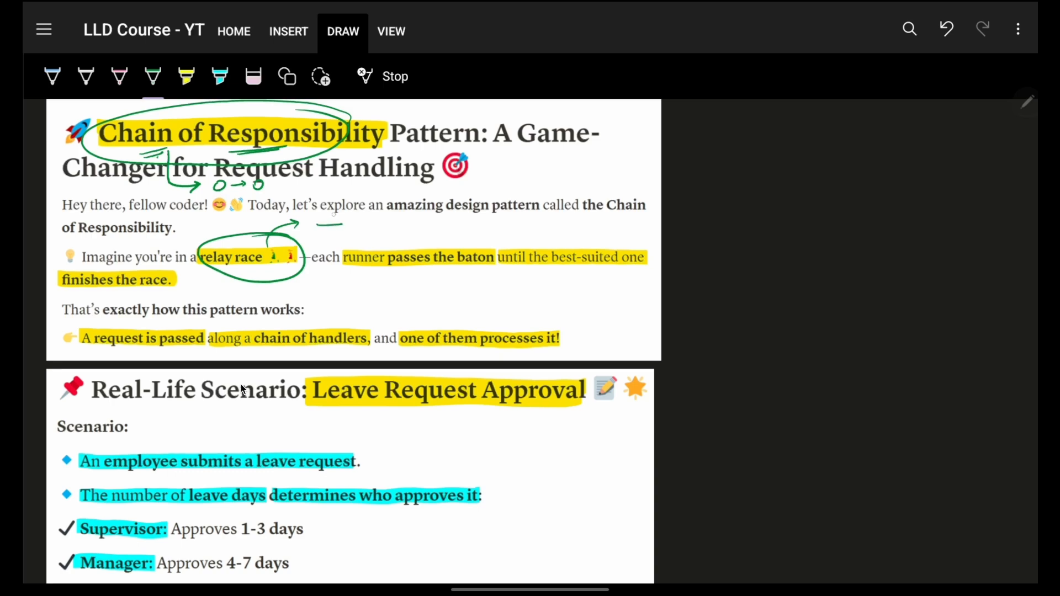
pyautogui.moveTo(328, 223); pyautogui.dragTo(338, 213)
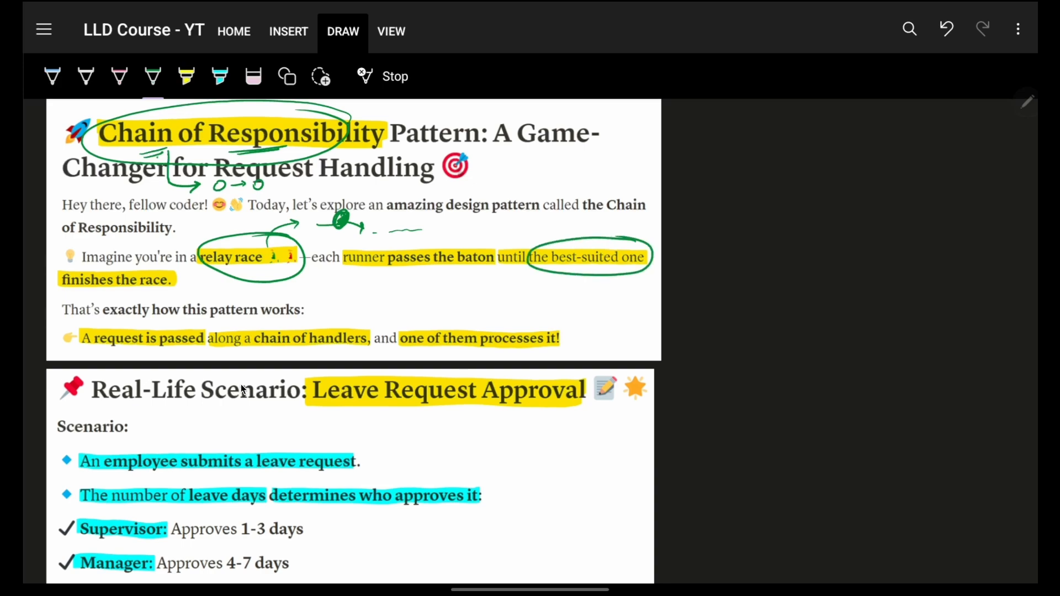
pyautogui.moveTo(64, 291); pyautogui.dragTo(172, 286)
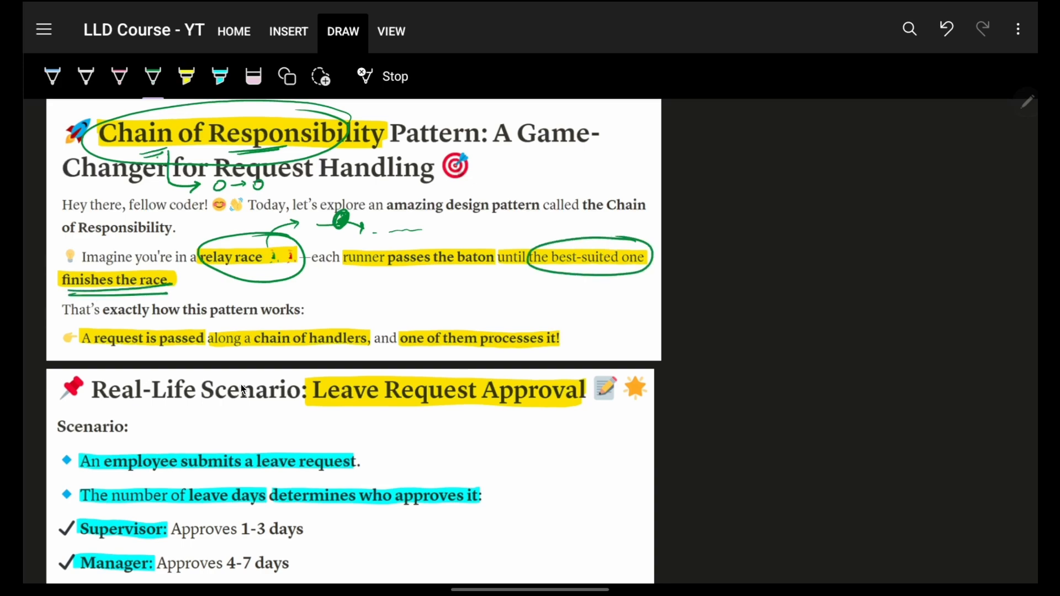
pyautogui.moveTo(632, 271); pyautogui.dragTo(652, 284)
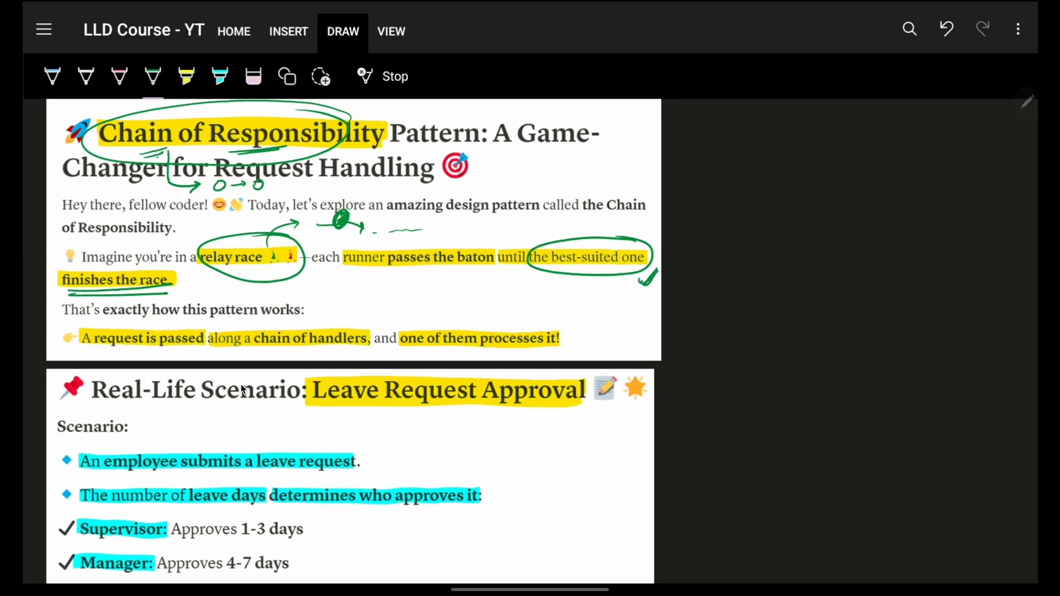
# Step: Circle 'A request is passed', 'employee submits a leave request' and the leave days phrase in green
pyautogui.scroll(-3)
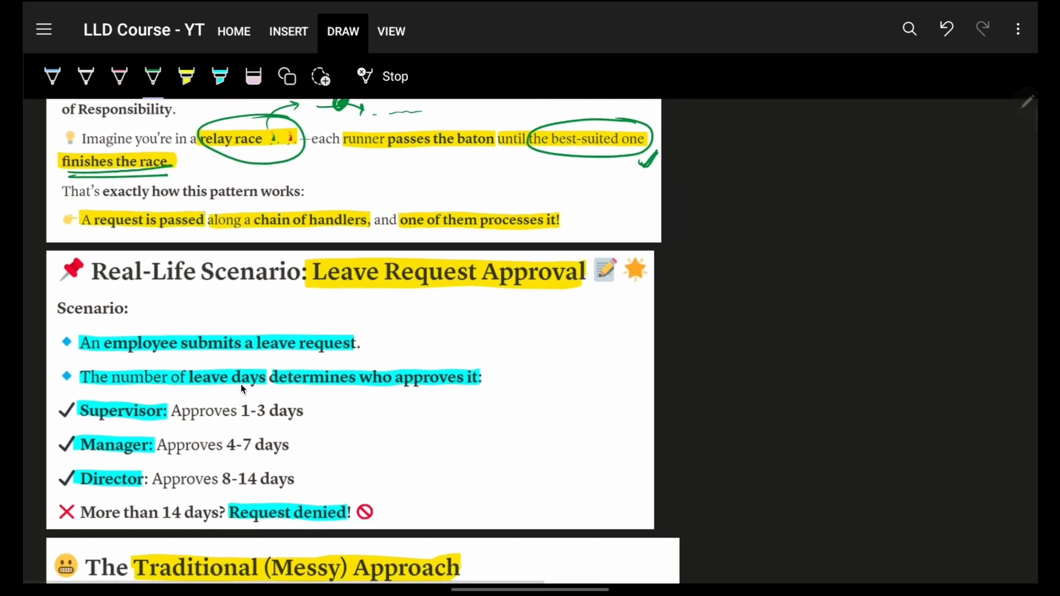
pyautogui.moveTo(81, 220); pyautogui.dragTo(203, 229)
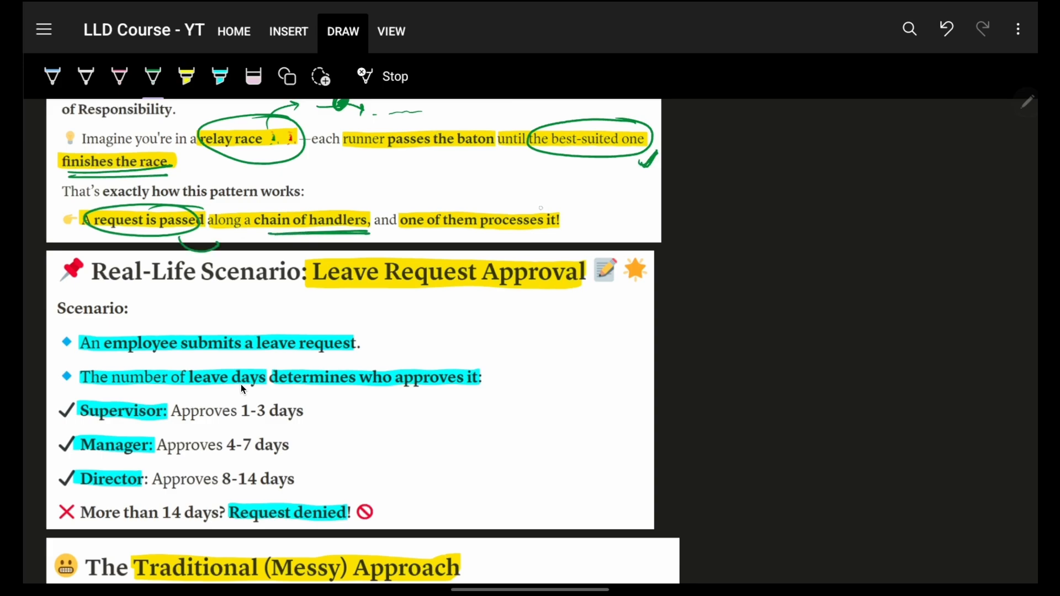
pyautogui.scroll(-3)
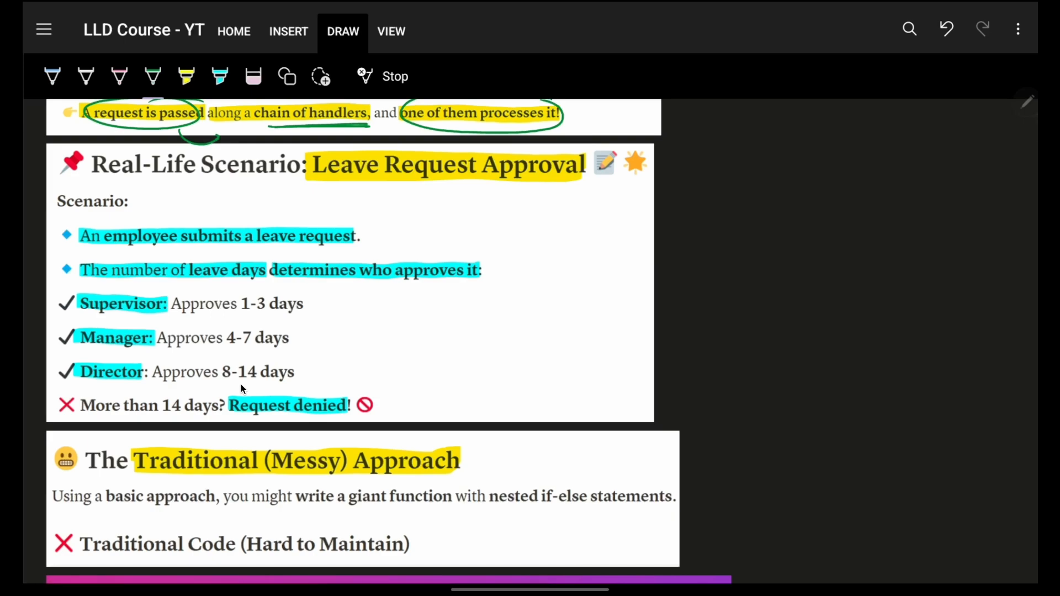
pyautogui.moveTo(314, 188); pyautogui.dragTo(568, 184)
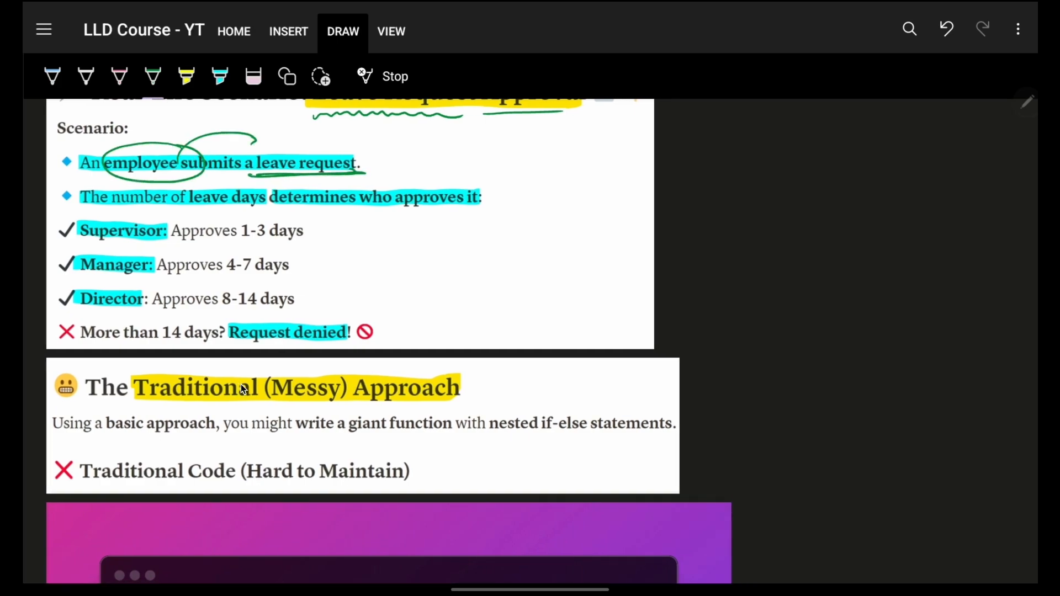
pyautogui.moveTo(179, 179); pyautogui.dragTo(267, 203)
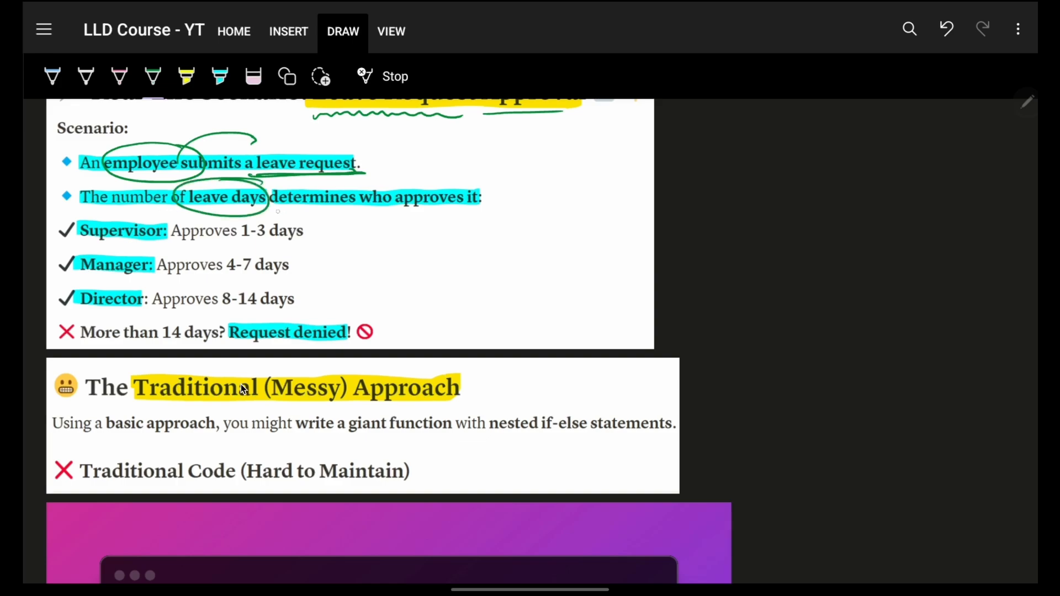
# Step: Link Supervisor, Manager and Director with green arrows and draw an arrow down to Request denied
pyautogui.moveTo(89, 229); pyautogui.dragTo(318, 230)
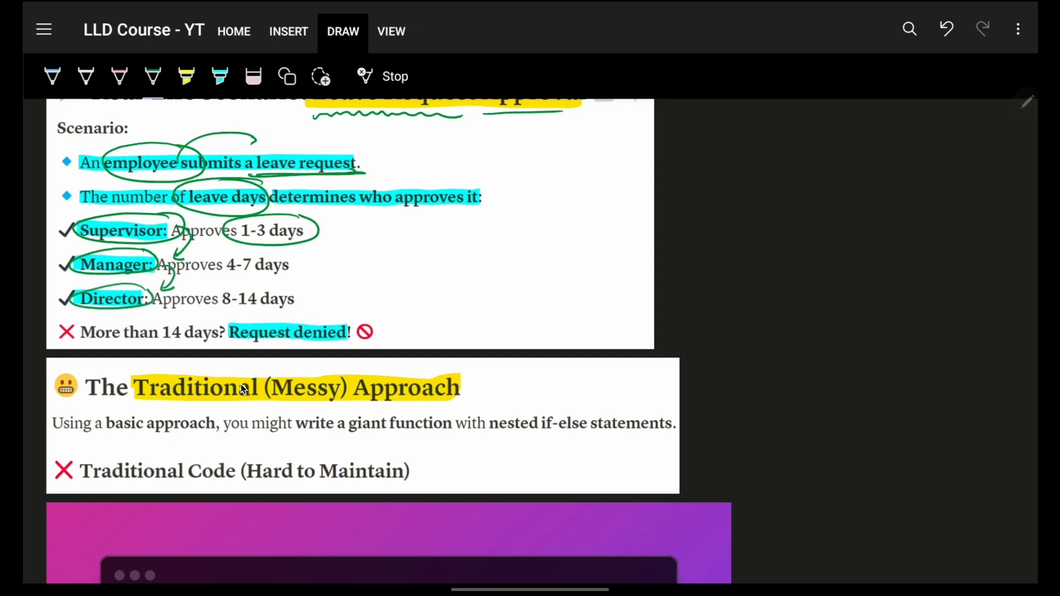
pyautogui.moveTo(304, 312); pyautogui.dragTo(297, 385)
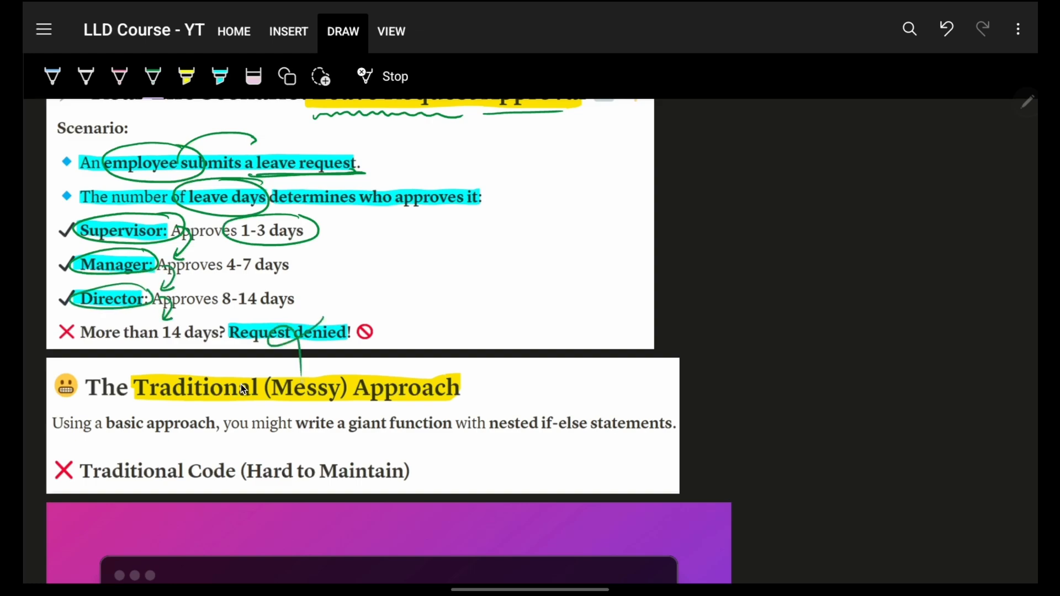
# Step: Circle the supervisor, manager/director and final else branches in green and draw a line along the chain
pyautogui.scroll(-3)
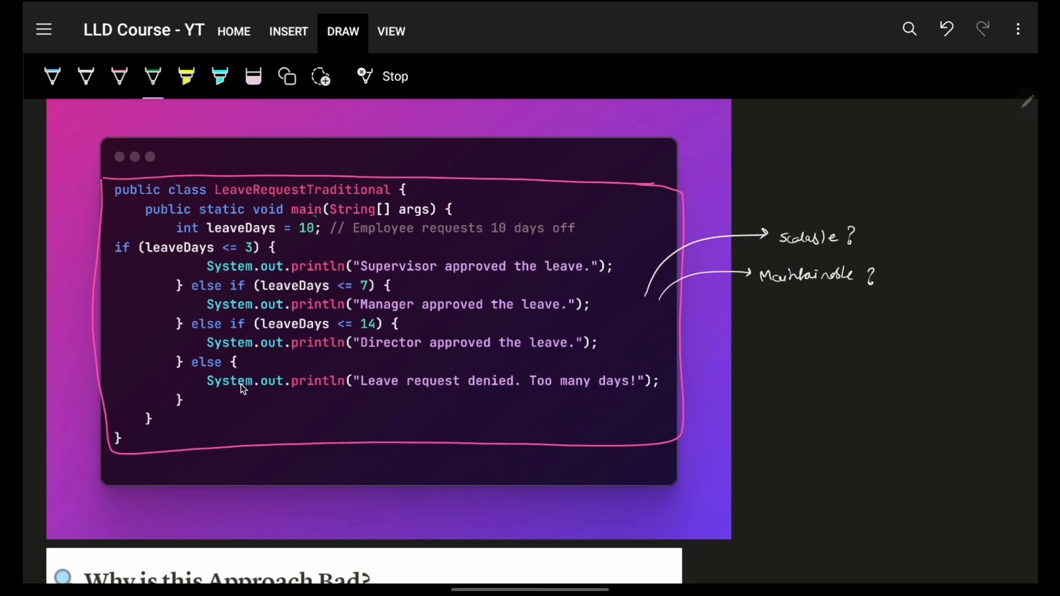
pyautogui.moveTo(169, 231); pyautogui.dragTo(277, 230)
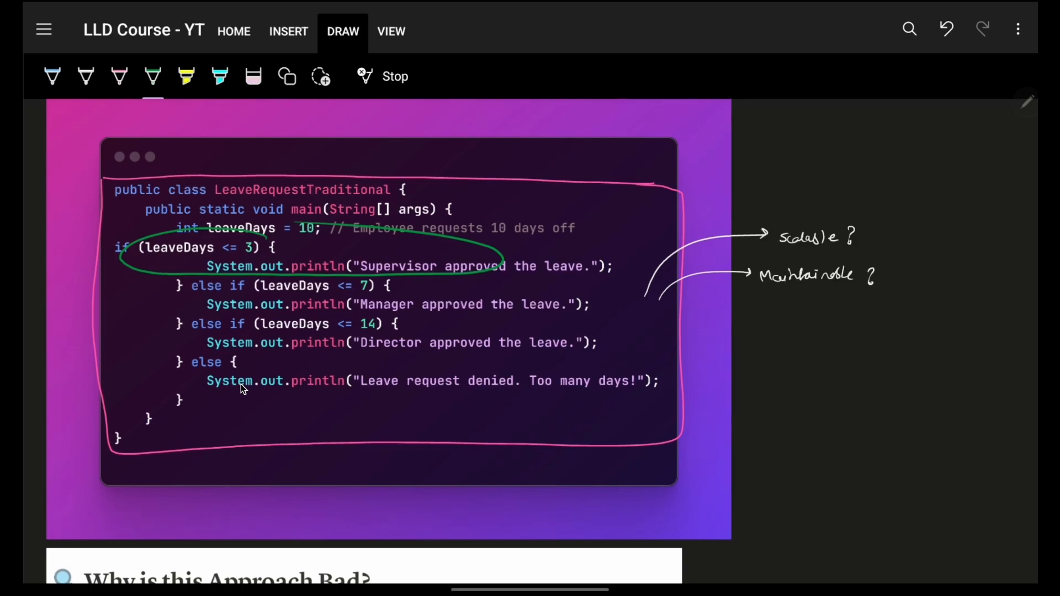
pyautogui.moveTo(169, 283); pyautogui.dragTo(412, 304)
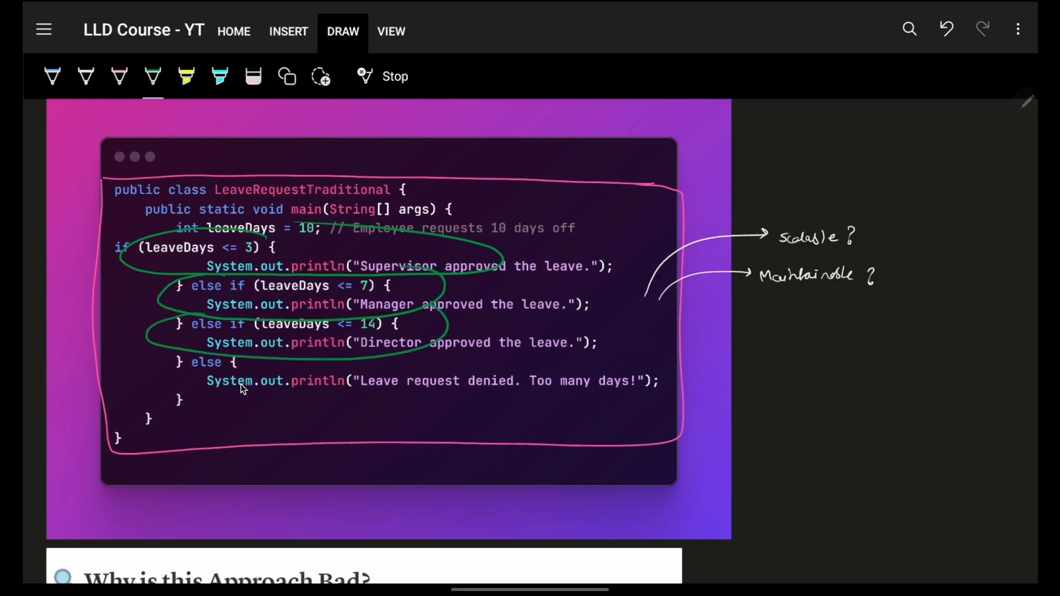
pyautogui.moveTo(176, 362); pyautogui.dragTo(453, 381)
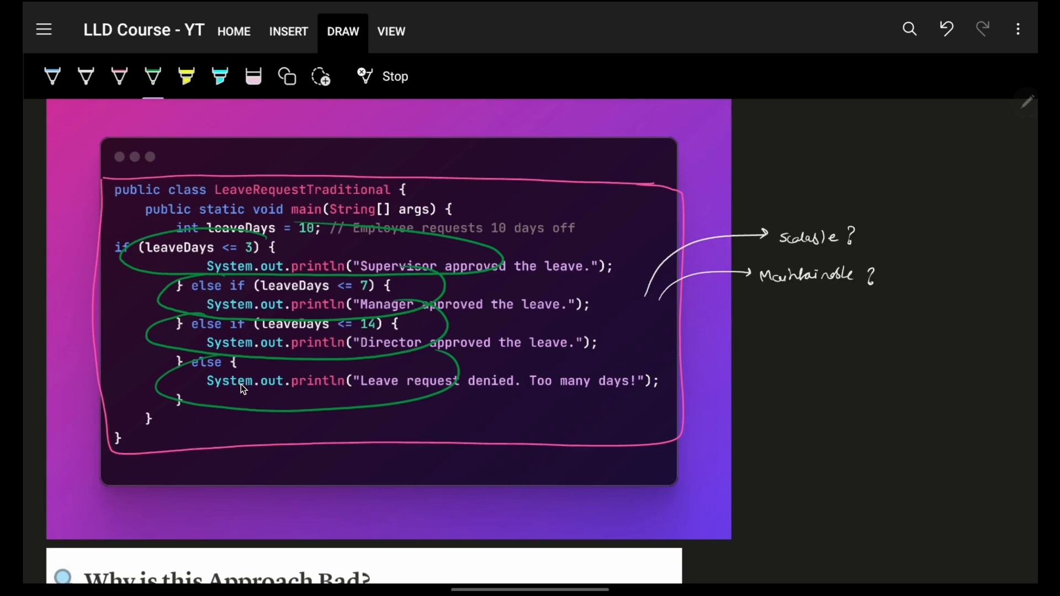
pyautogui.moveTo(512, 165); pyautogui.dragTo(558, 312)
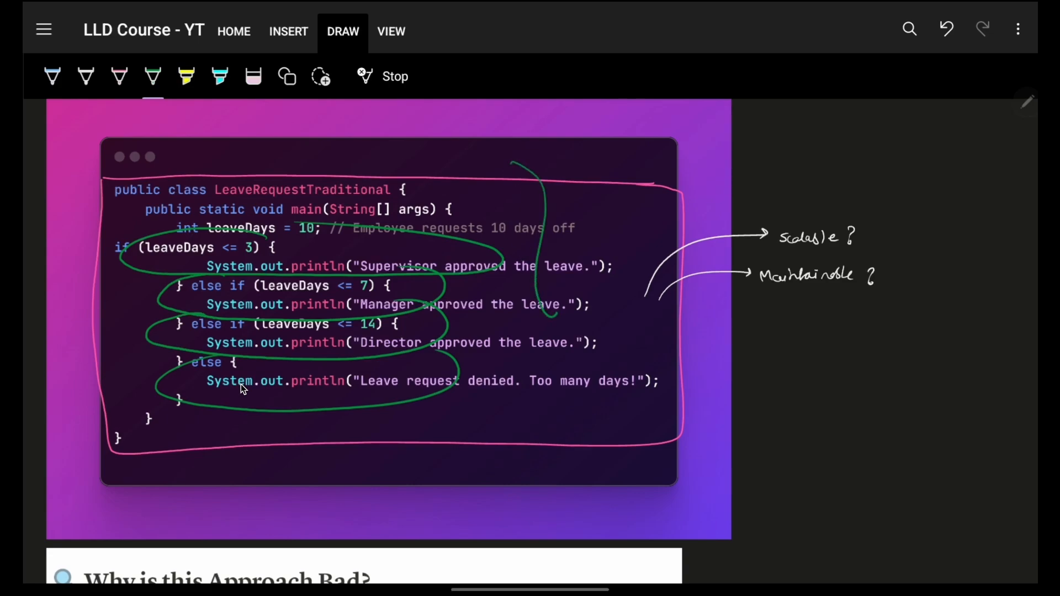
# Step: Add an arrow to an underlined if-else note, hatch the leaveDays line and mark the scalable and maintainable questions
pyautogui.moveTo(551, 311); pyautogui.dragTo(528, 490)
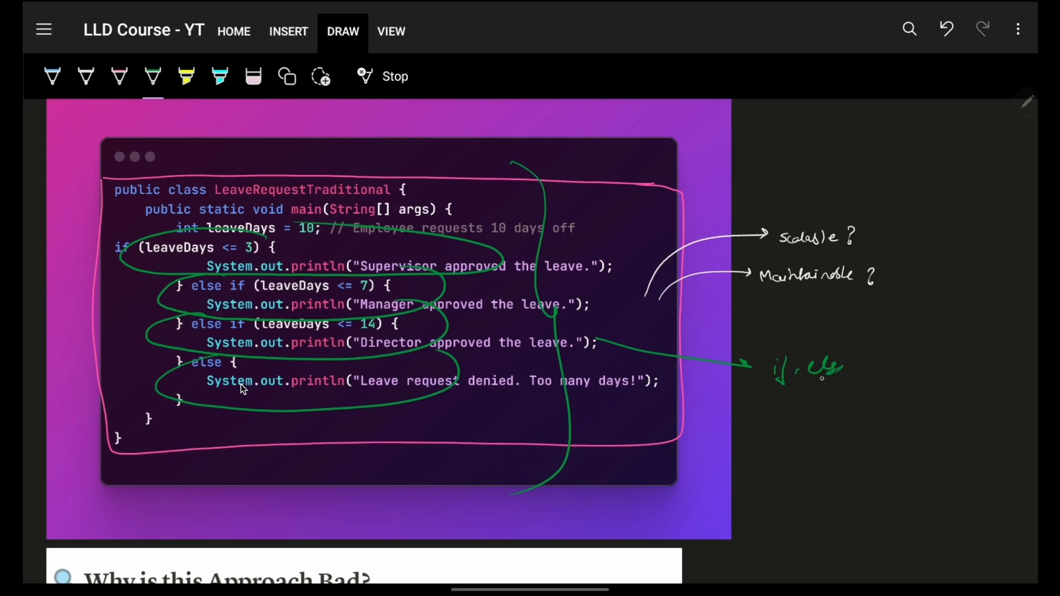
pyautogui.moveTo(784, 386); pyautogui.dragTo(859, 385)
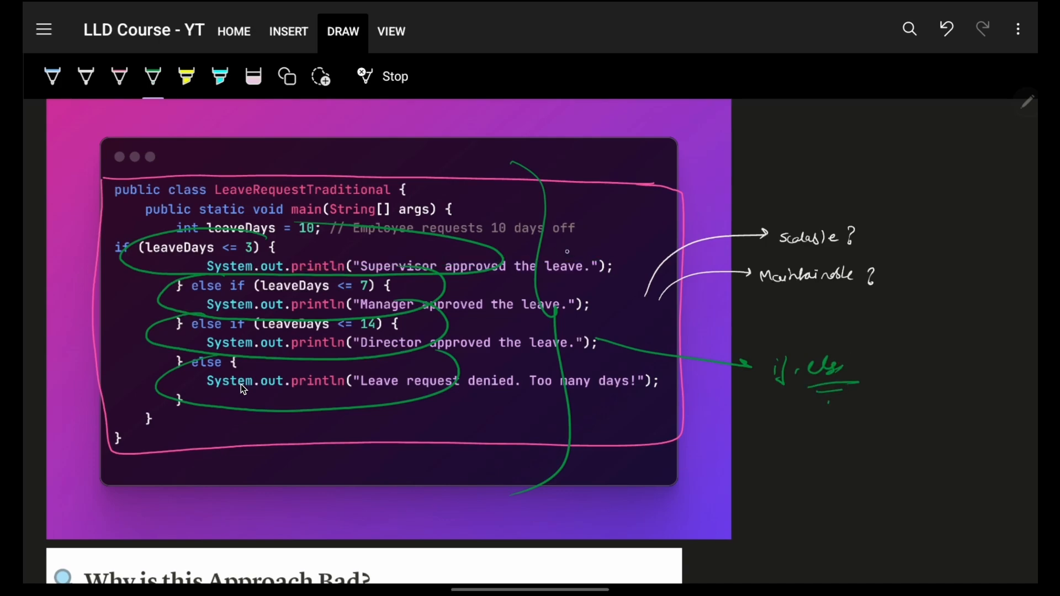
pyautogui.moveTo(574, 270); pyautogui.dragTo(605, 253)
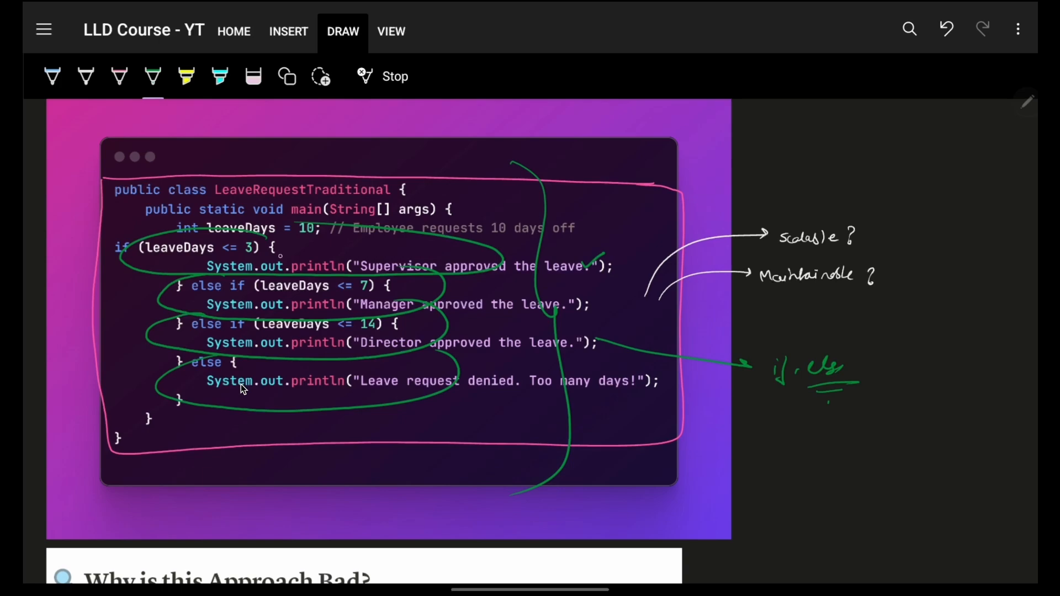
pyautogui.moveTo(273, 251); pyautogui.dragTo(318, 260)
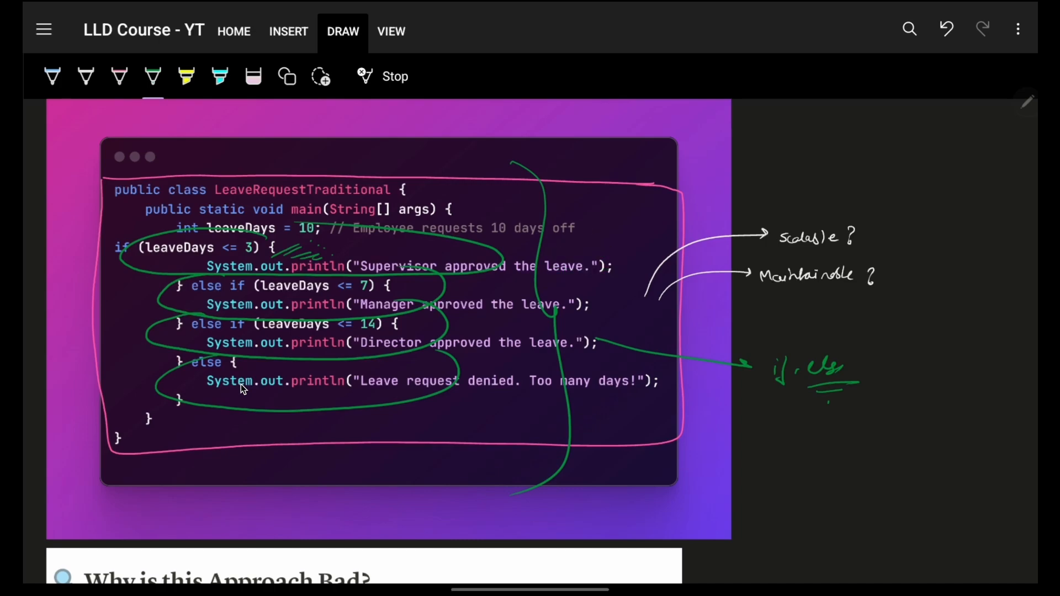
pyautogui.moveTo(879, 230); pyautogui.dragTo(919, 296)
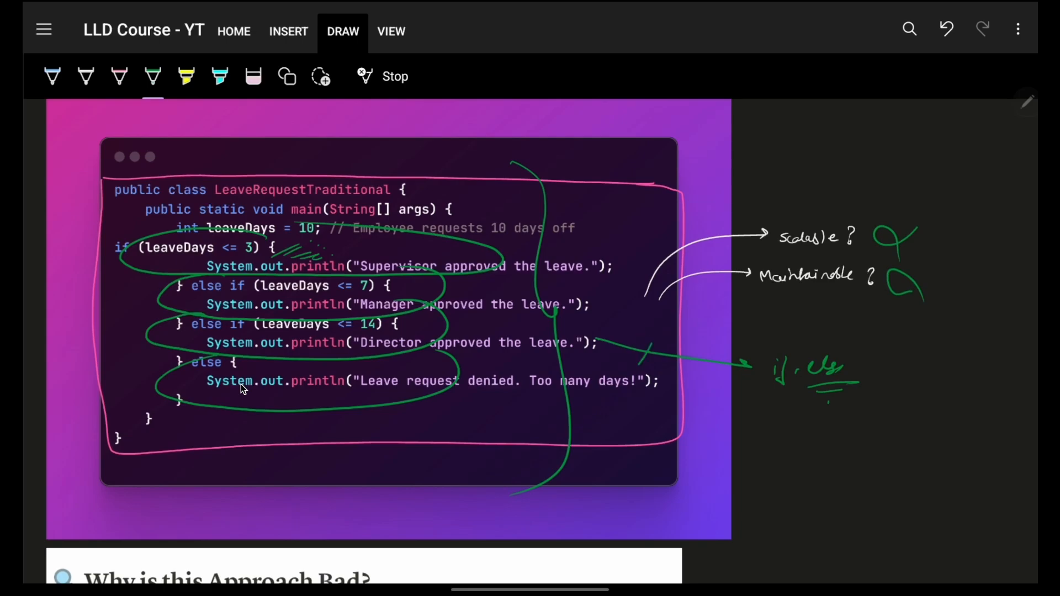
# Step: Draw an arrow from the nested code to Nested Ifs, circle Adding More Approvers? and sketch three linked boxes
pyautogui.scroll(-3)
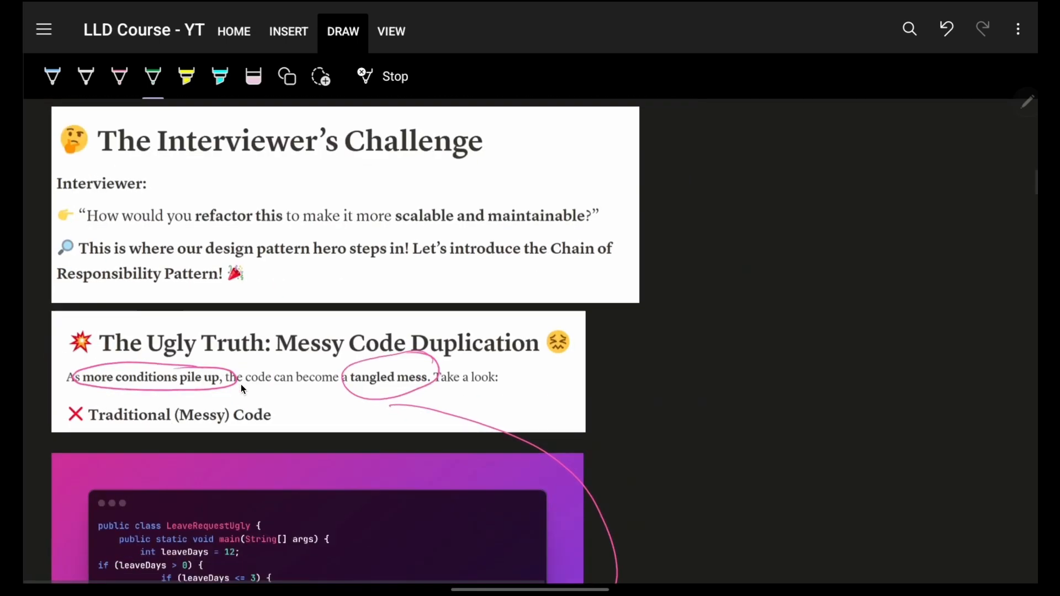
pyautogui.scroll(-3)
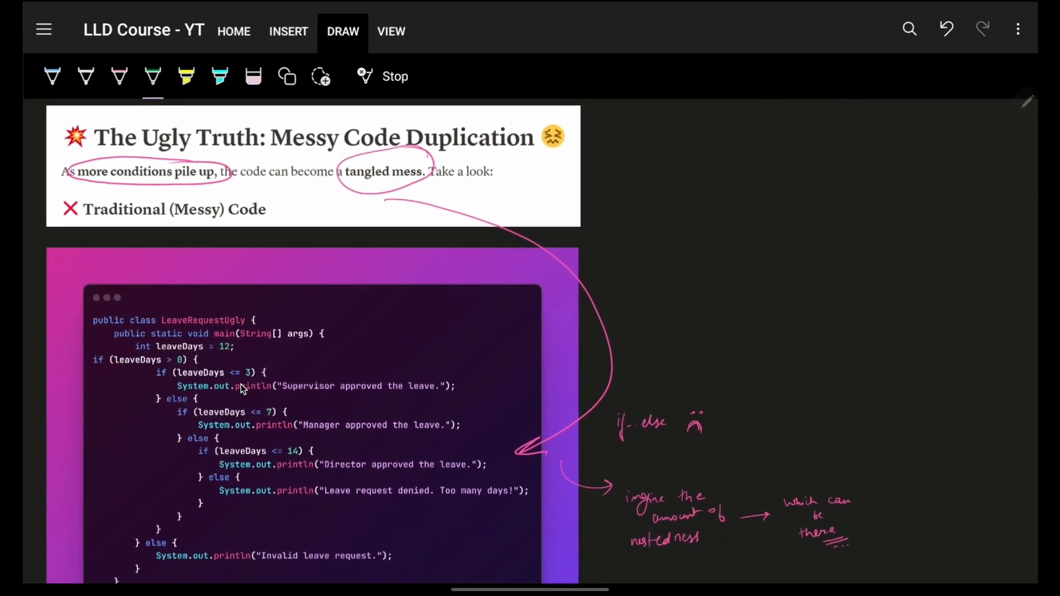
pyautogui.scroll(-3)
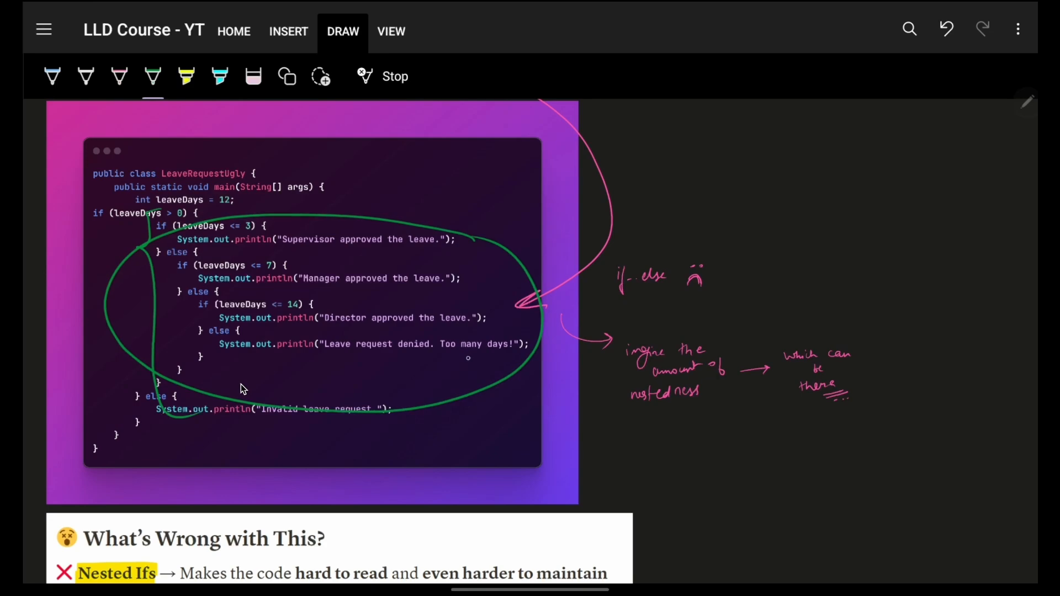
pyautogui.moveTo(466, 358); pyautogui.dragTo(574, 398)
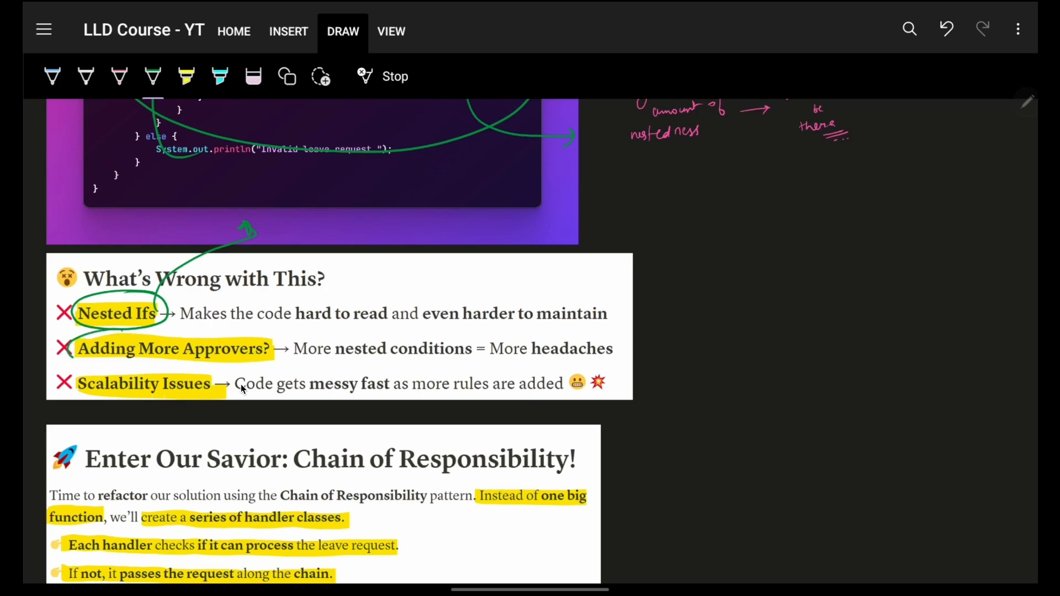
pyautogui.moveTo(74, 348); pyautogui.dragTo(284, 347)
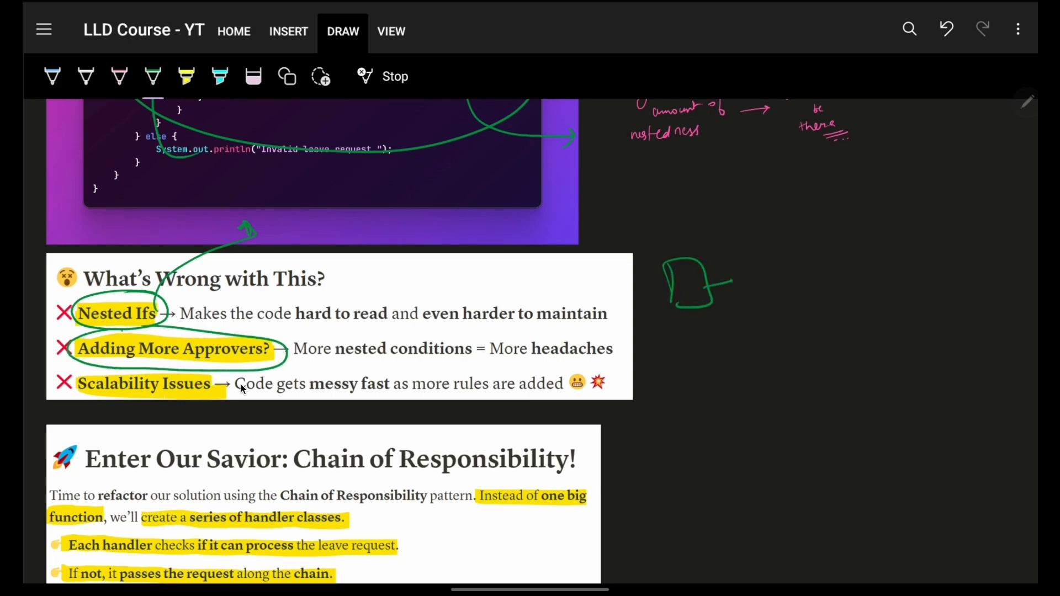
pyautogui.moveTo(729, 283); pyautogui.dragTo(838, 277)
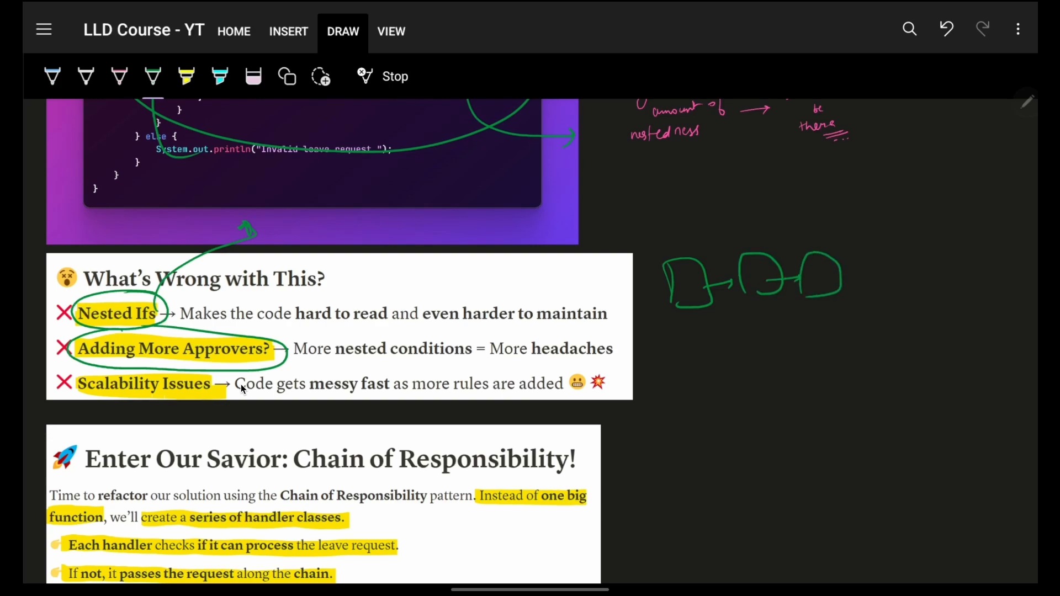
pyautogui.scroll(-3)
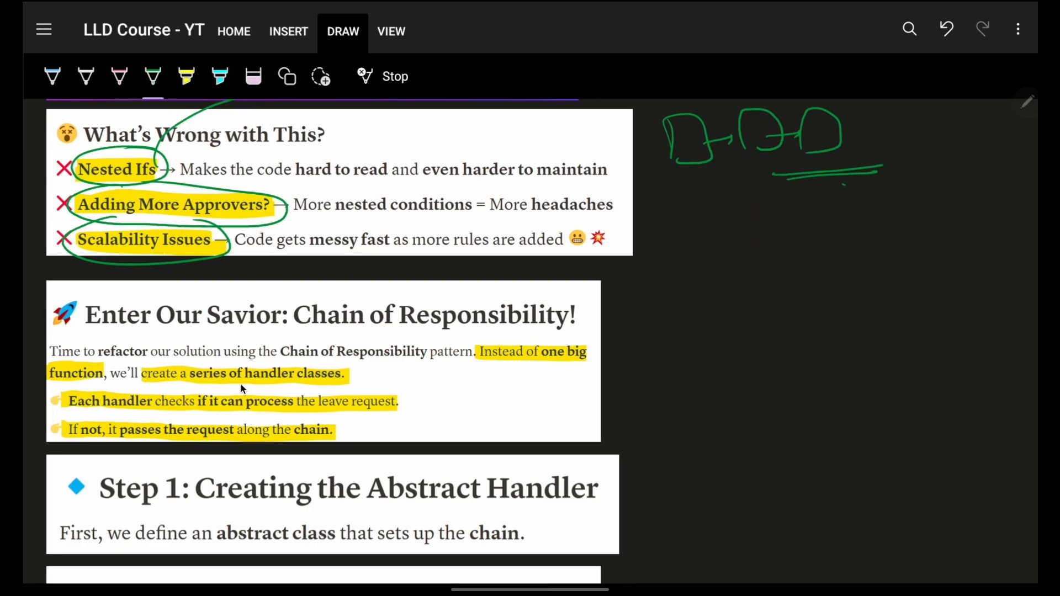
# Step: Circle the Chain of Responsibility! heading and the handler terms in green, linking them to the chain
pyautogui.scroll(-3)
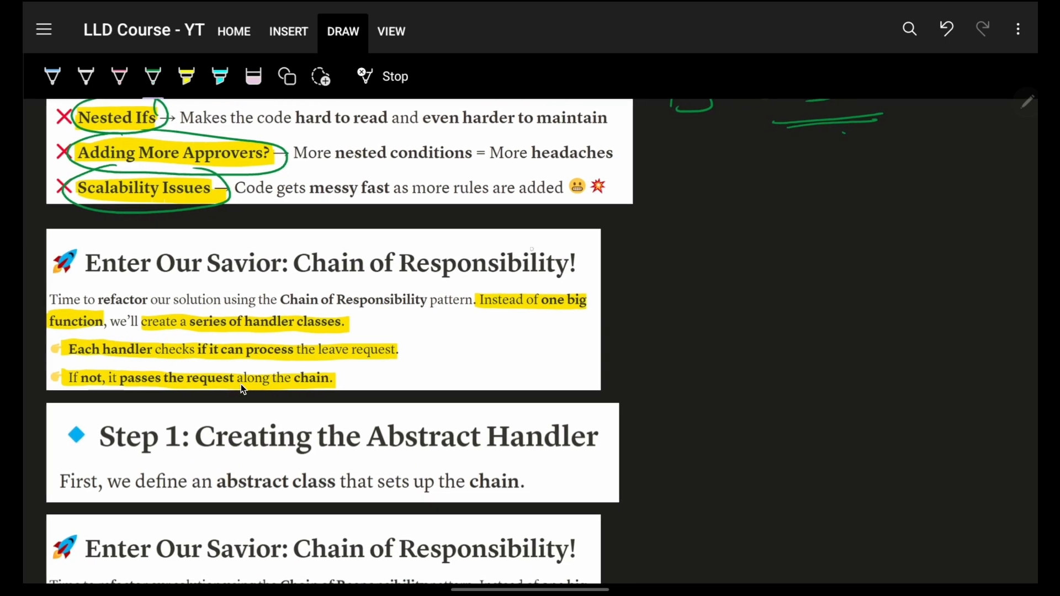
pyautogui.moveTo(291, 239); pyautogui.dragTo(581, 277)
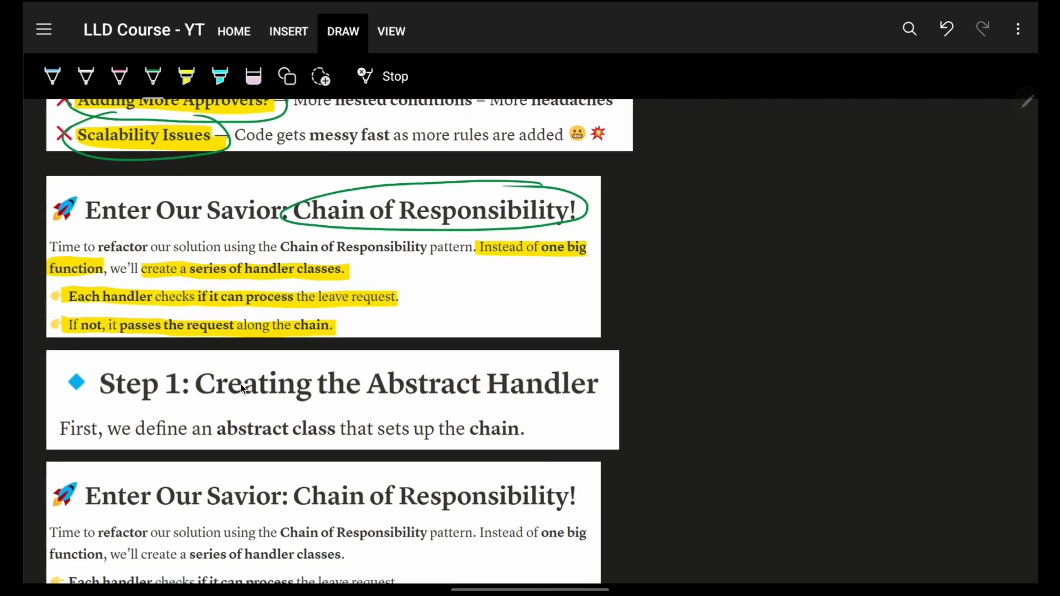
pyautogui.moveTo(64, 296); pyautogui.dragTo(145, 296)
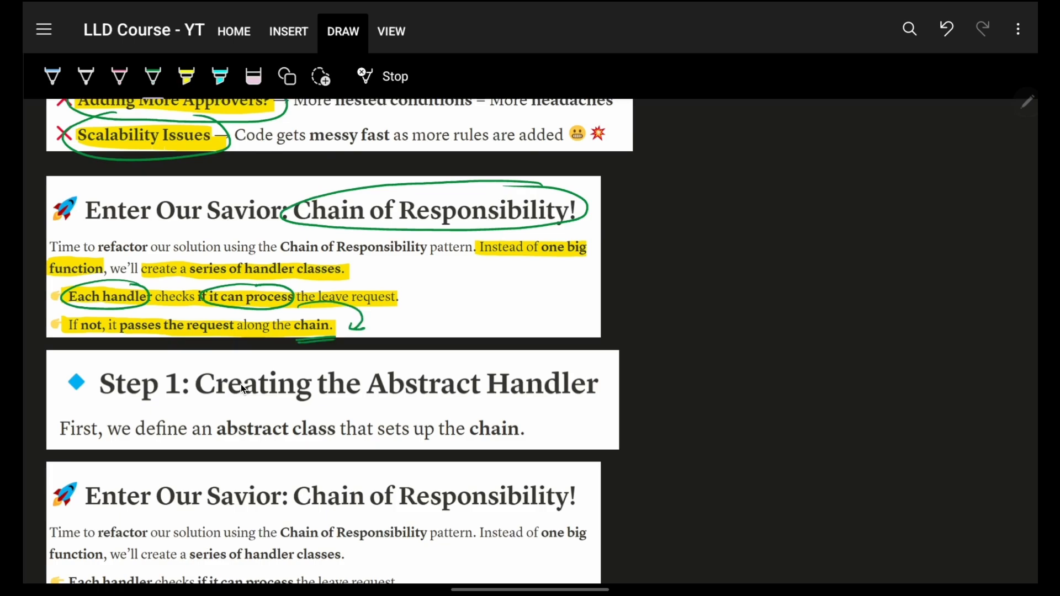
pyautogui.scroll(-3)
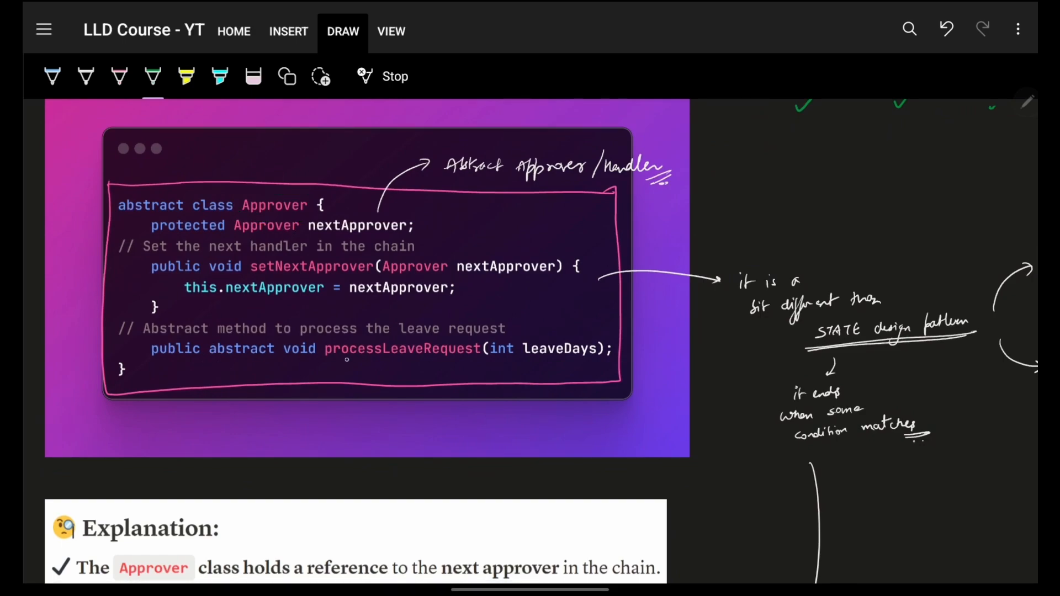
# Step: Underline processLeaveRequest, add a handle and brace to the magnifier sketch, and put arrows and checks under each box
pyautogui.moveTo(323, 357); pyautogui.dragTo(477, 354)
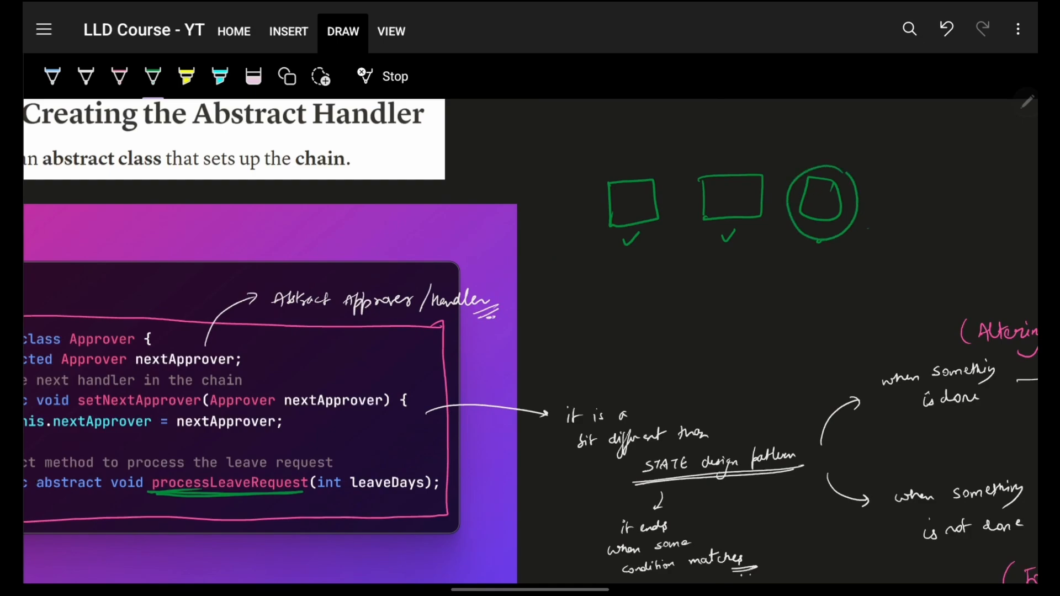
pyautogui.moveTo(797, 237); pyautogui.dragTo(763, 270)
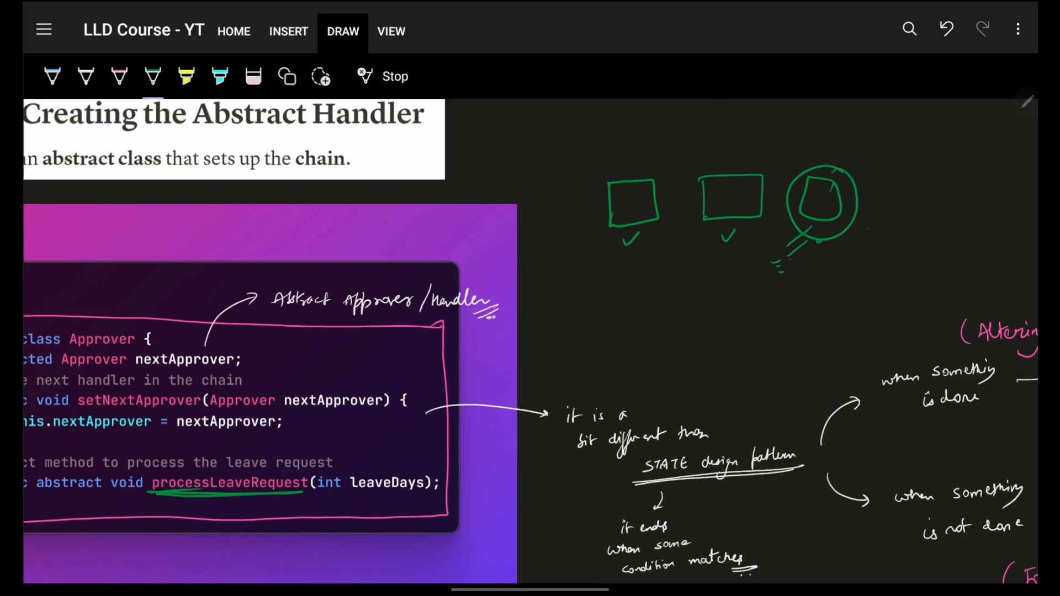
pyautogui.moveTo(764, 277); pyautogui.dragTo(767, 344)
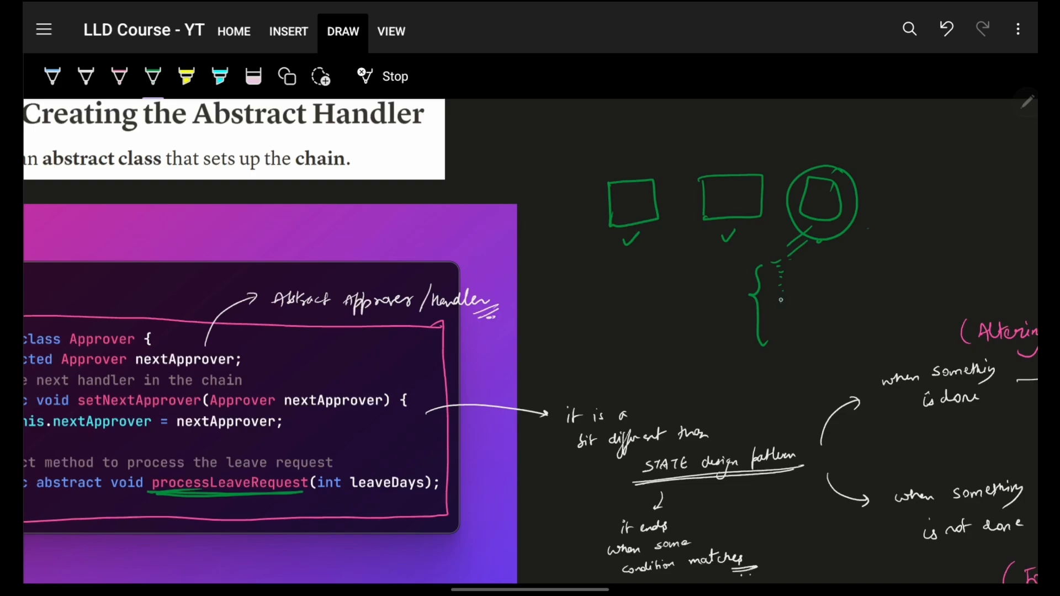
pyautogui.moveTo(774, 260); pyautogui.dragTo(777, 297)
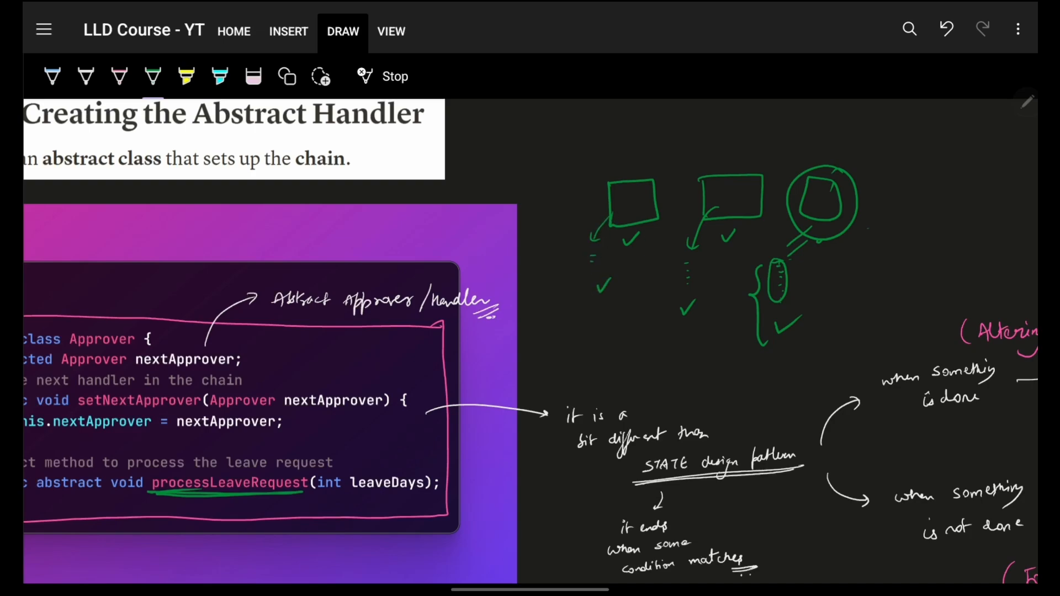
pyautogui.scroll(-3)
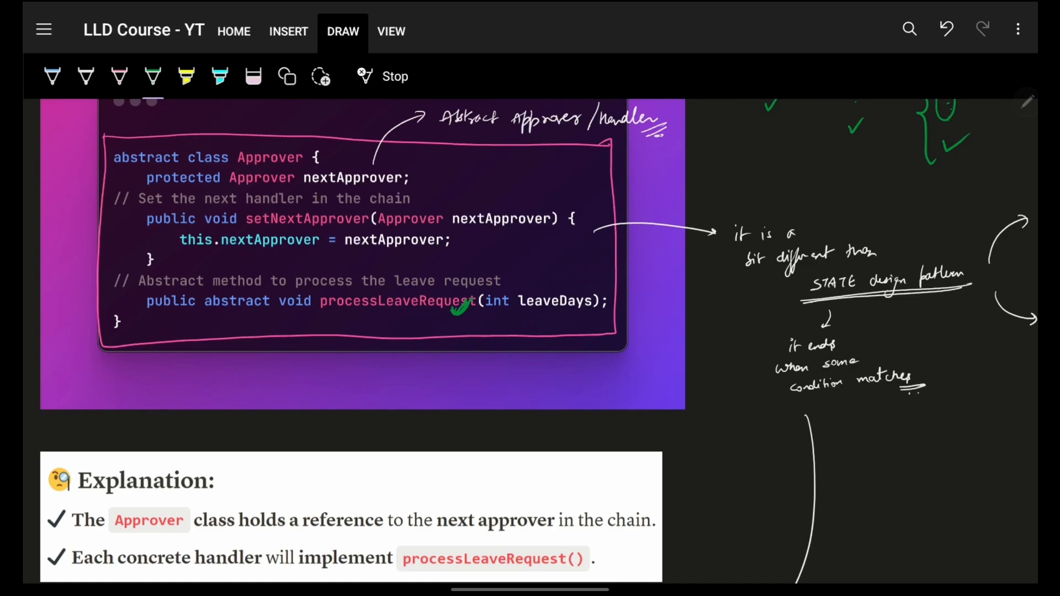
pyautogui.scroll(-3)
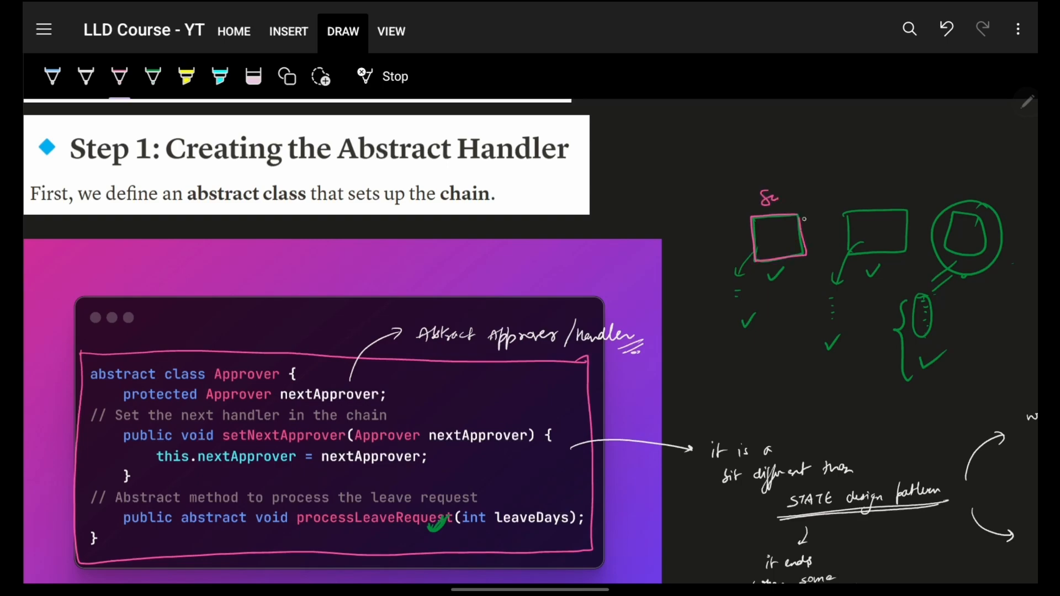
# Step: Link the Sr and Mgr boxes with an arrow, circle Approver and setNextApprover in green, and draw a large green box above the diagram
pyautogui.moveTo(794, 235); pyautogui.dragTo(854, 235)
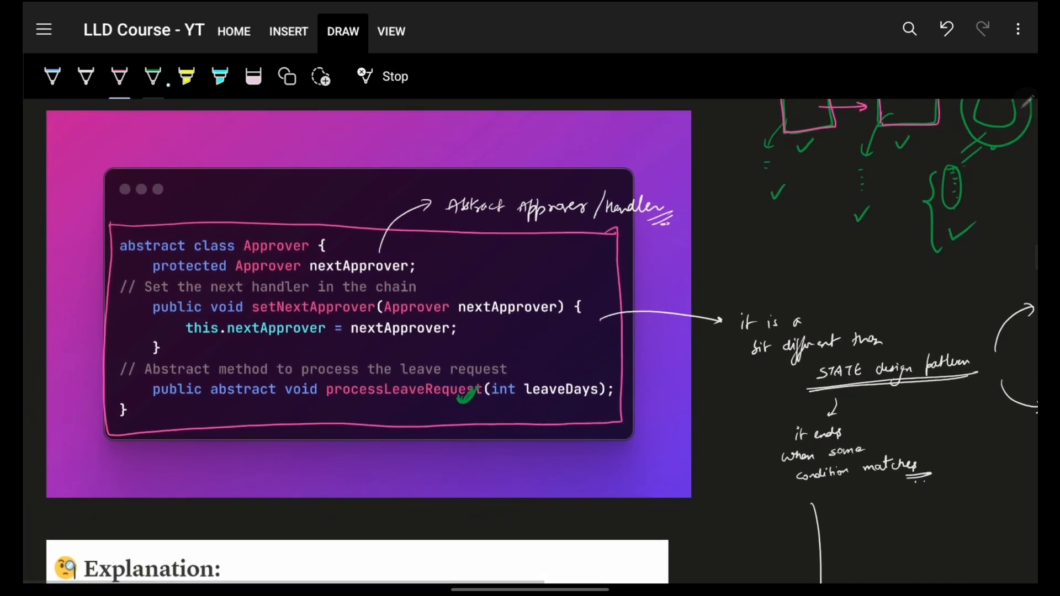
pyautogui.moveTo(305, 239); pyautogui.dragTo(182, 297)
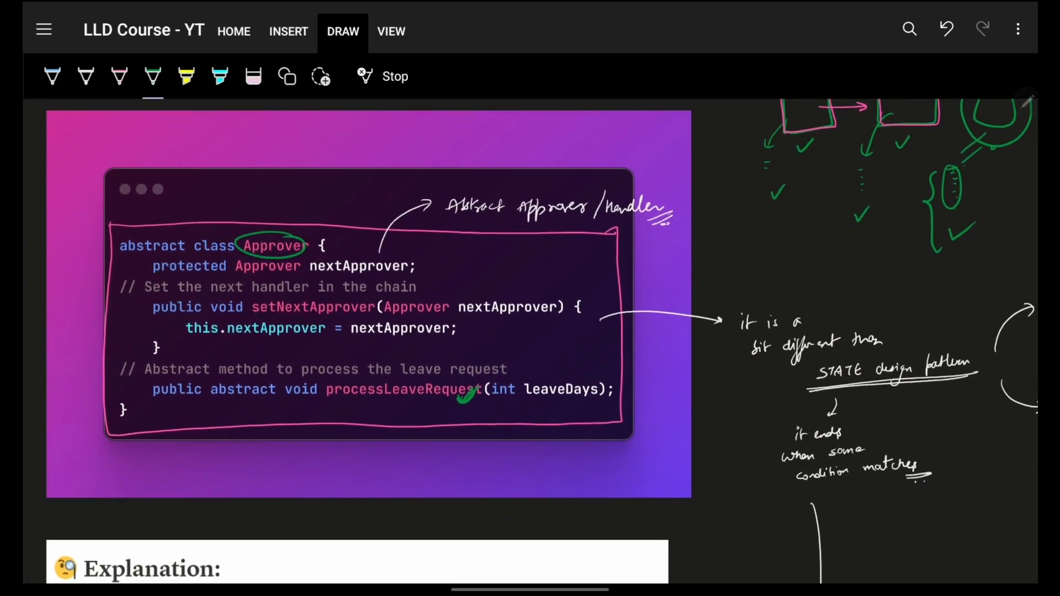
pyautogui.moveTo(250, 306); pyautogui.dragTo(375, 308)
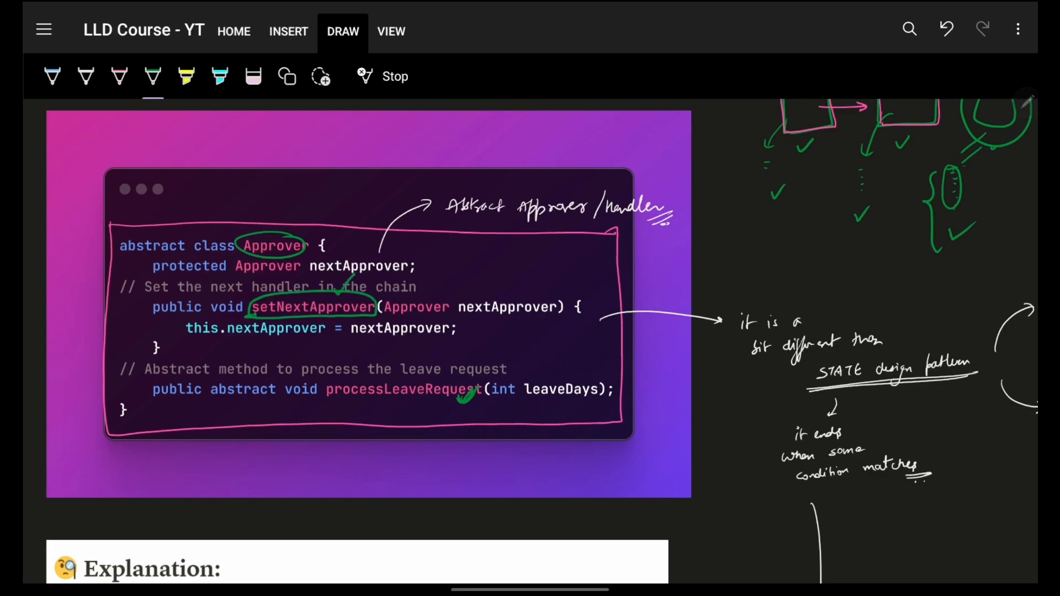
pyautogui.scroll(-3)
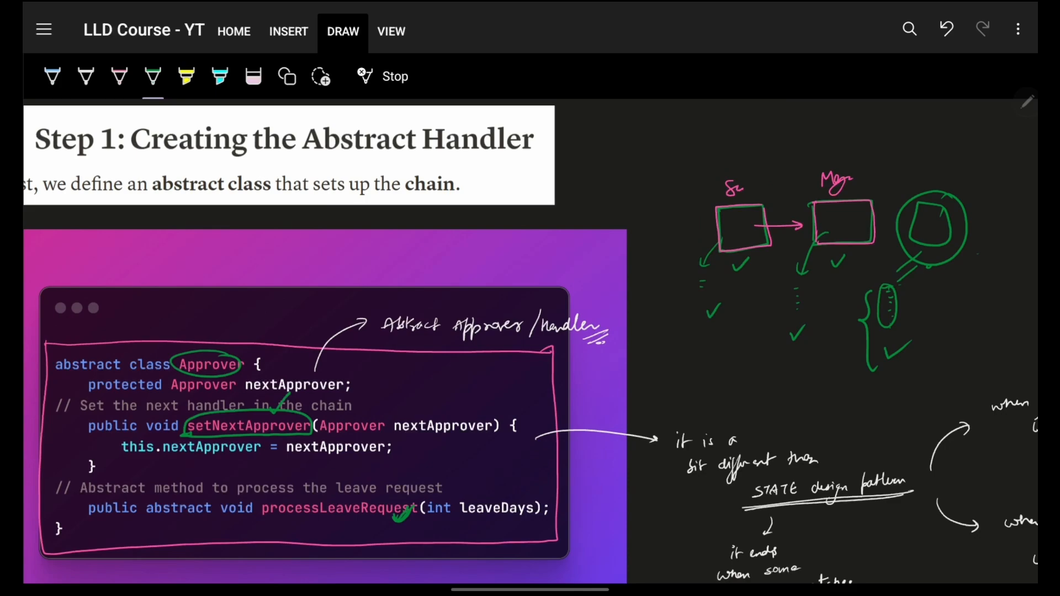
pyautogui.moveTo(649, 257); pyautogui.dragTo(639, 297)
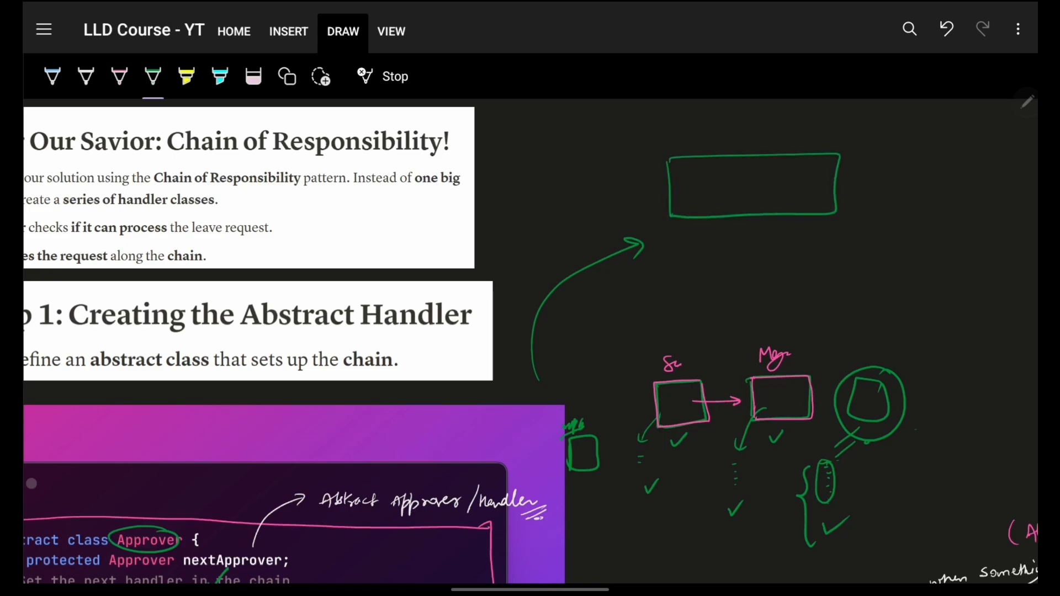
# Step: Sketch a chain of linked nodes inside the green box, marking the first node, and underline this.nextApprover
pyautogui.moveTo(696, 188); pyautogui.dragTo(736, 187)
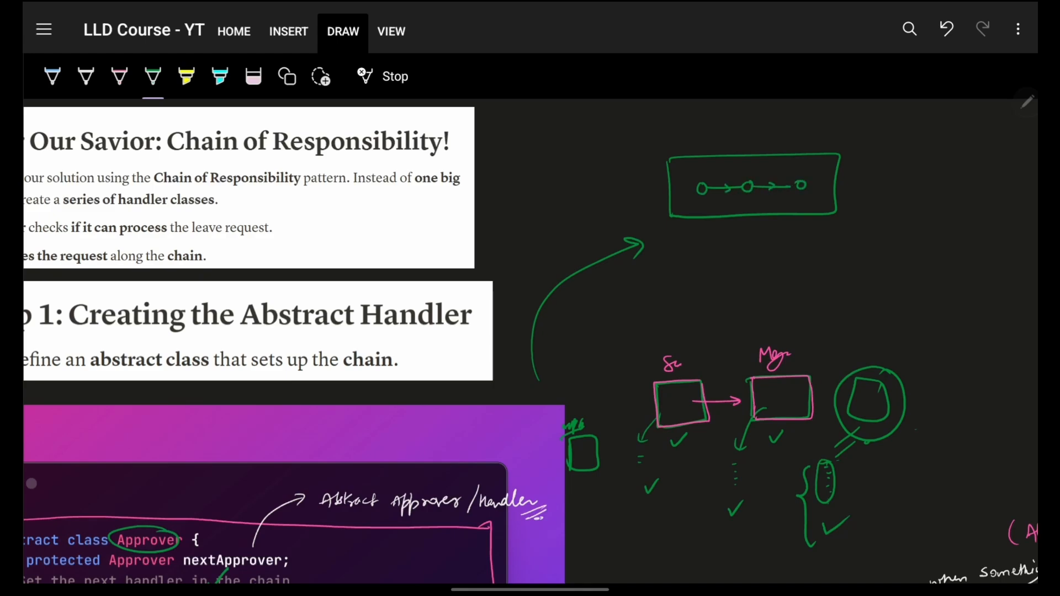
pyautogui.click(702, 186)
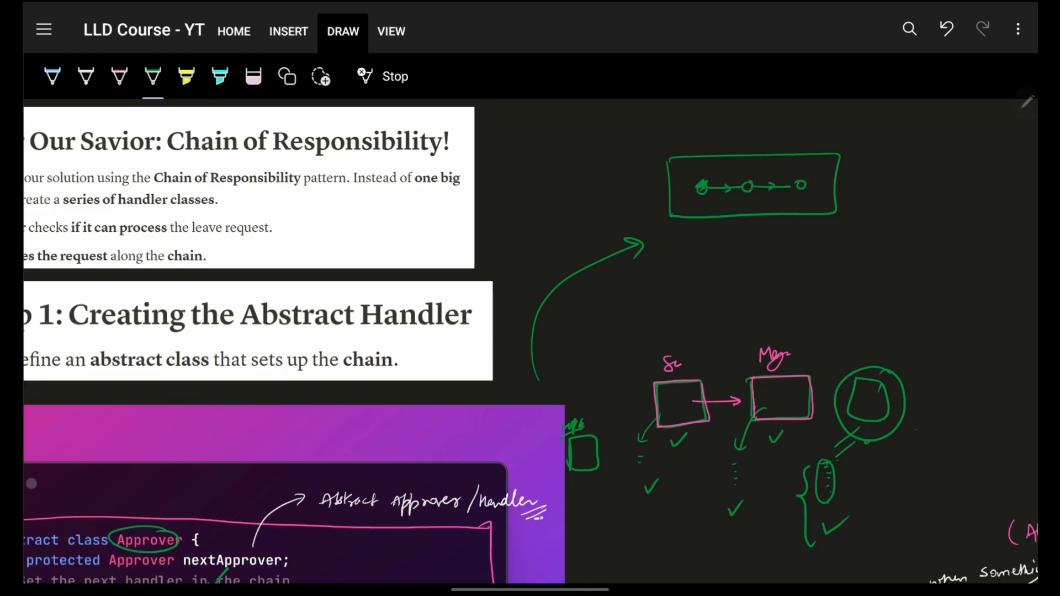
pyautogui.moveTo(699, 185); pyautogui.dragTo(717, 142)
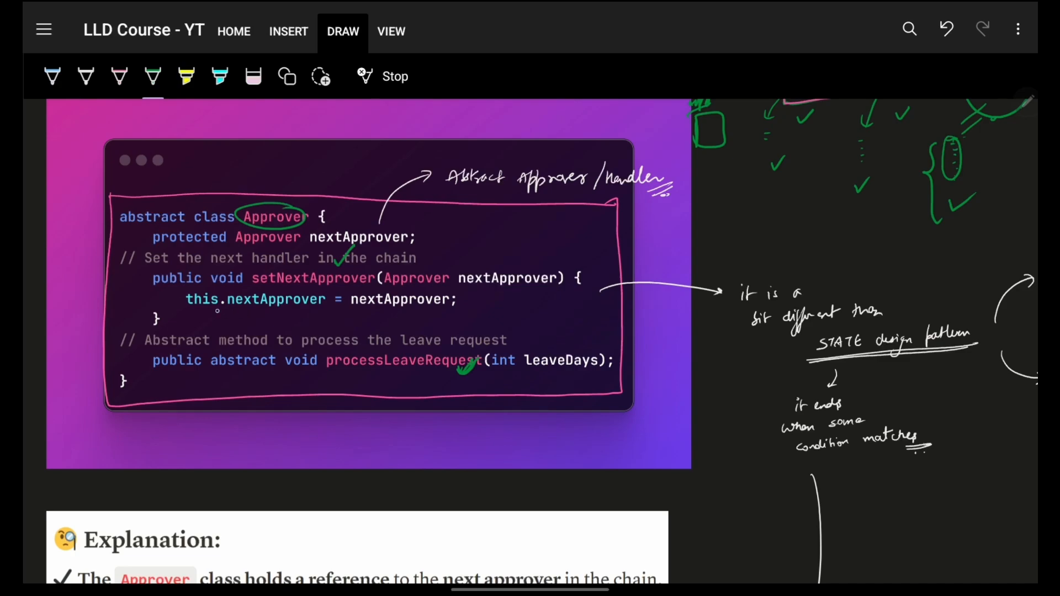
pyautogui.moveTo(196, 308); pyautogui.dragTo(305, 308)
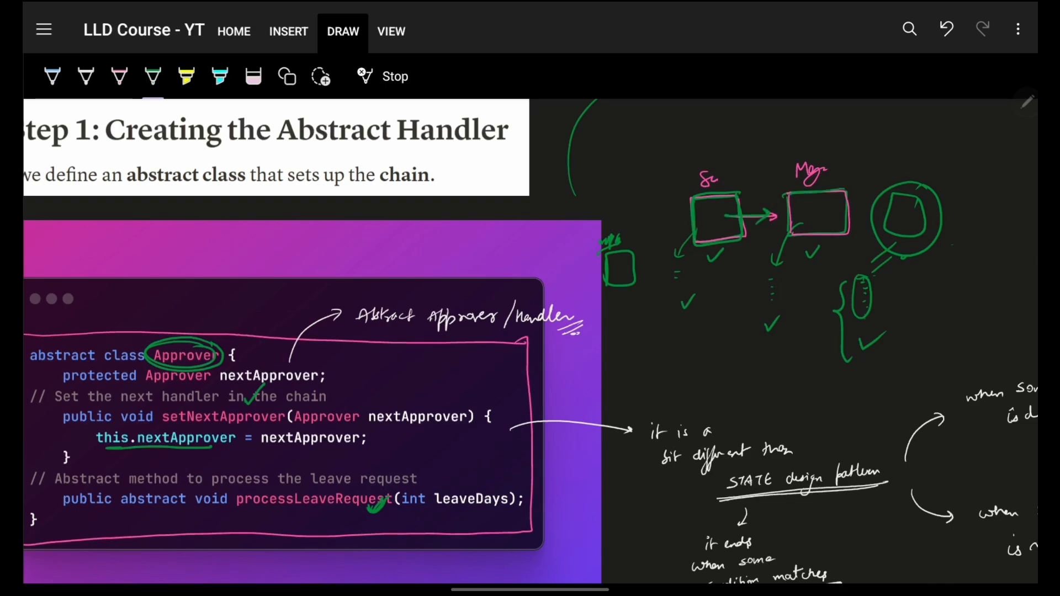
pyautogui.scroll(-3)
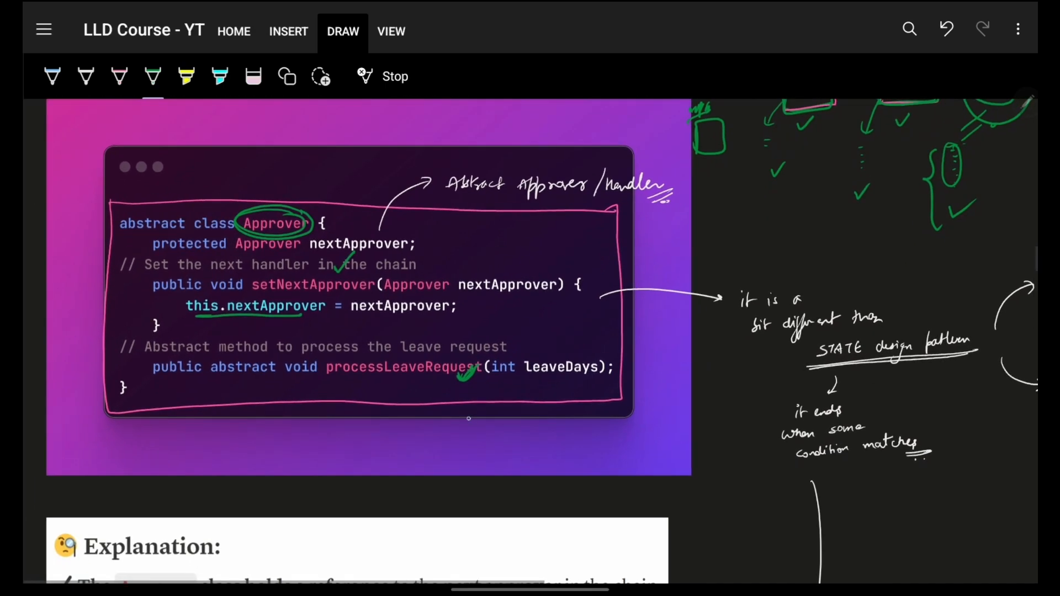
# Step: Draw three pink boxes joined by arrows and circle STATE design pattern in pink
pyautogui.moveTo(468, 417); pyautogui.dragTo(494, 402)
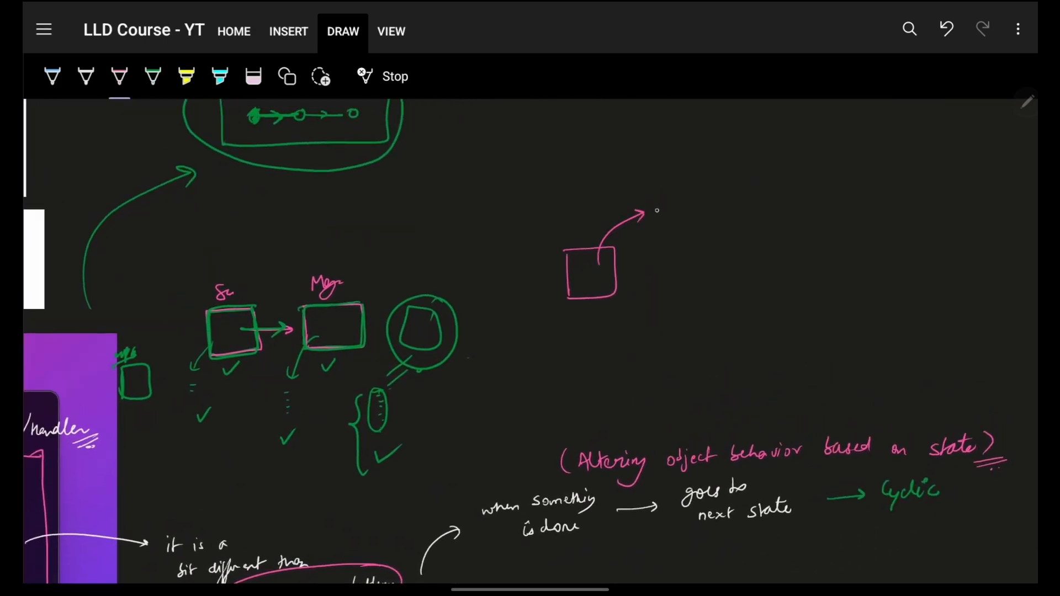
pyautogui.moveTo(639, 213); pyautogui.dragTo(700, 209)
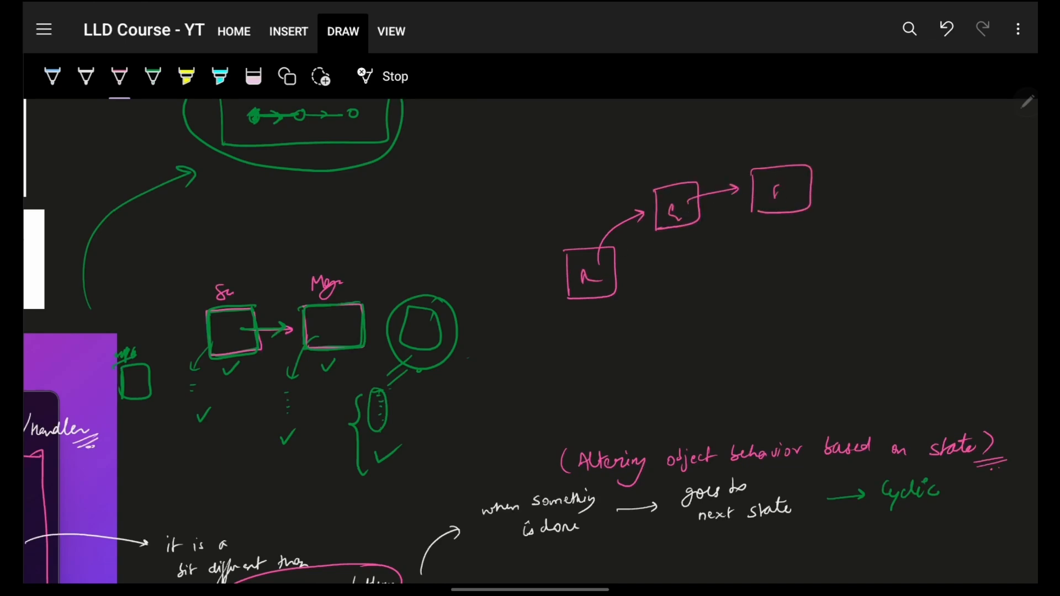
pyautogui.moveTo(784, 223); pyautogui.dragTo(615, 311)
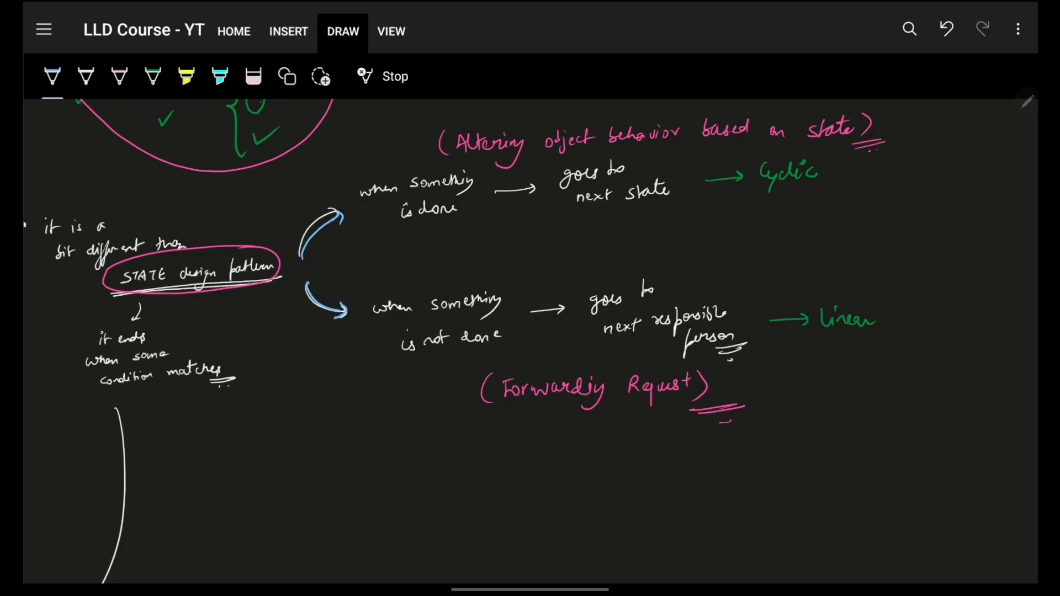
# Step: Circle each outcome phrase in blue, complete the linear chain with a checked node and sketch a cyclic loop beside Cyclic
pyautogui.moveTo(351, 209); pyautogui.dragTo(459, 166)
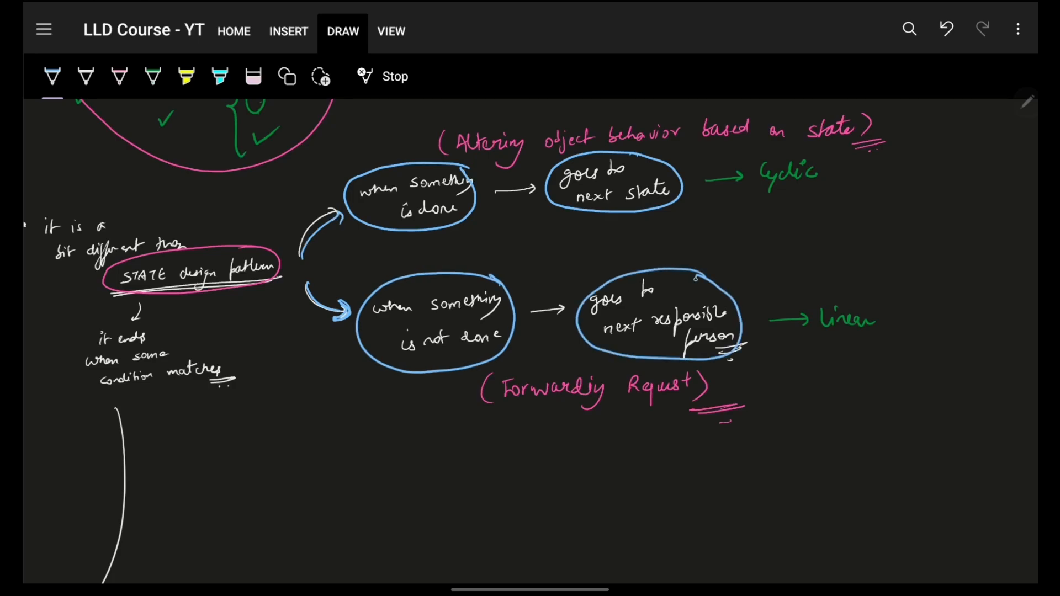
pyautogui.hscroll(3)
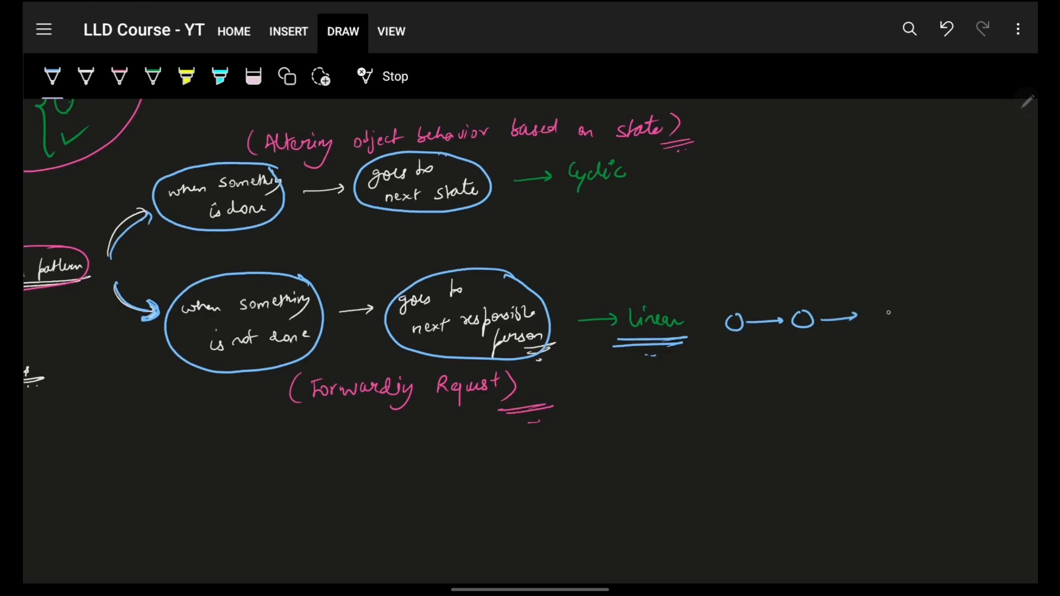
pyautogui.moveTo(872, 308); pyautogui.dragTo(905, 335)
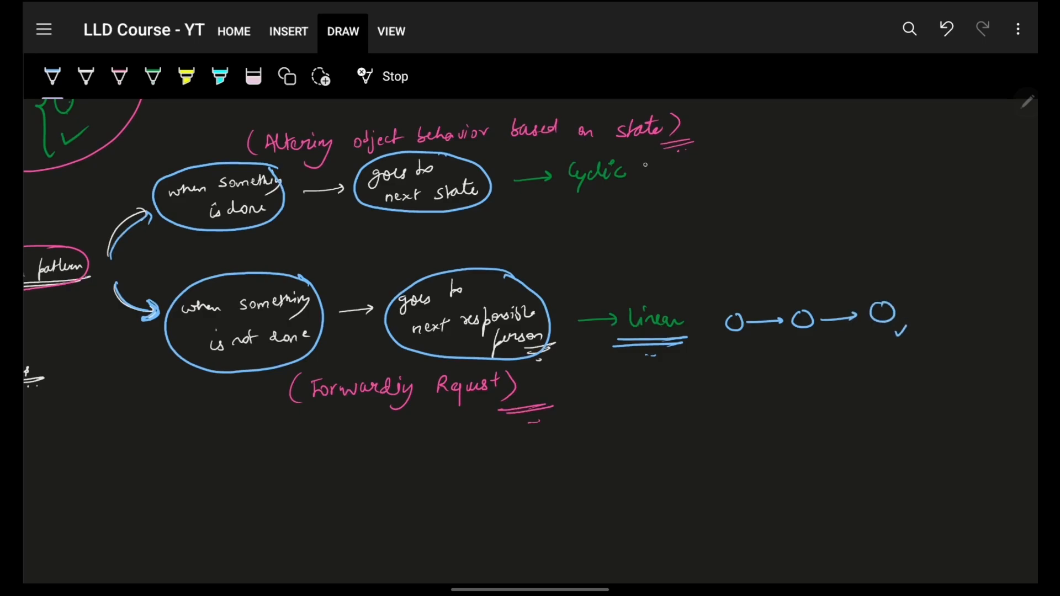
pyautogui.moveTo(733, 135); pyautogui.dragTo(818, 146)
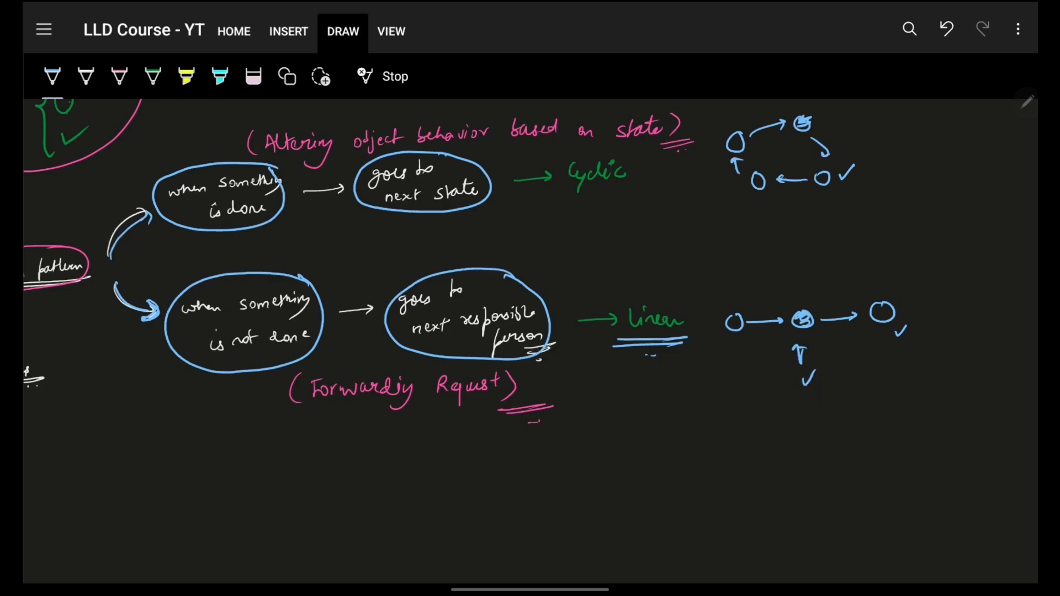
pyautogui.scroll(-3)
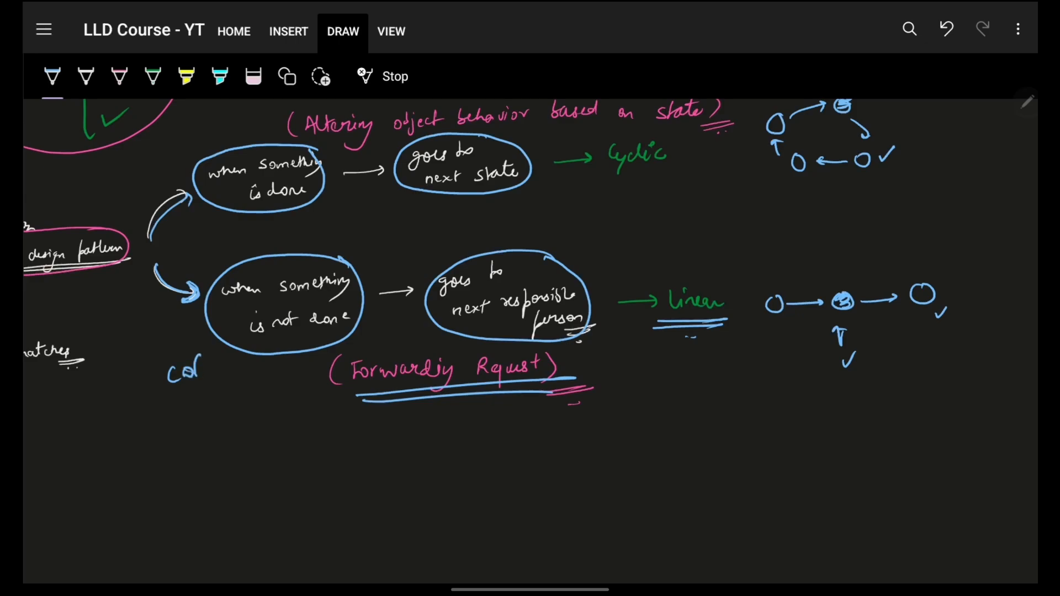
pyautogui.scroll(-3)
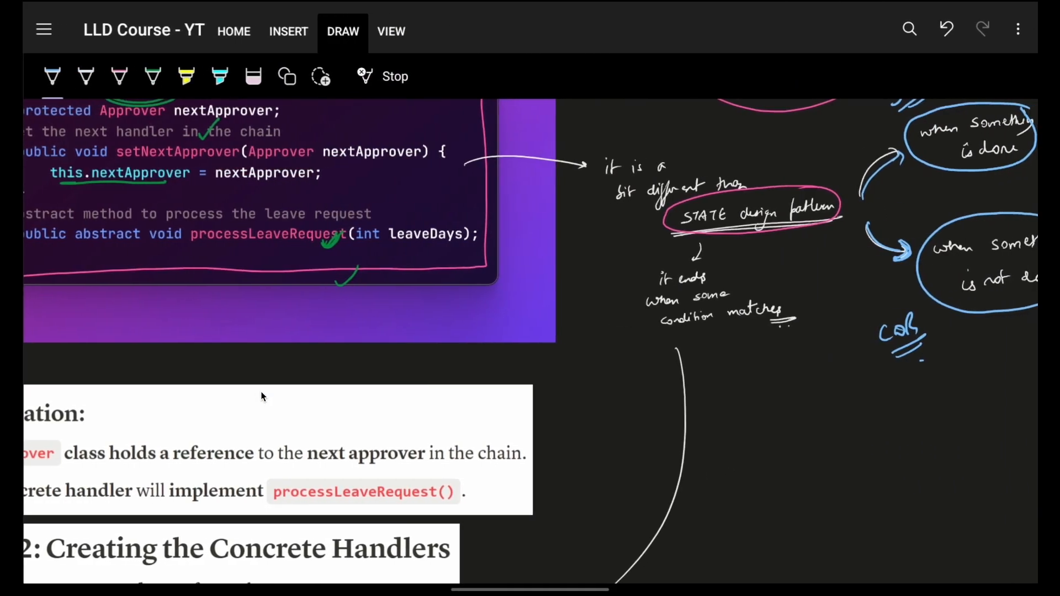
# Step: Circle processLeaveRequest in the abstract Approver code image with the white pen
pyautogui.scroll(-3)
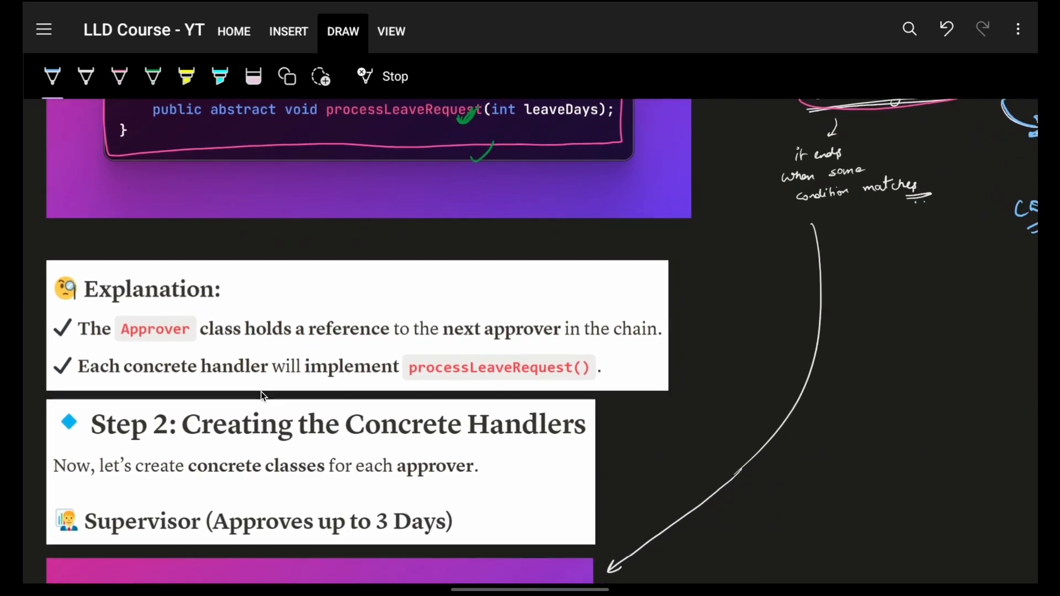
pyautogui.scroll(-3)
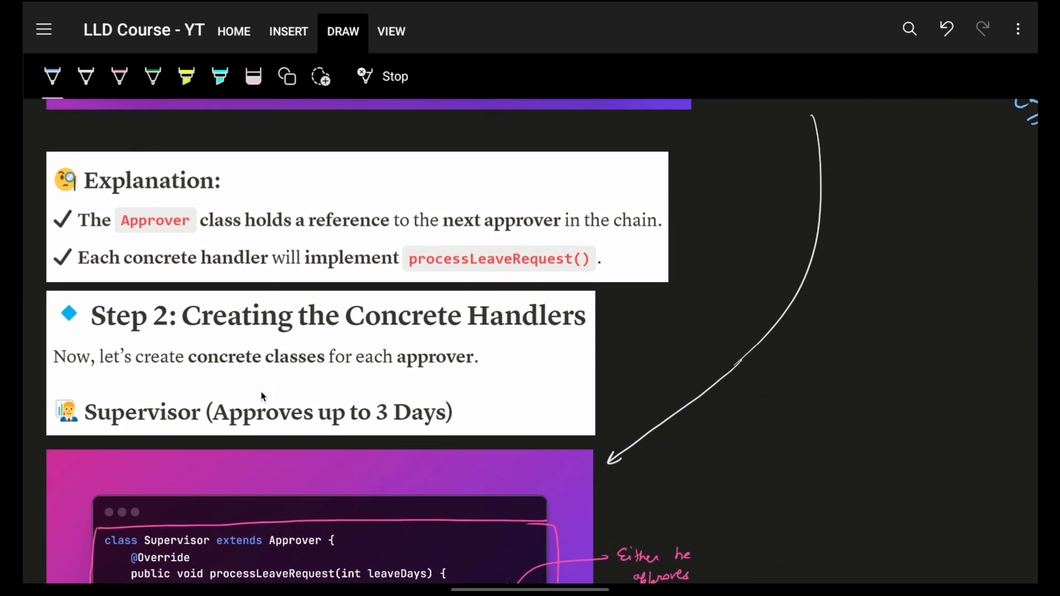
pyautogui.scroll(-3)
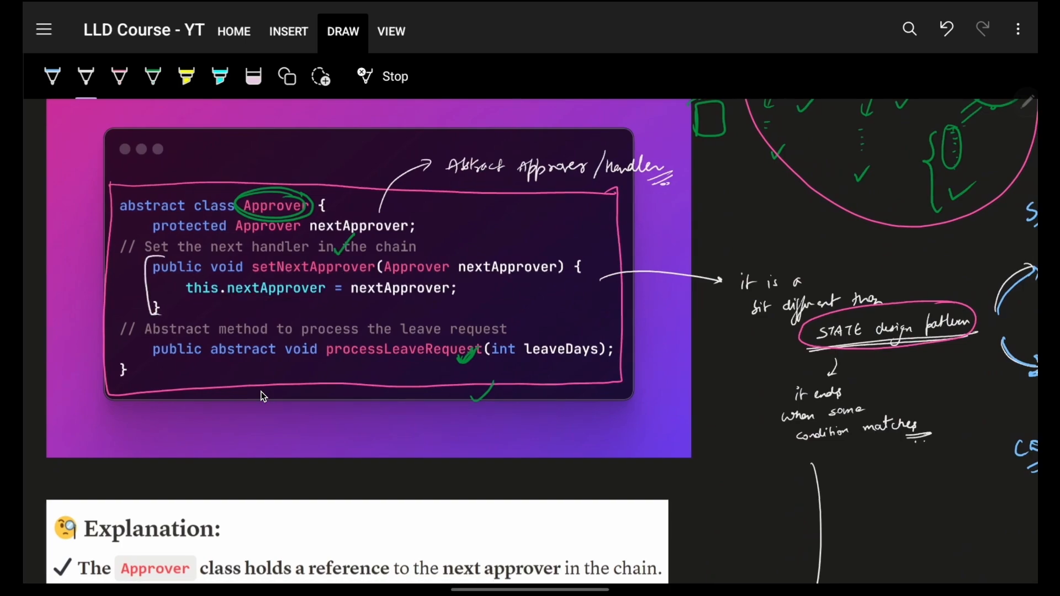
pyautogui.moveTo(325, 348); pyautogui.dragTo(474, 348)
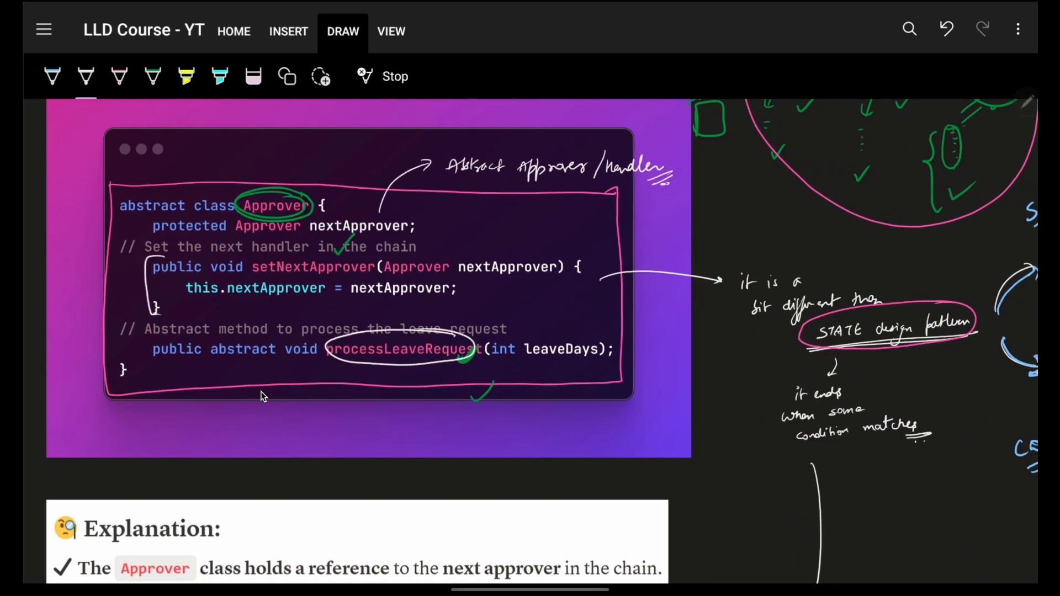
pyautogui.scroll(-3)
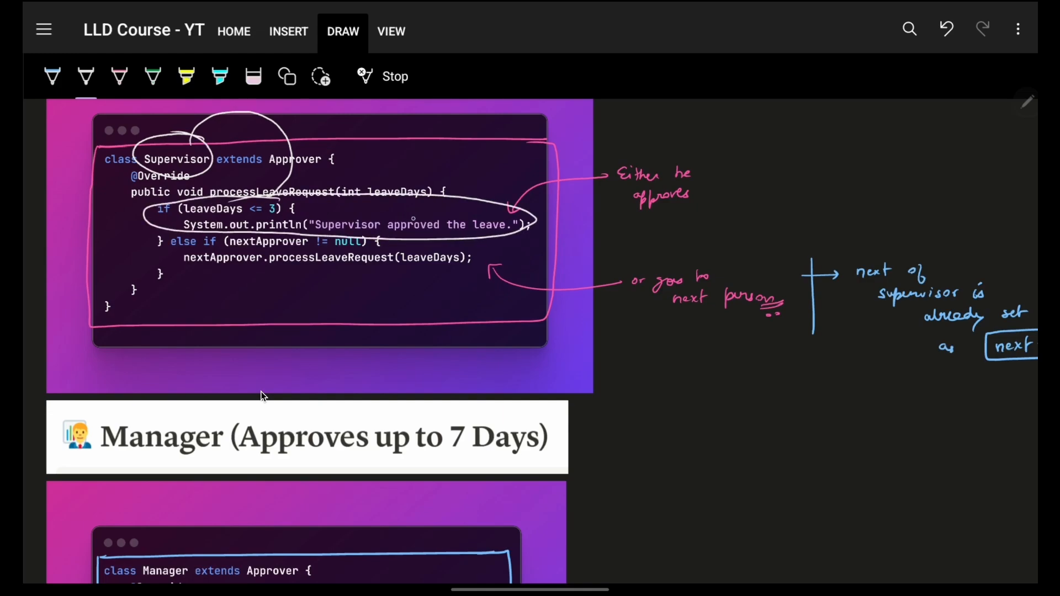
# Step: Point a white arrow at the Supervisor's approval line and mark its branch
pyautogui.moveTo(520, 224); pyautogui.dragTo(602, 223)
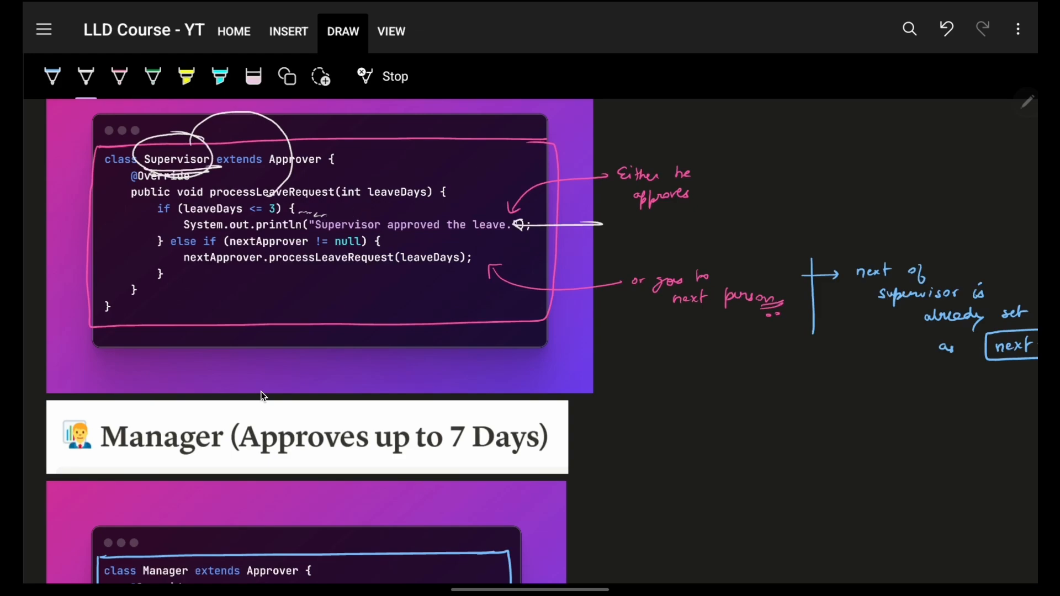
pyautogui.moveTo(203, 223); pyautogui.dragTo(178, 261)
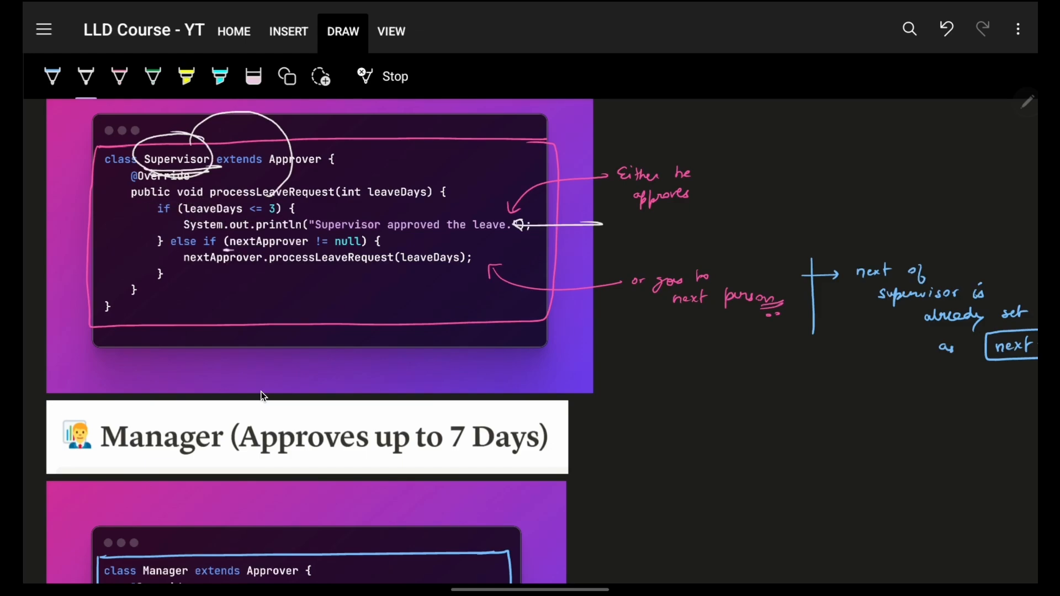
pyautogui.scroll(-3)
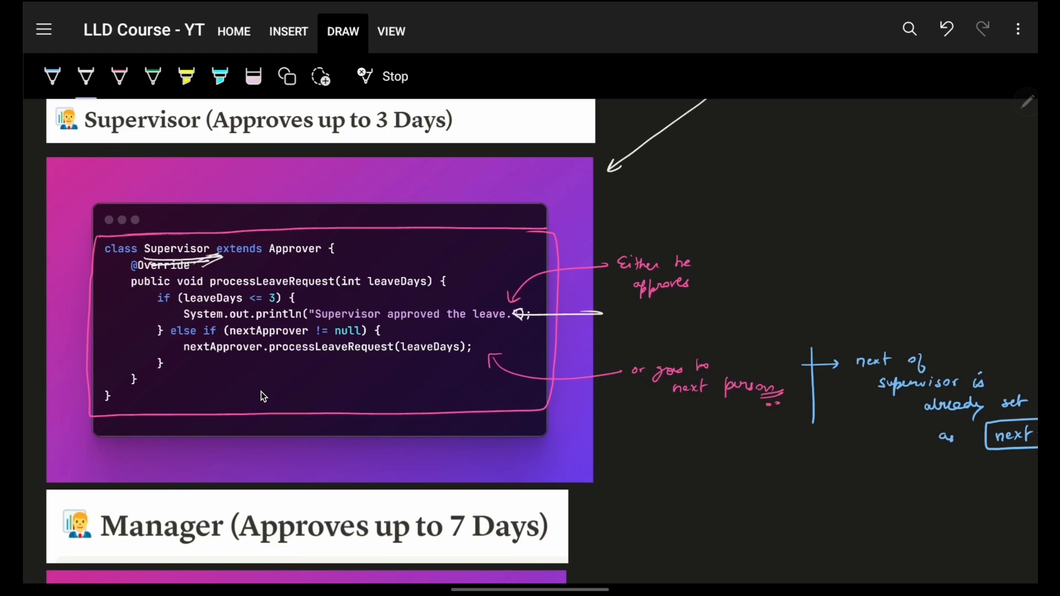
pyautogui.scroll(-3)
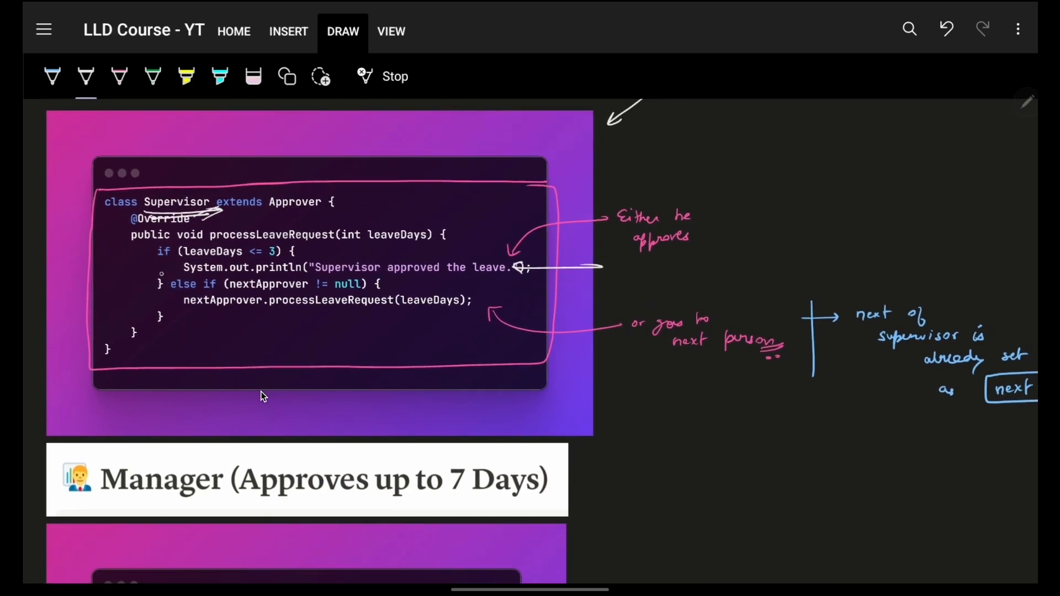
# Step: Arrow into the else-if branch, underline nextApprover.processLeaveRequest and circle the class name Supervisor
pyautogui.moveTo(155, 270); pyautogui.dragTo(264, 312)
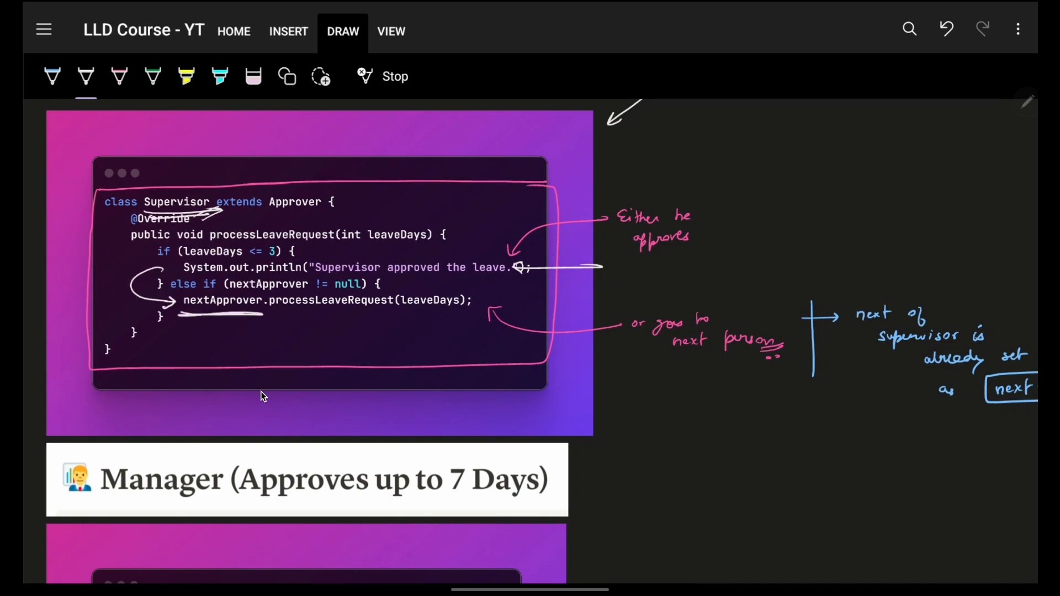
pyautogui.moveTo(276, 313); pyautogui.dragTo(388, 312)
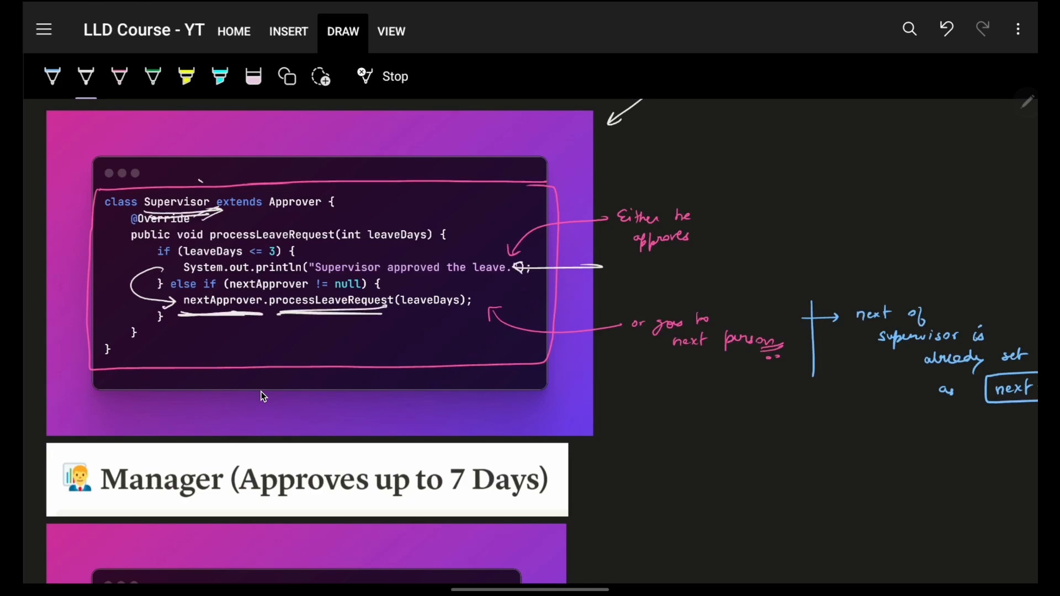
pyautogui.moveTo(132, 206); pyautogui.dragTo(217, 206)
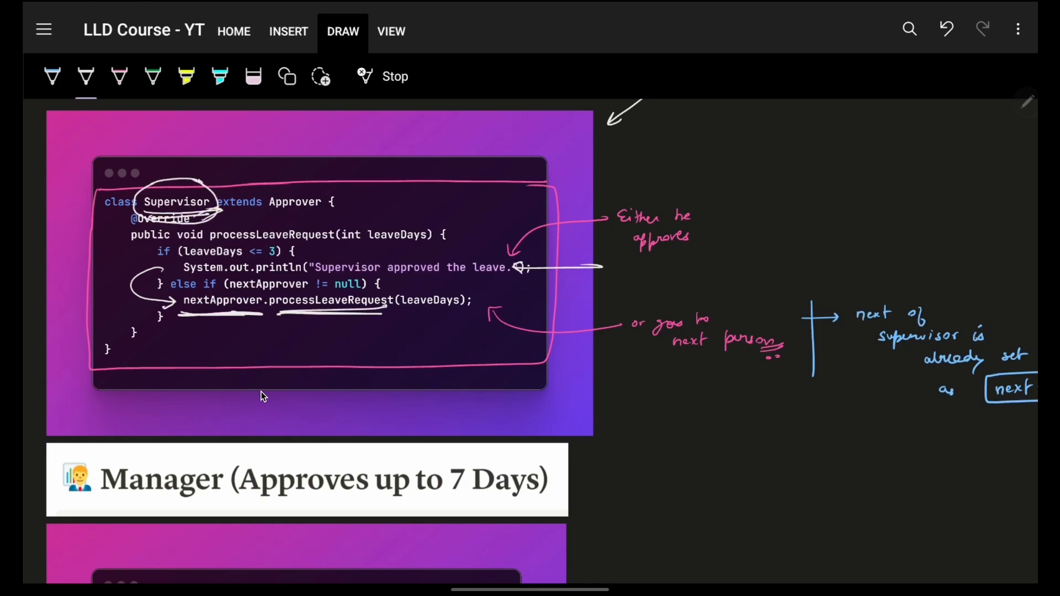
pyautogui.scroll(-3)
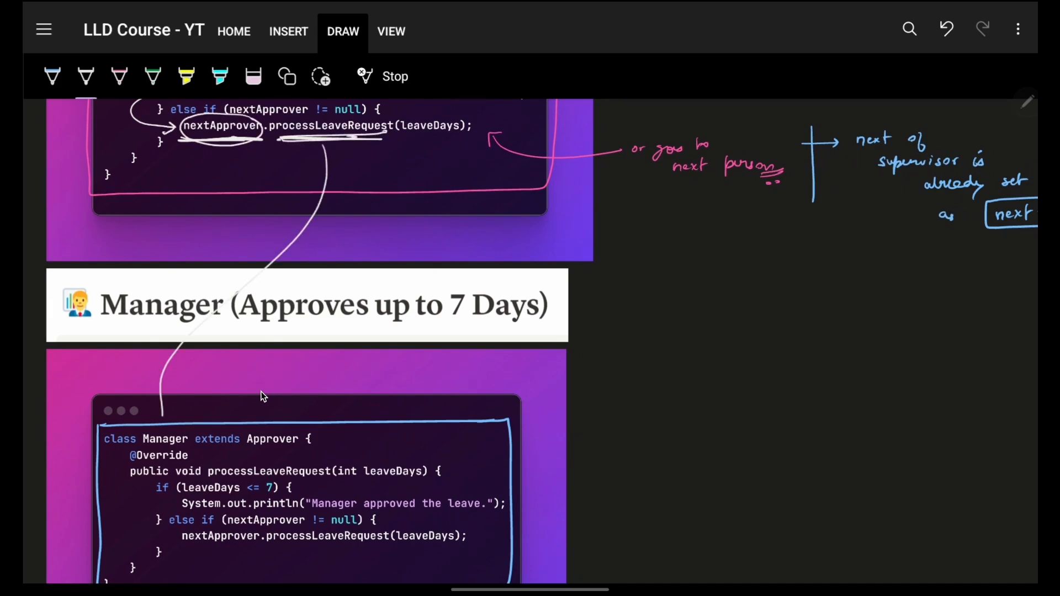
# Step: Circle Manager's leaveDays <= 7 condition and loop an arrow to its nextApprover pass-on call
pyautogui.scroll(-3)
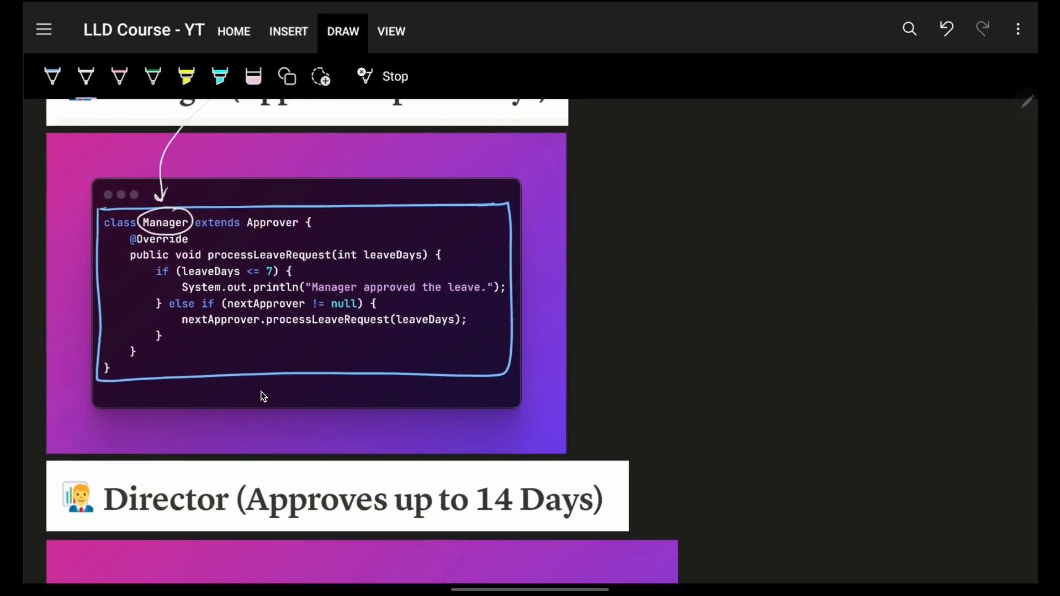
pyautogui.moveTo(159, 271); pyautogui.dragTo(284, 272)
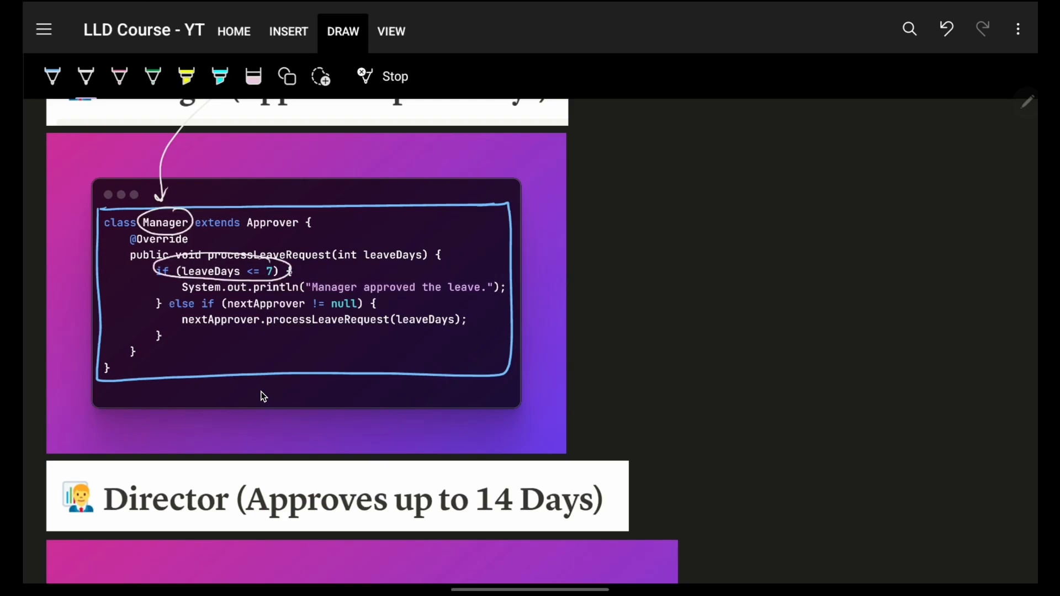
pyautogui.moveTo(287, 274); pyautogui.dragTo(324, 278)
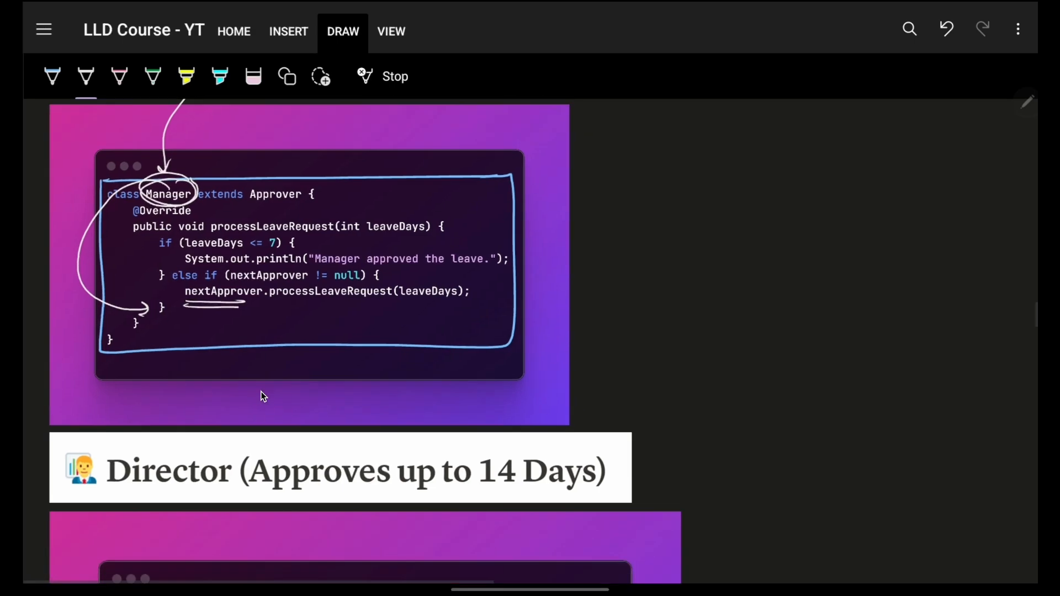
pyautogui.scroll(-3)
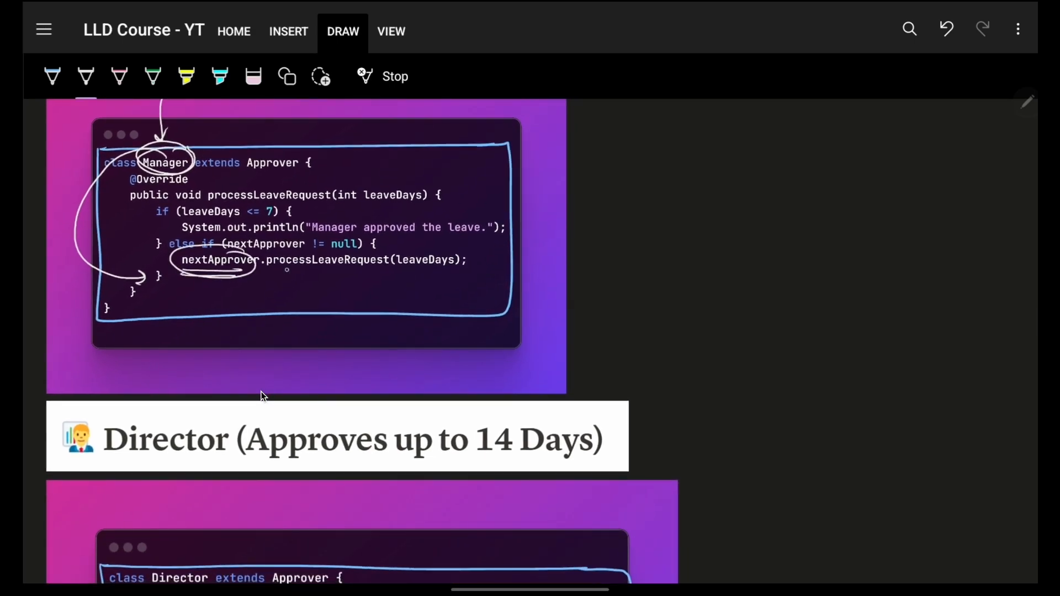
pyautogui.scroll(-3)
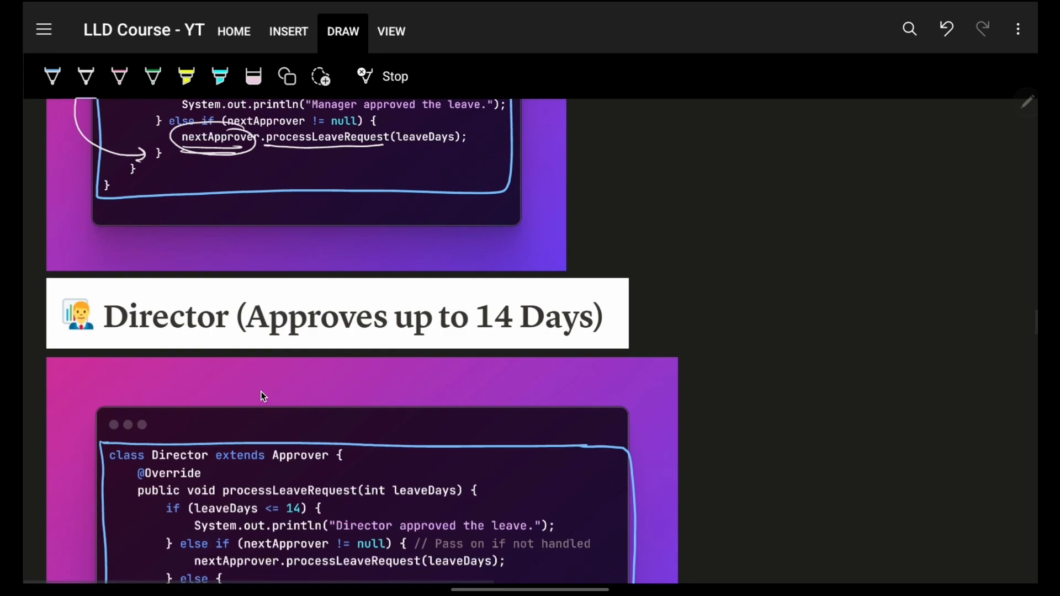
# Step: Circle the Director's leaveDays <= 14 check in white ink
pyautogui.scroll(-3)
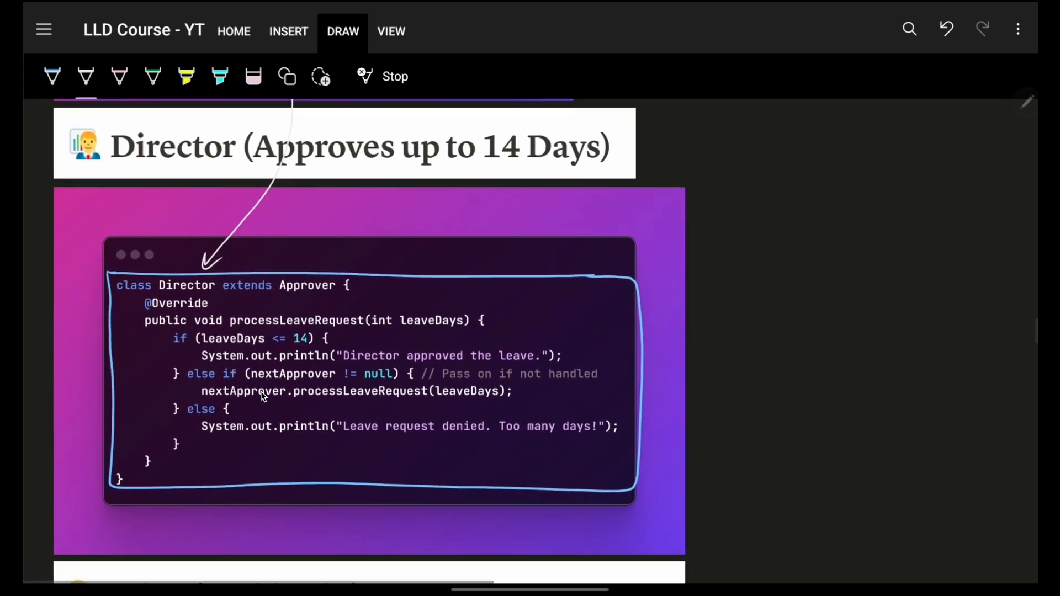
pyautogui.scroll(-3)
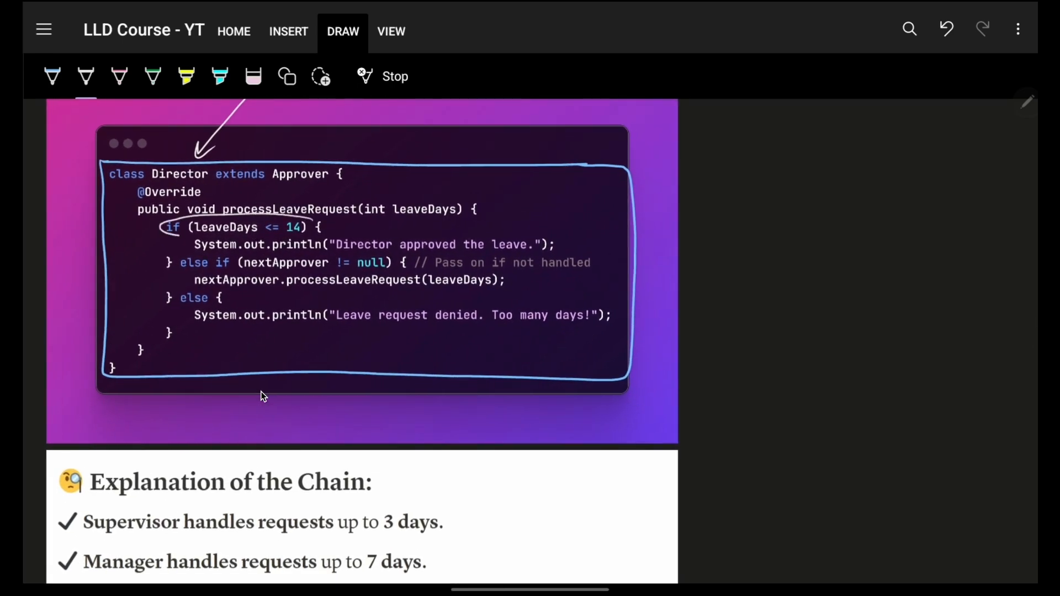
pyautogui.moveTo(159, 226); pyautogui.dragTo(331, 230)
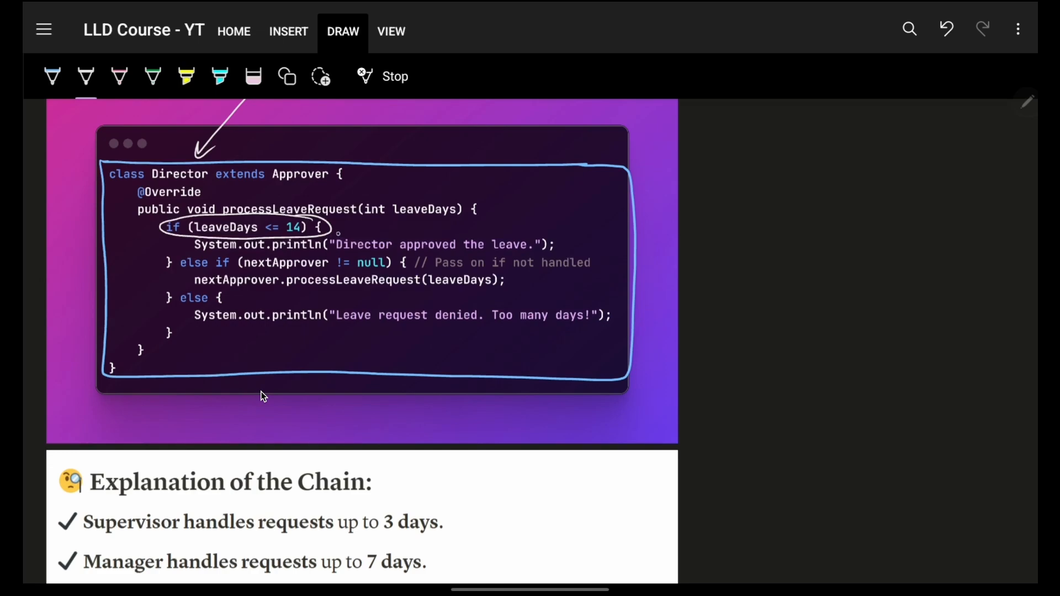
pyautogui.moveTo(324, 233); pyautogui.dragTo(366, 240)
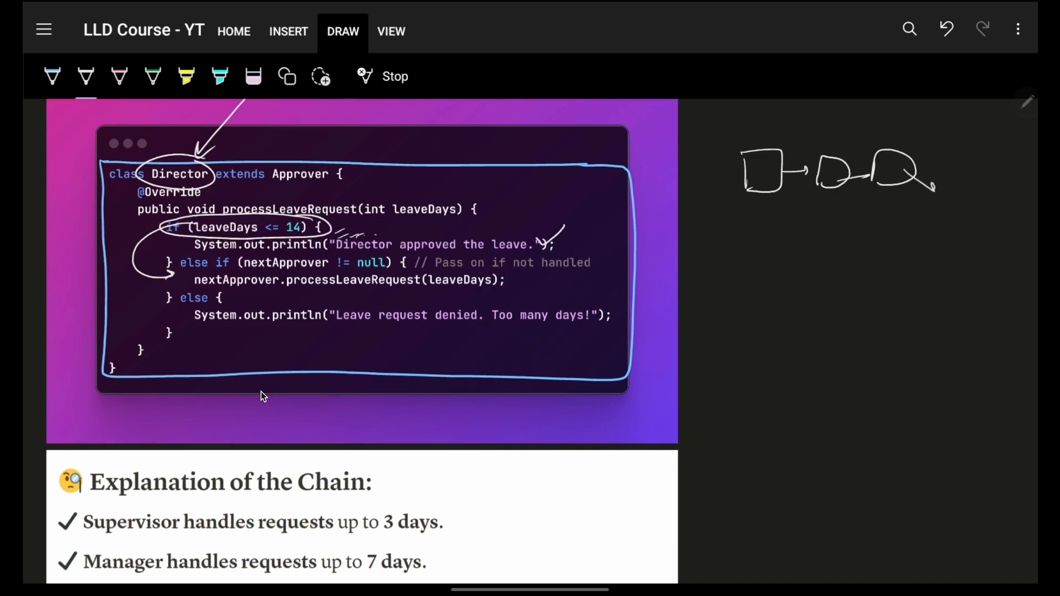
# Step: Tick the third box of the chain sketch, drop its outgoing arrow and add a fourth linked box
pyautogui.moveTo(898, 143); pyautogui.dragTo(952, 192)
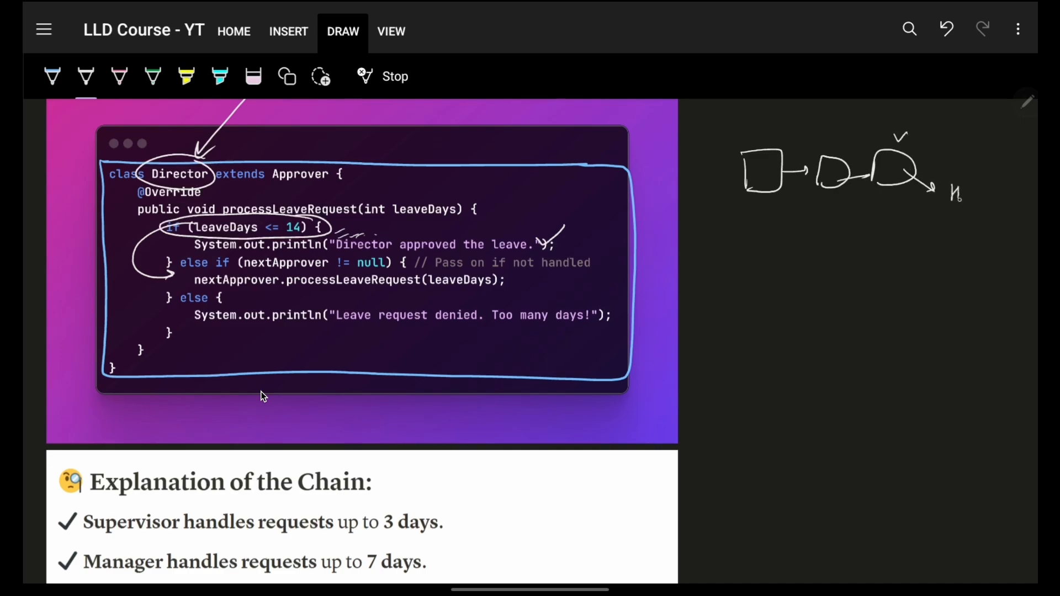
pyautogui.moveTo(946, 176); pyautogui.dragTo(976, 203)
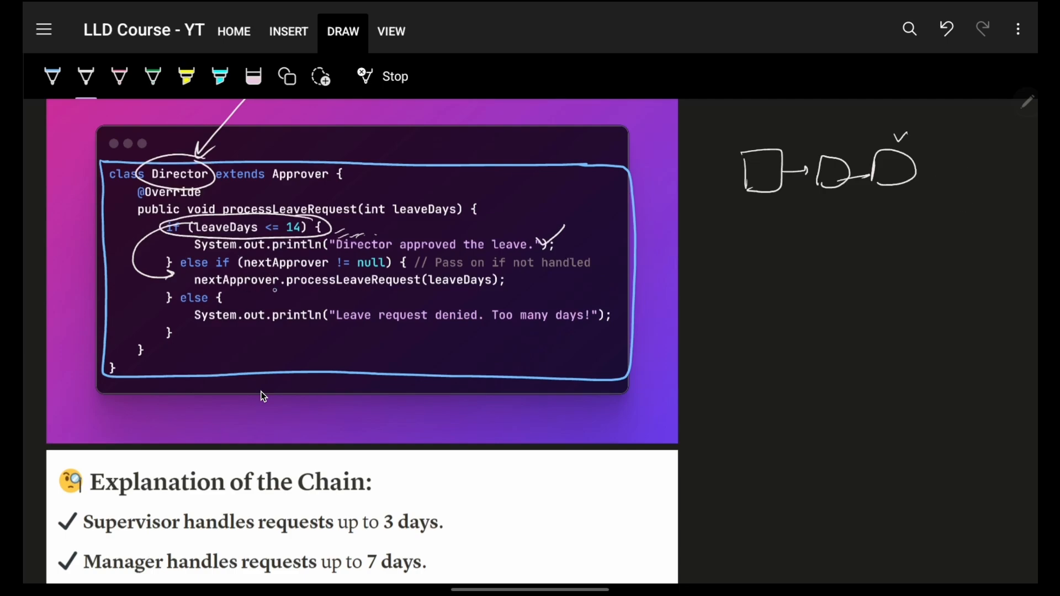
pyautogui.moveTo(510, 274); pyautogui.dragTo(520, 283)
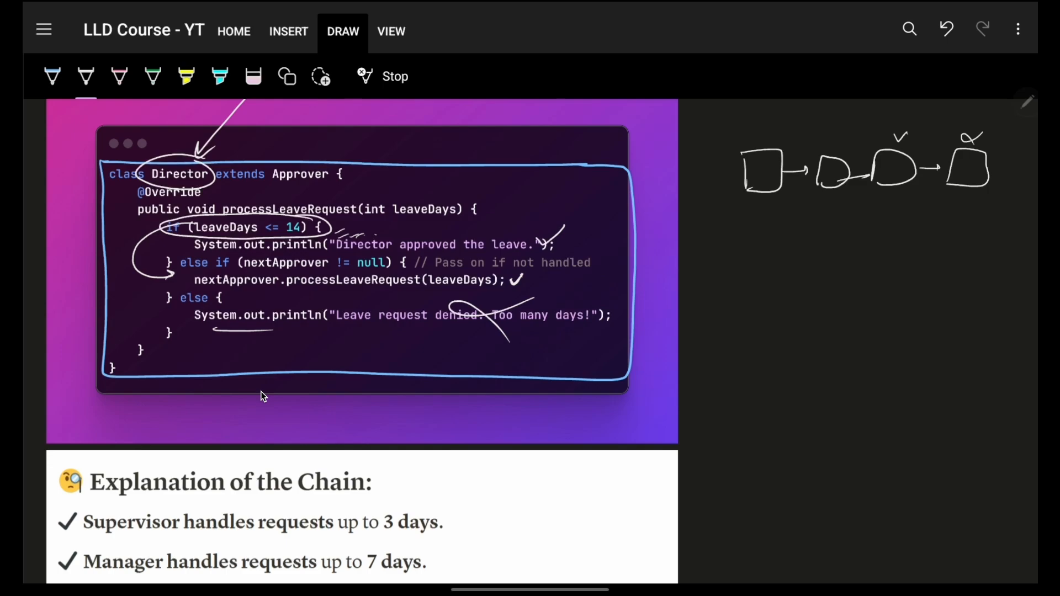
# Step: Draw a pink arrow with a circled tip toward the handler creation lines in LeaveRequestChainDemo
pyautogui.scroll(-3)
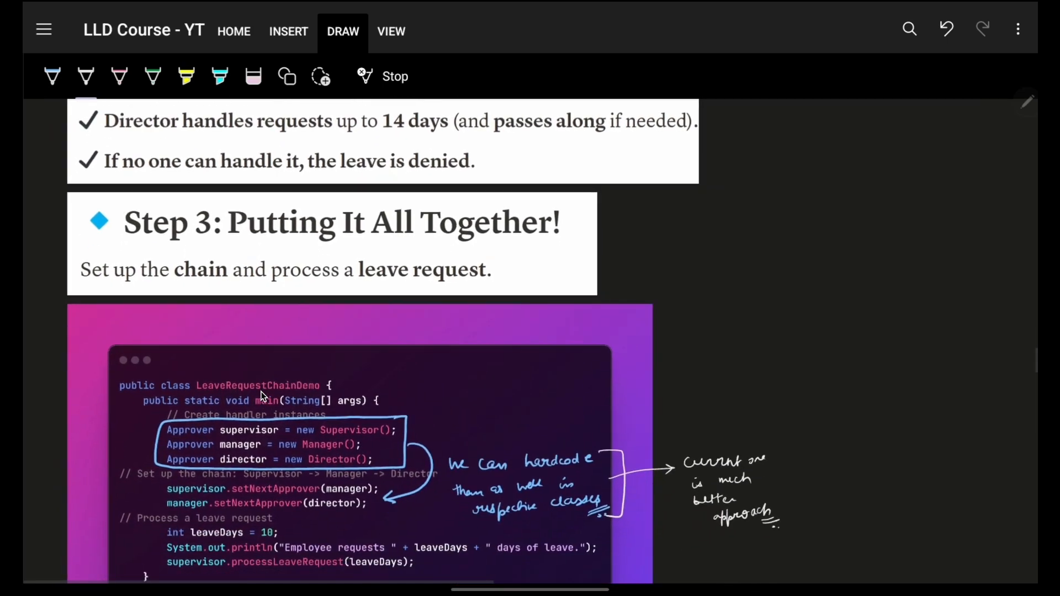
pyautogui.scroll(-3)
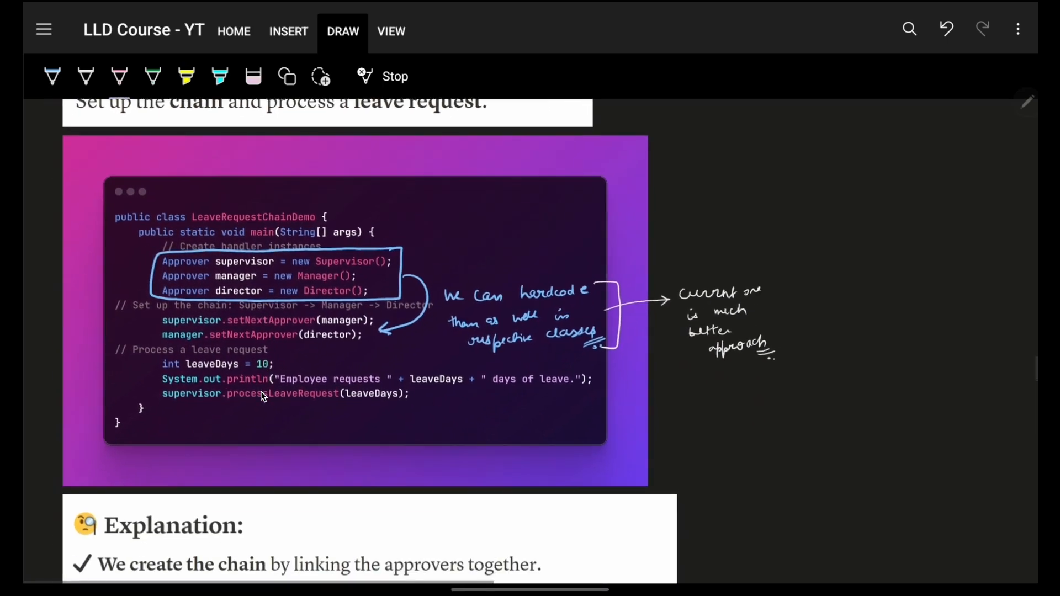
pyautogui.scroll(-3)
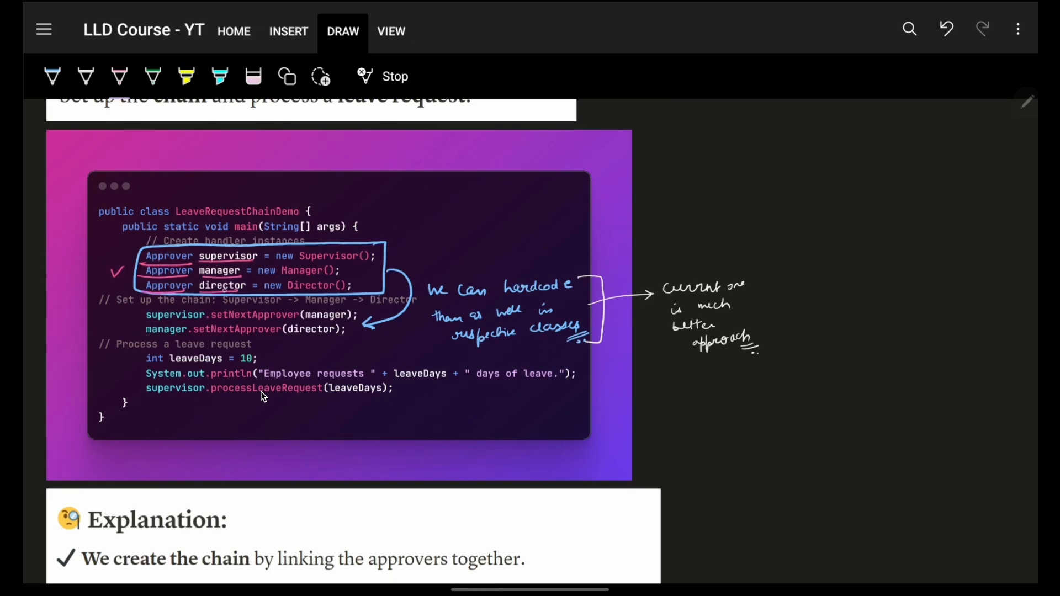
pyautogui.moveTo(446, 216); pyautogui.dragTo(389, 243)
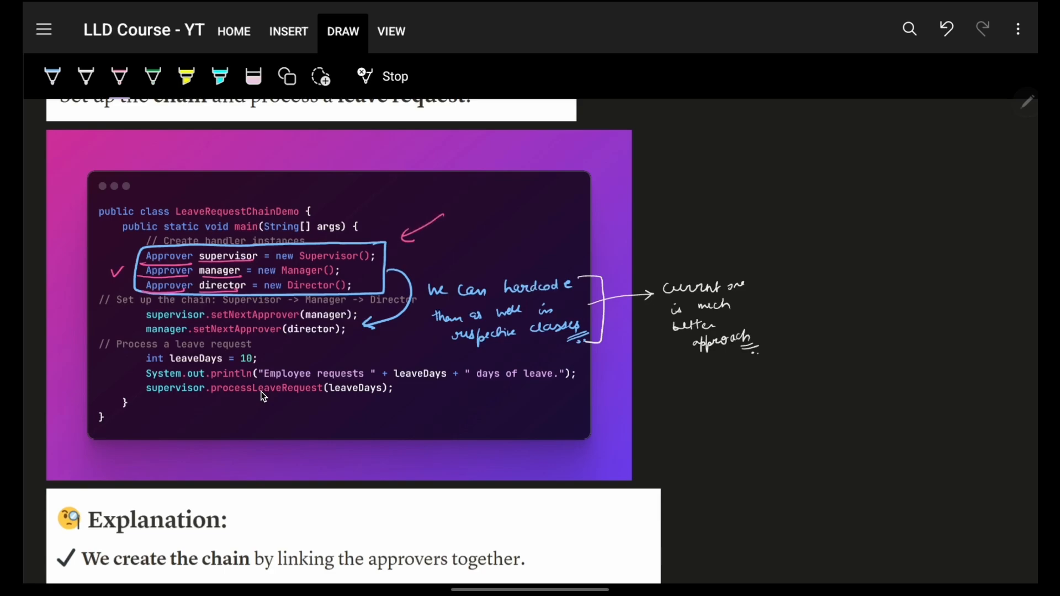
pyautogui.moveTo(296, 264); pyautogui.dragTo(372, 254)
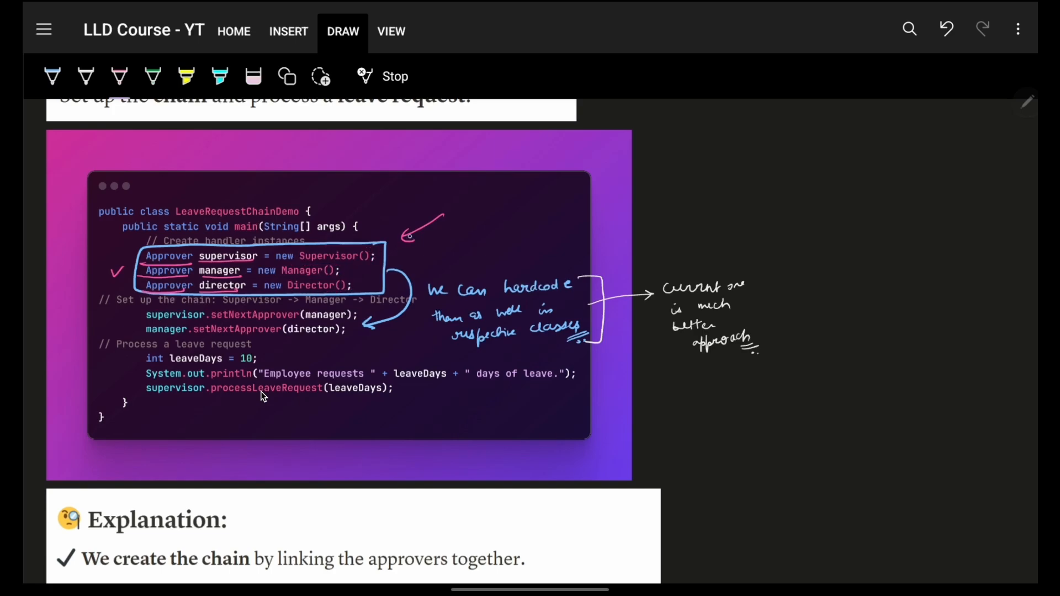
# Step: Add a pink mark beside the hardcode note and erase the stray strokes near it
pyautogui.scroll(-3)
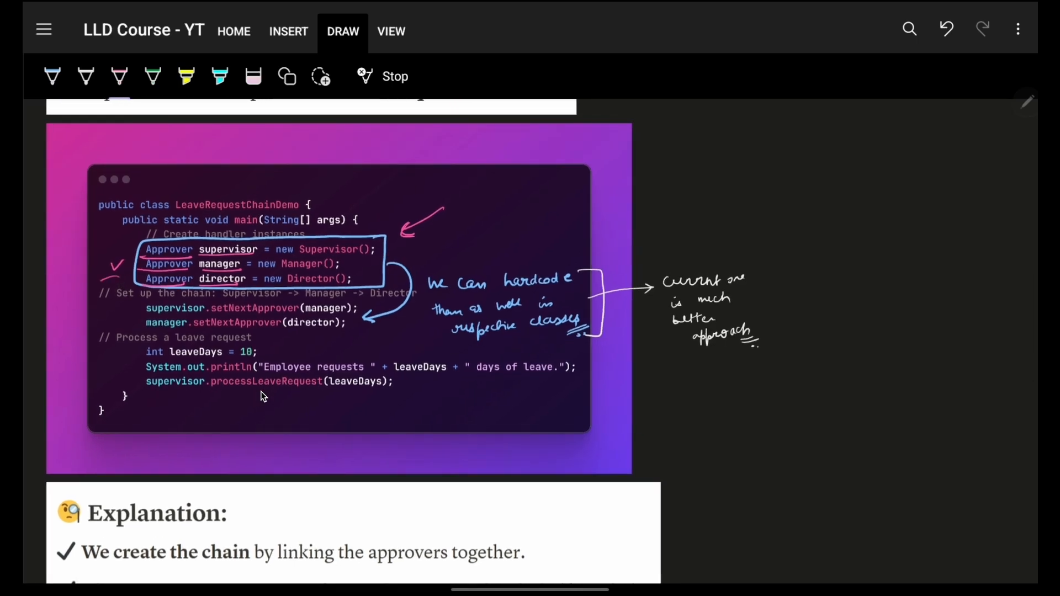
pyautogui.moveTo(109, 277); pyautogui.dragTo(189, 311)
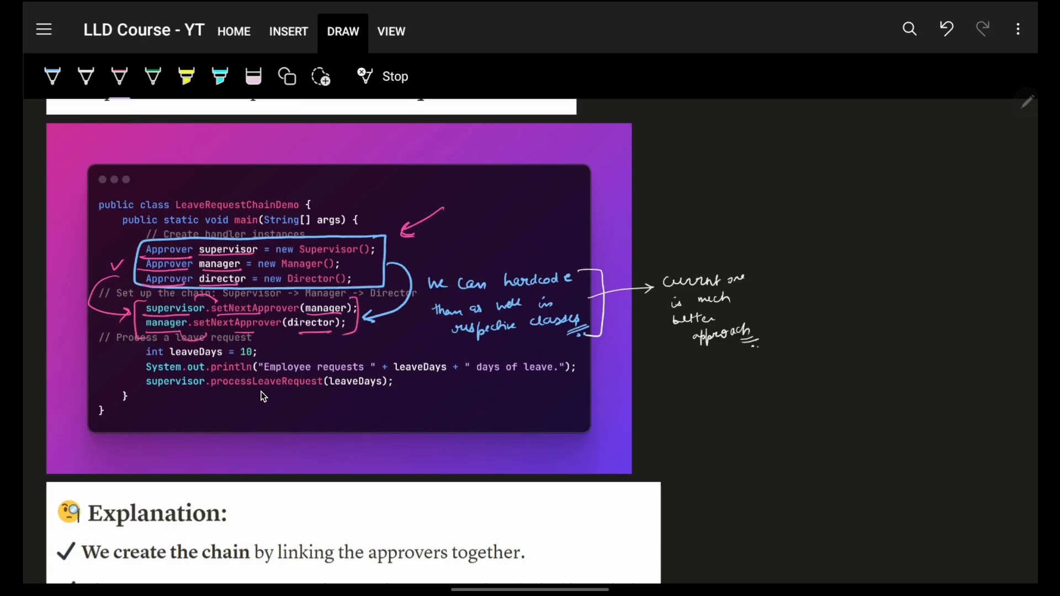
pyautogui.moveTo(402, 328); pyautogui.dragTo(378, 334)
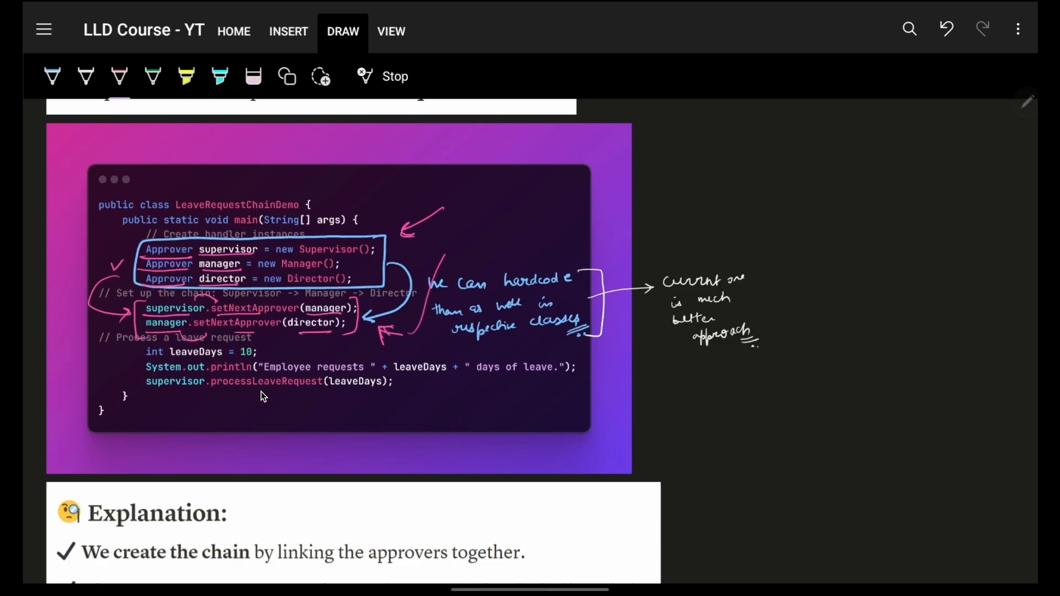
pyautogui.moveTo(399, 338); pyautogui.dragTo(456, 233)
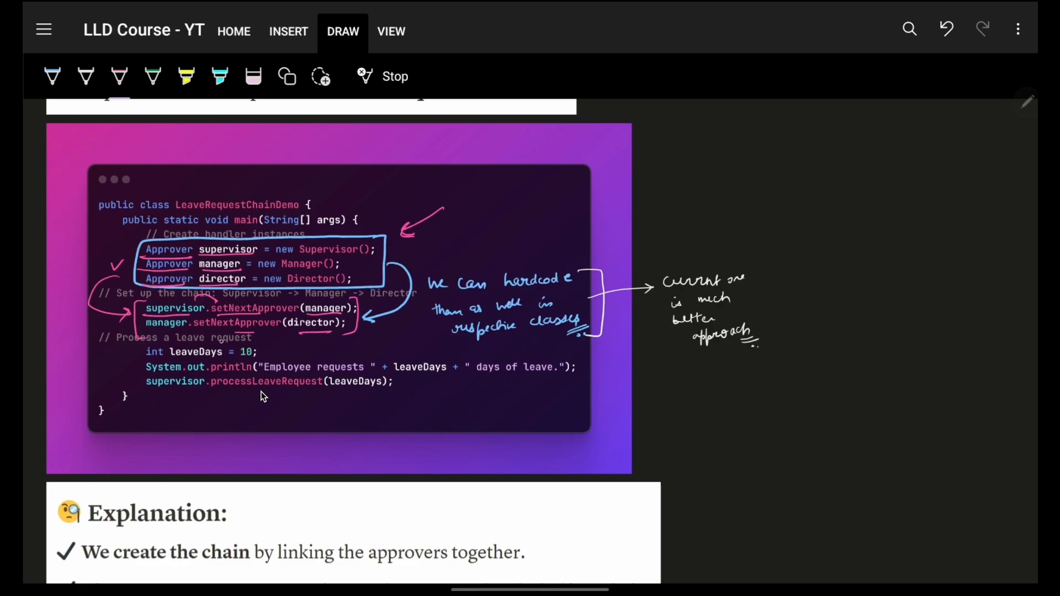
# Step: Circle leaveDays = 10 and supervisor, underline processLeaveRequest, and sketch circled labels with a nested box beside the code
pyautogui.moveTo(156, 345); pyautogui.dragTo(257, 354)
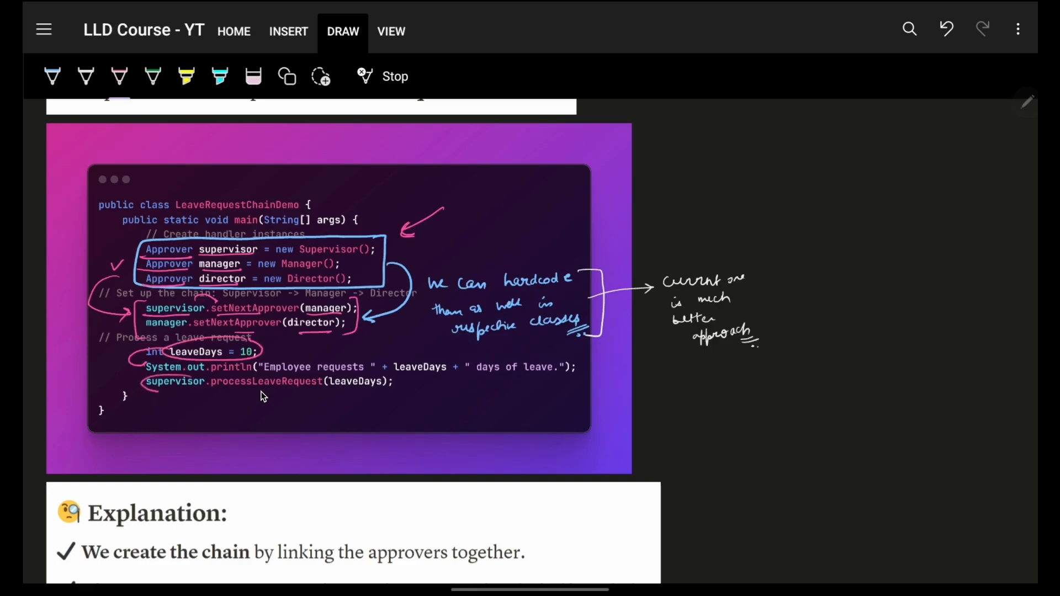
pyautogui.moveTo(142, 389); pyautogui.dragTo(206, 379)
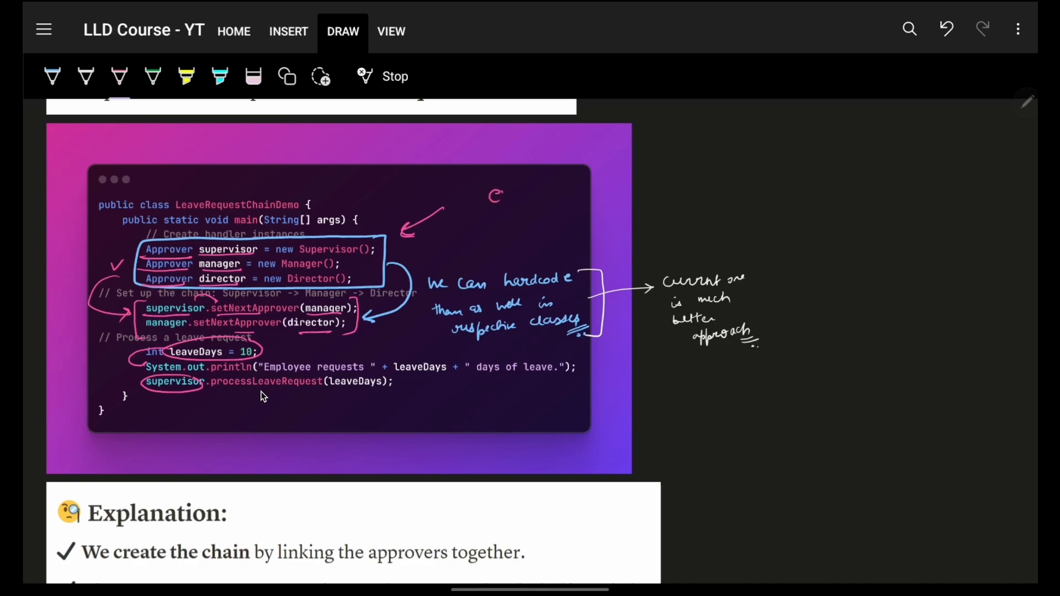
pyautogui.moveTo(493, 197); pyautogui.dragTo(567, 173)
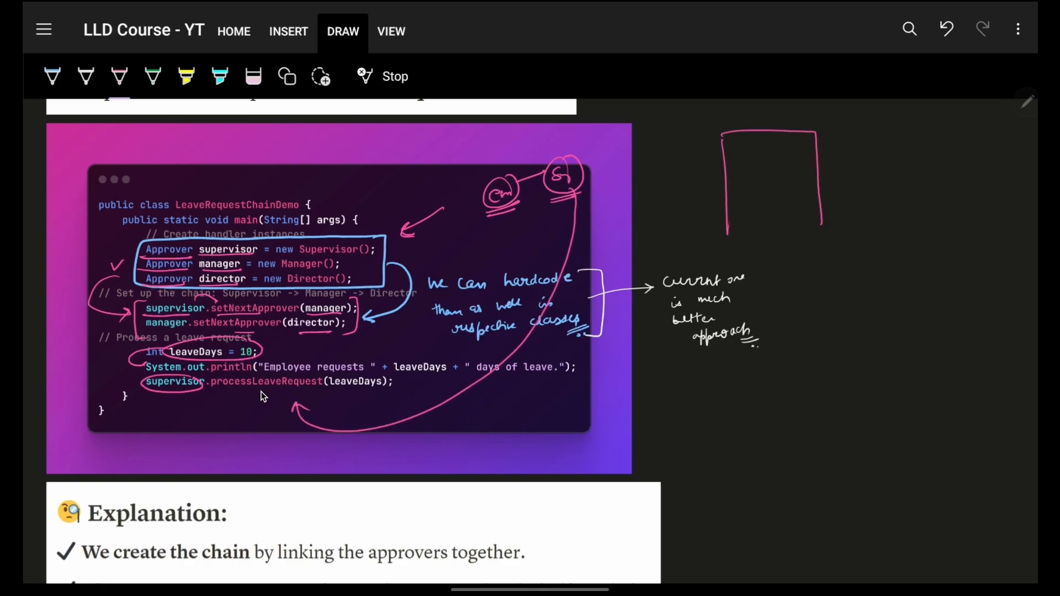
pyautogui.moveTo(740, 203); pyautogui.dragTo(801, 209)
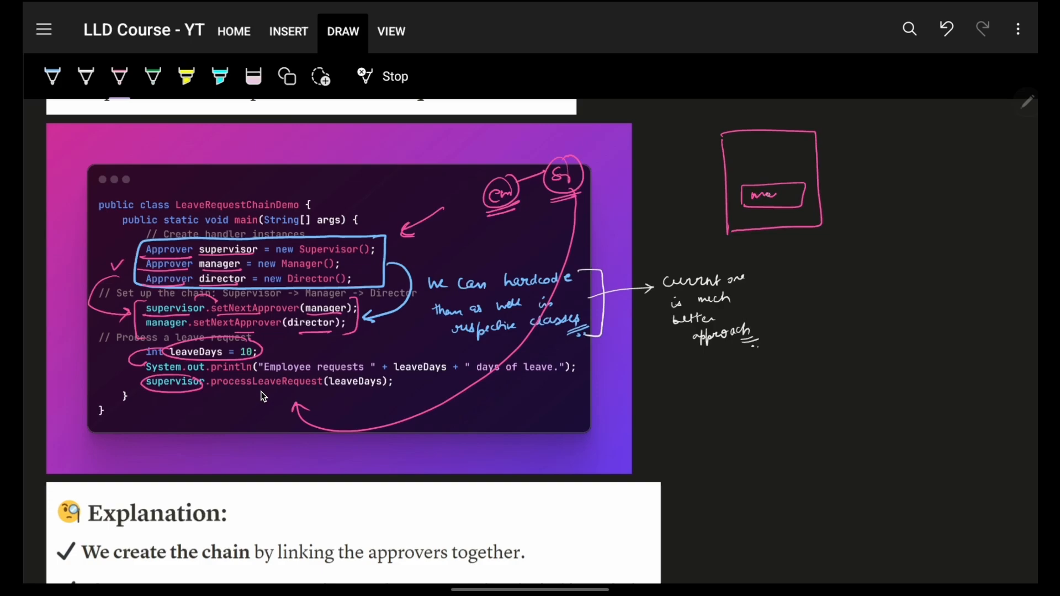
pyautogui.moveTo(750, 197); pyautogui.dragTo(777, 197)
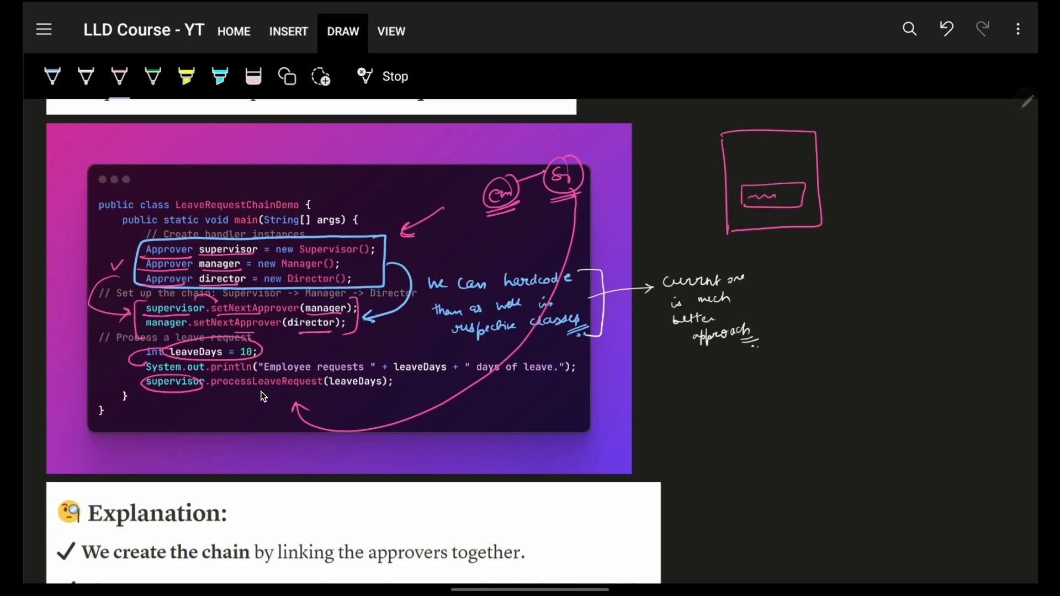
pyautogui.moveTo(146, 381); pyautogui.dragTo(206, 384)
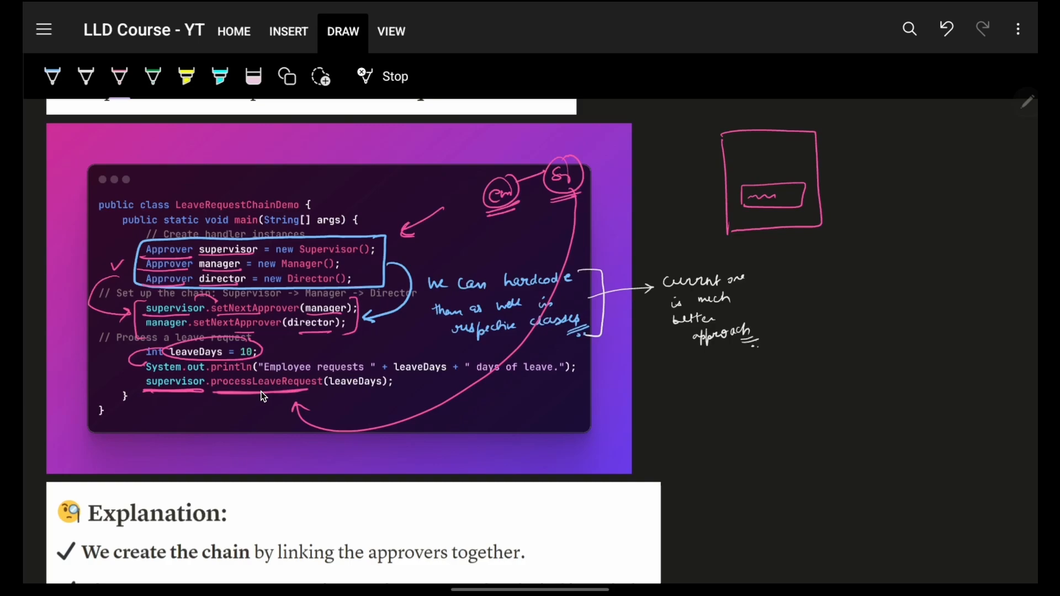
pyautogui.scroll(-3)
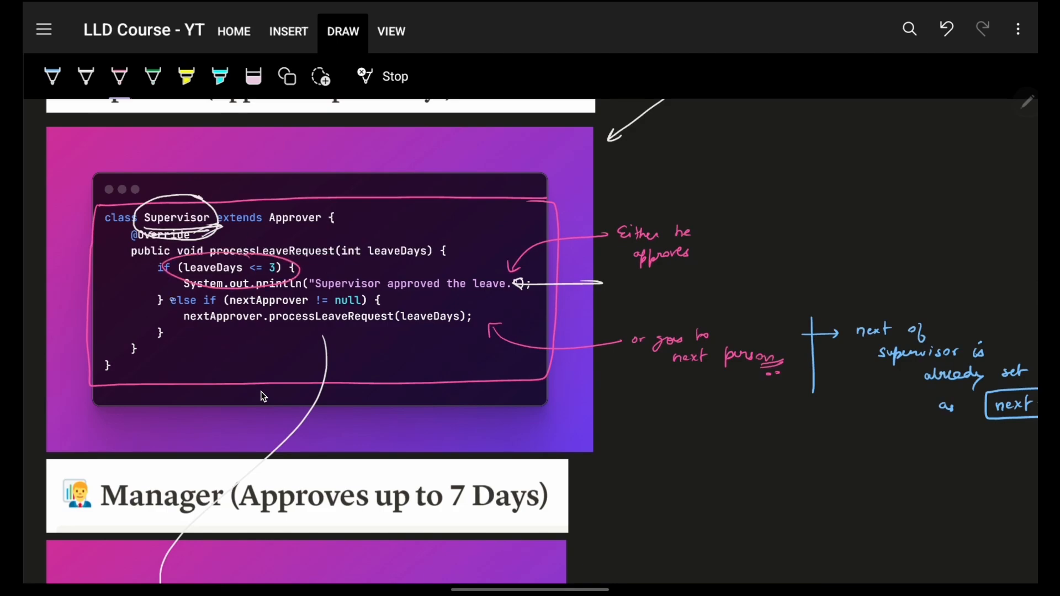
# Step: Arrow from the Supervisor's approval check to its else branch, then circle supervisor and manager in the chain setup
pyautogui.moveTo(162, 267); pyautogui.dragTo(312, 311)
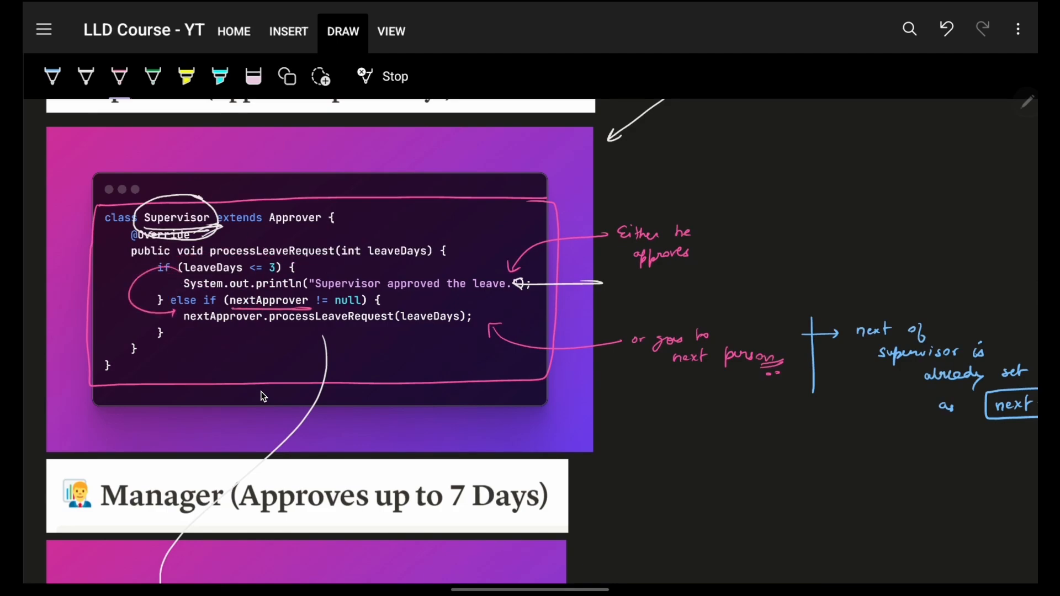
pyautogui.scroll(-3)
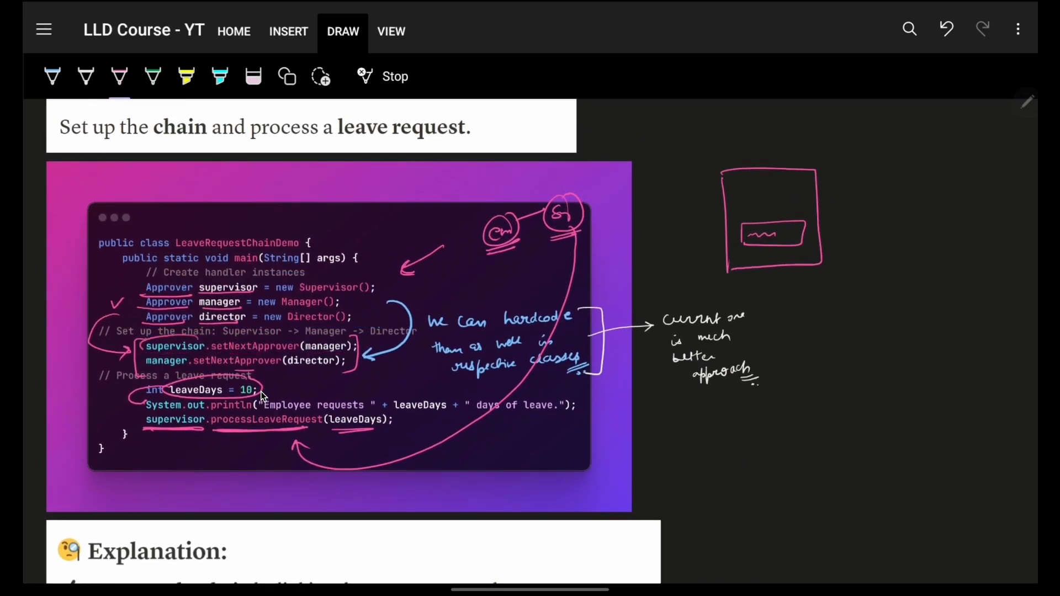
pyautogui.moveTo(169, 345); pyautogui.dragTo(344, 348)
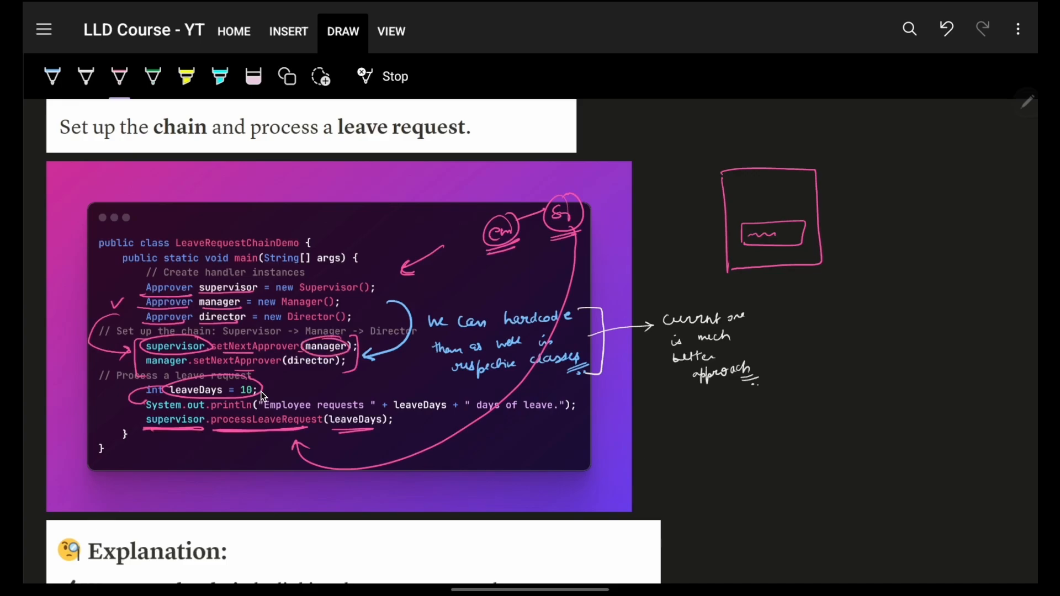
pyautogui.scroll(-3)
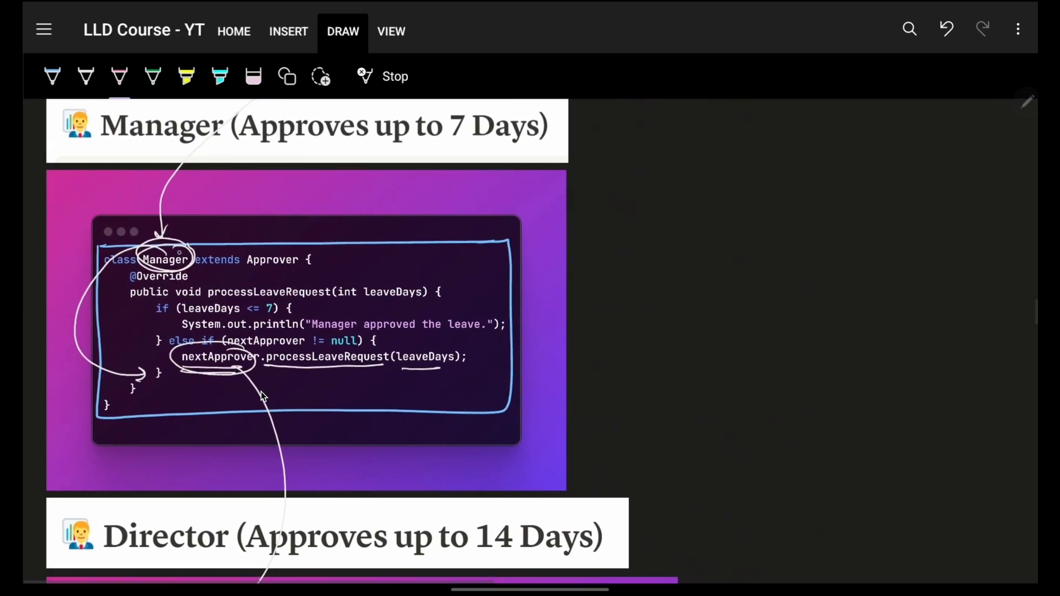
pyautogui.moveTo(203, 297); pyautogui.dragTo(341, 297)
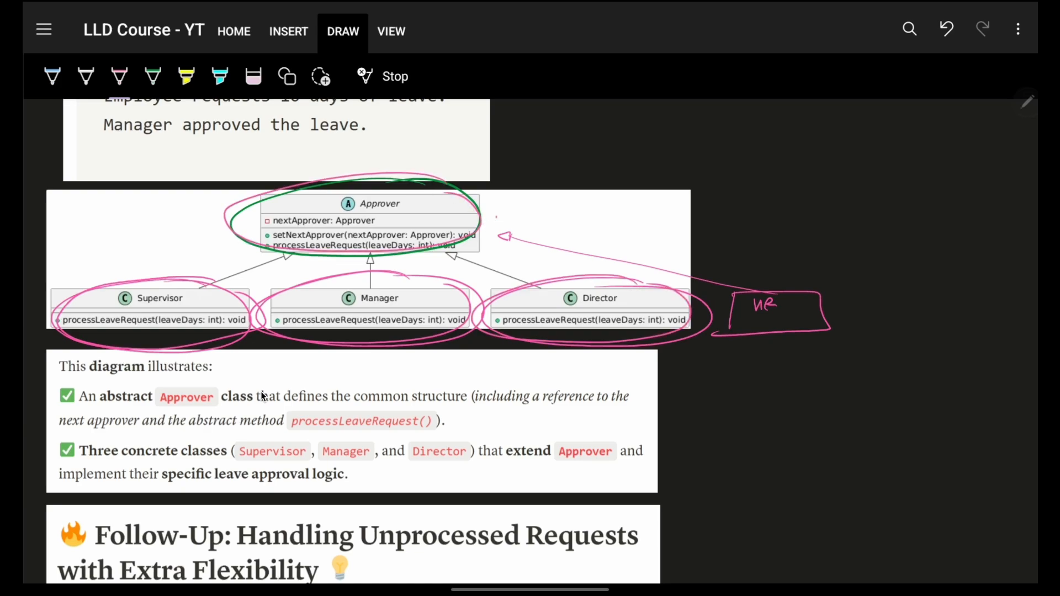
# Step: Underline HR, draw a D box after it and sketch linked M1 and M2 boxes under Supervisor
pyautogui.moveTo(497, 220); pyautogui.dragTo(507, 210)
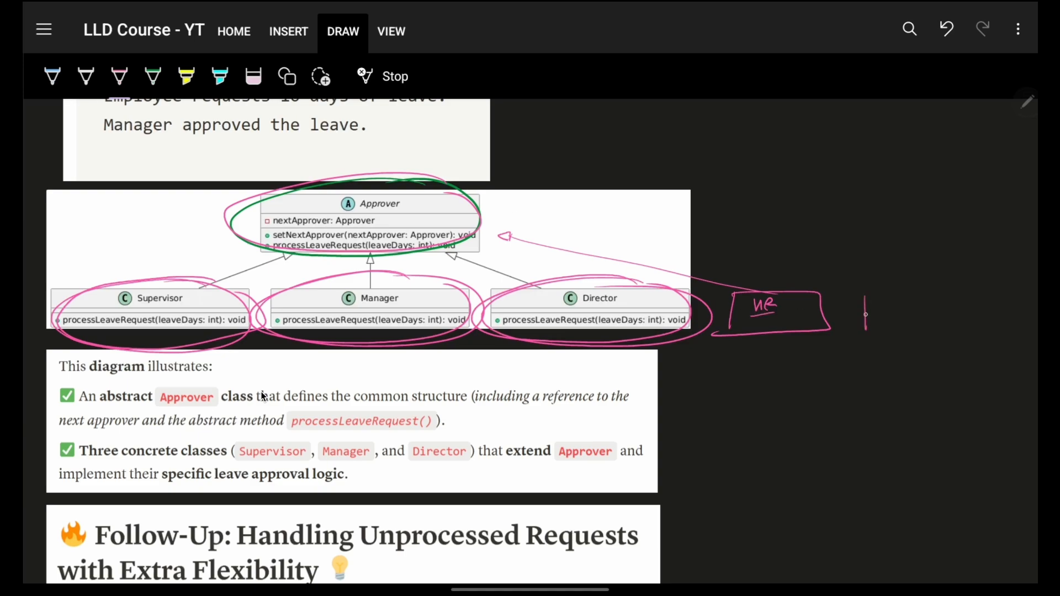
pyautogui.moveTo(865, 297); pyautogui.dragTo(950, 331)
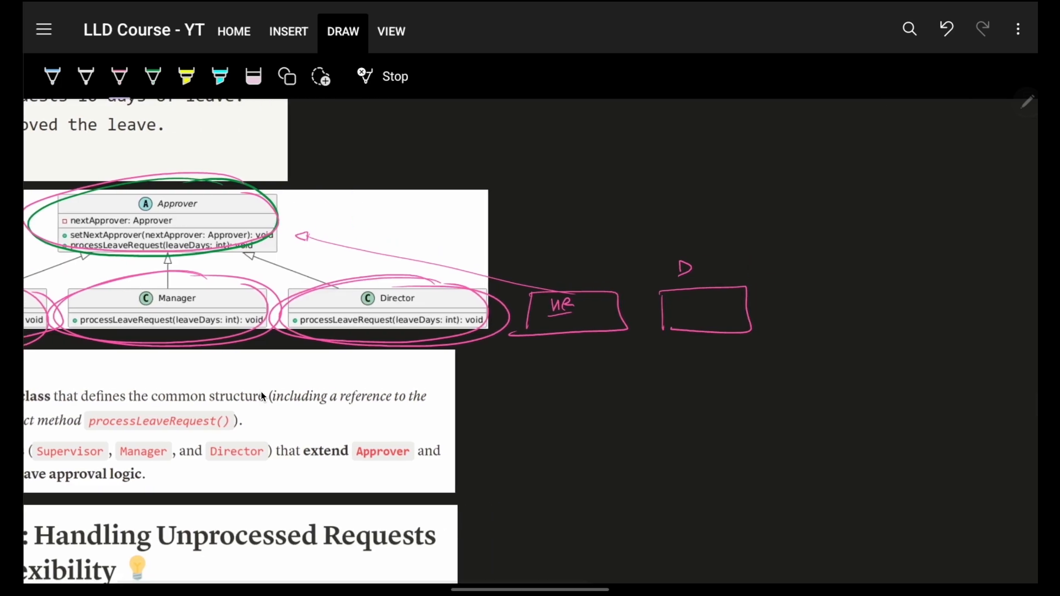
pyautogui.moveTo(564, 341); pyautogui.dragTo(573, 354)
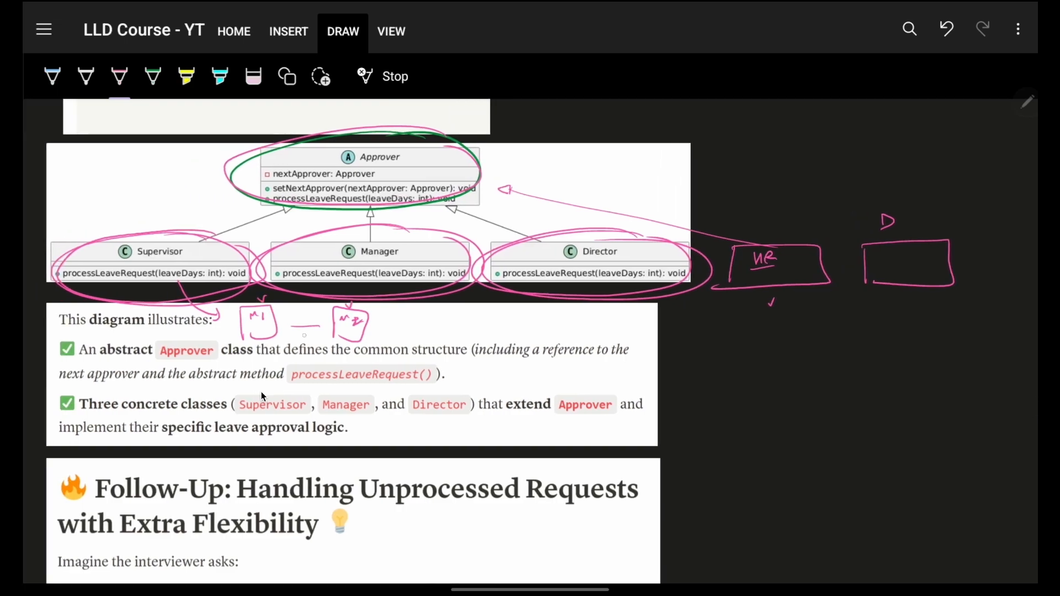
pyautogui.moveTo(287, 332); pyautogui.dragTo(331, 325)
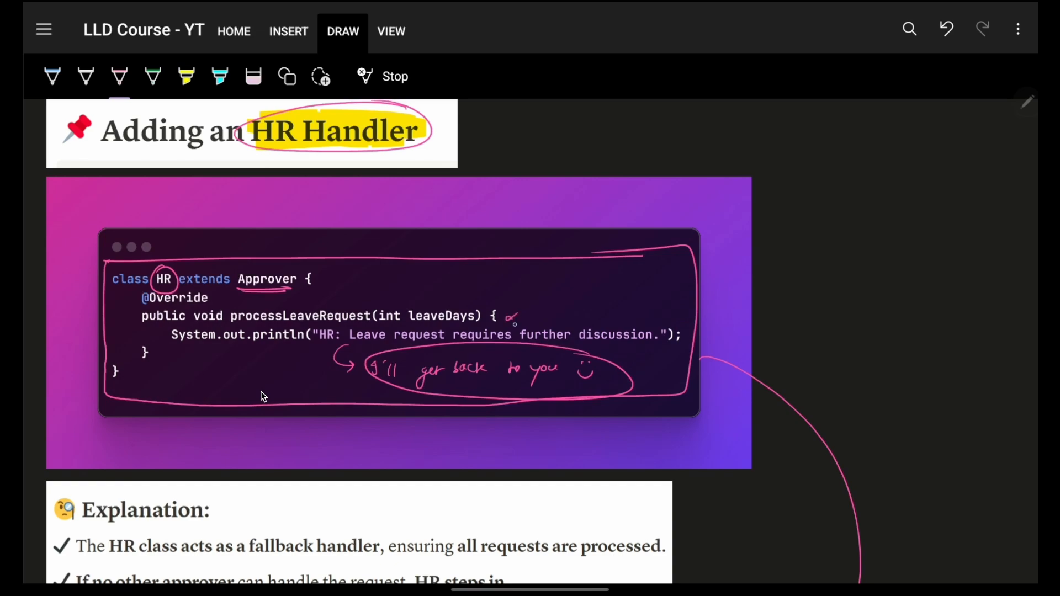
# Step: Point pink arrows at the HR message, hr = new HR() and director.setNextApprover(hr)
pyautogui.moveTo(513, 318); pyautogui.dragTo(595, 344)
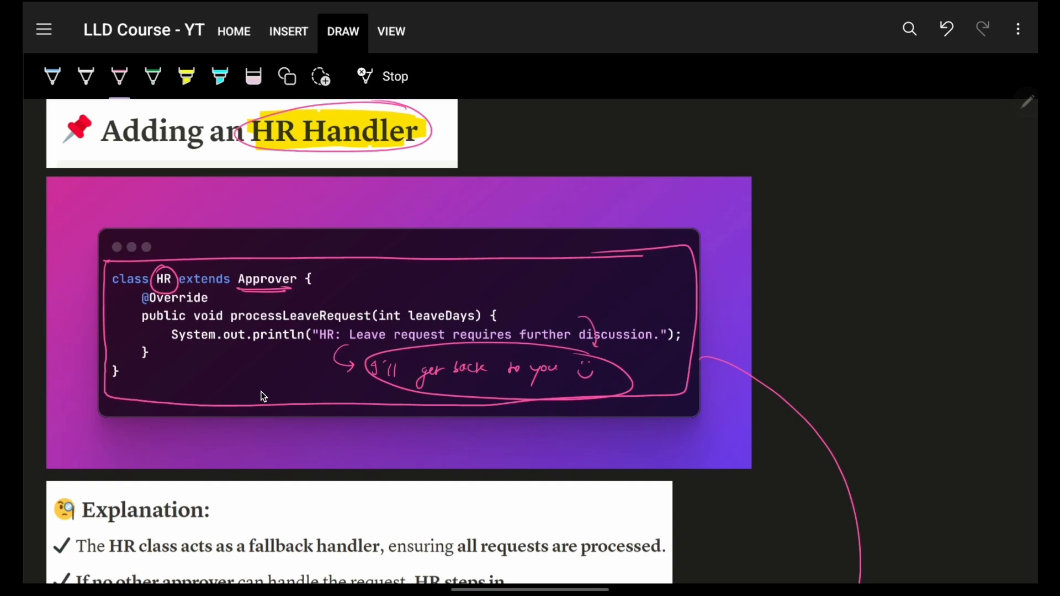
pyautogui.scroll(-3)
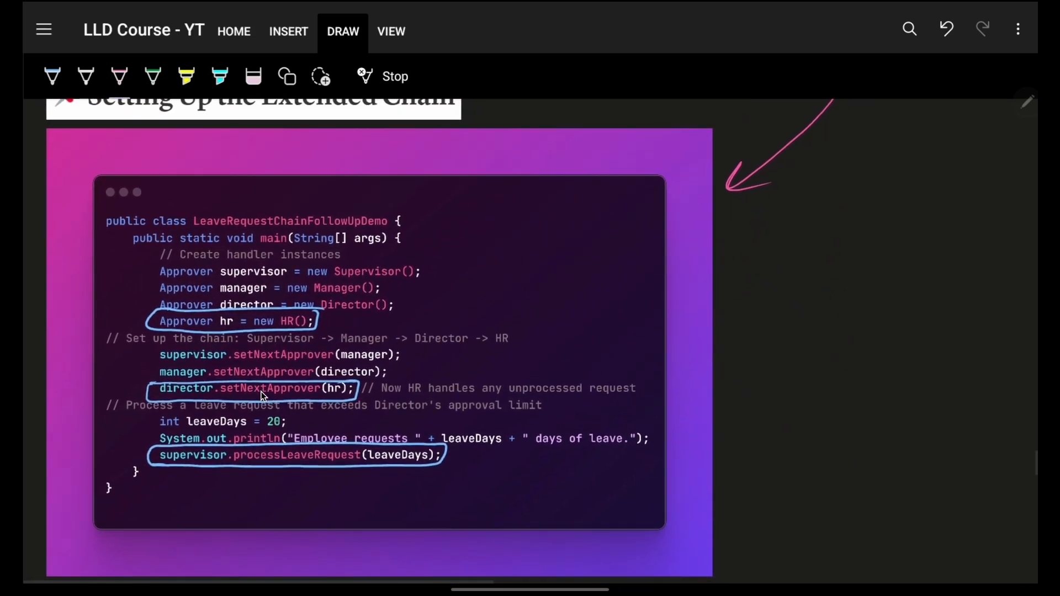
pyautogui.moveTo(419, 297); pyautogui.dragTo(324, 321)
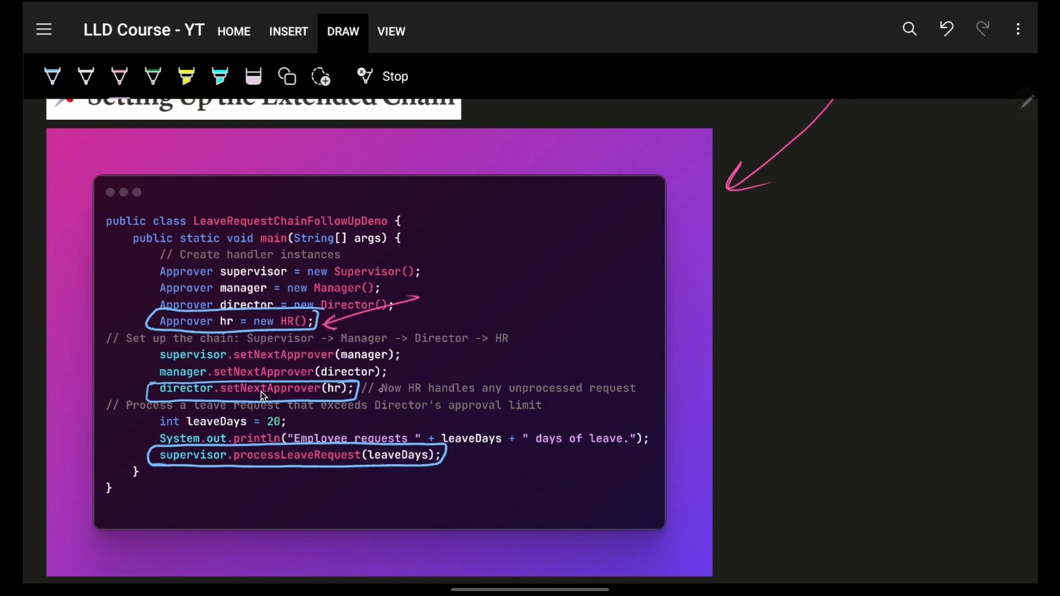
pyautogui.moveTo(439, 366); pyautogui.dragTo(363, 390)
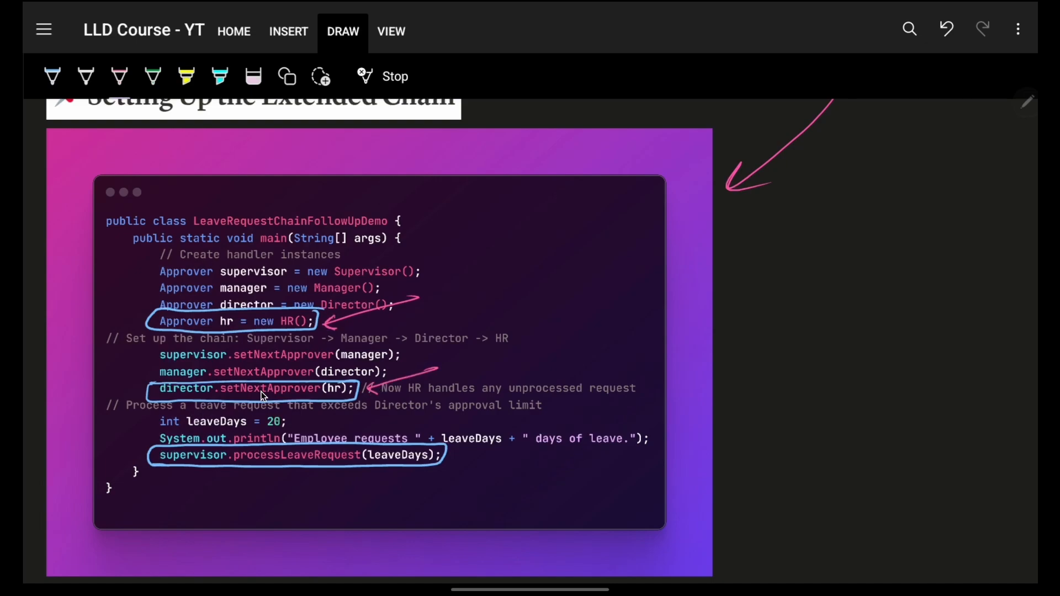
pyautogui.scroll(-3)
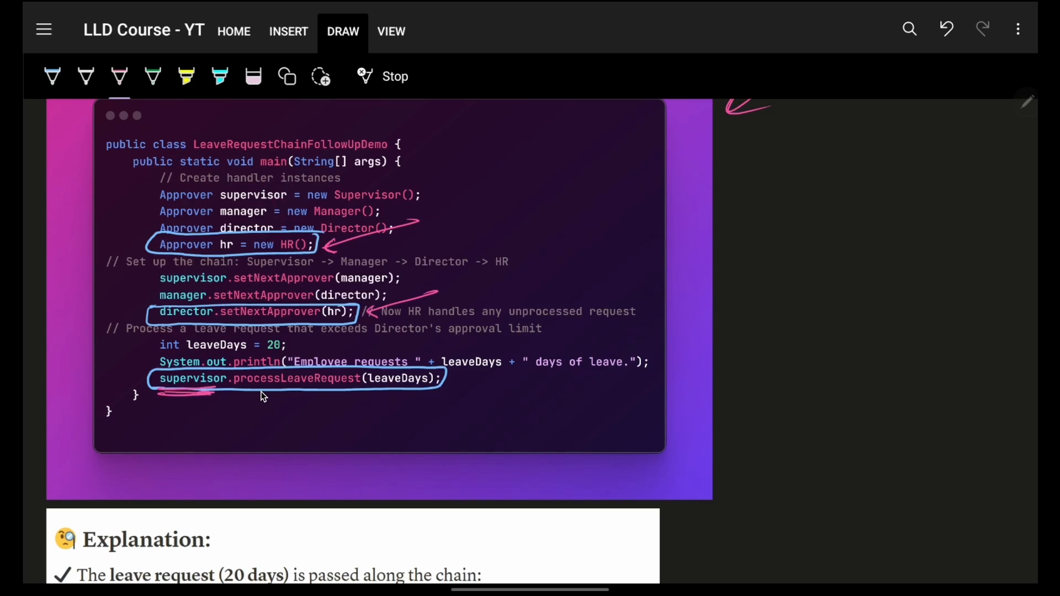
# Step: Underline the processLeaveRequest call and sketch the 20-day request passing along a row of boxes to the last one, with ticks
pyautogui.moveTo(236, 395); pyautogui.dragTo(405, 397)
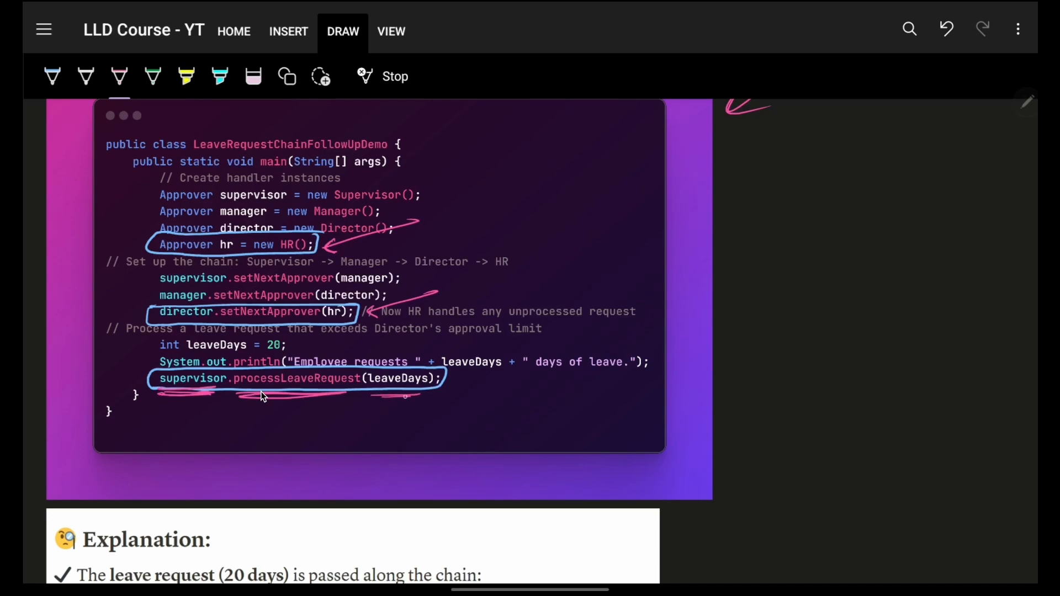
pyautogui.moveTo(419, 398); pyautogui.dragTo(520, 417)
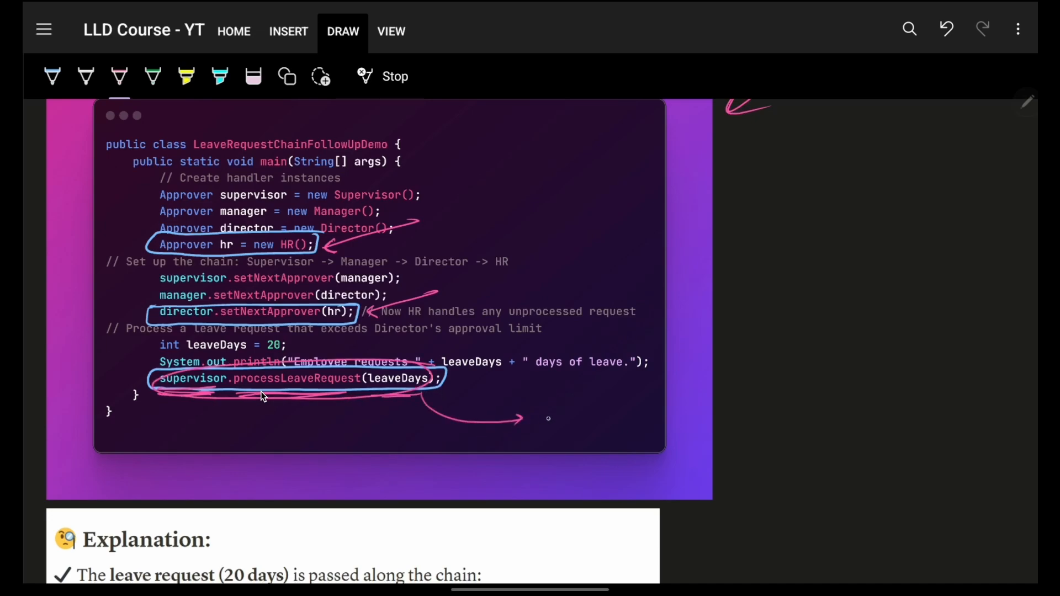
pyautogui.moveTo(548, 416); pyautogui.dragTo(656, 416)
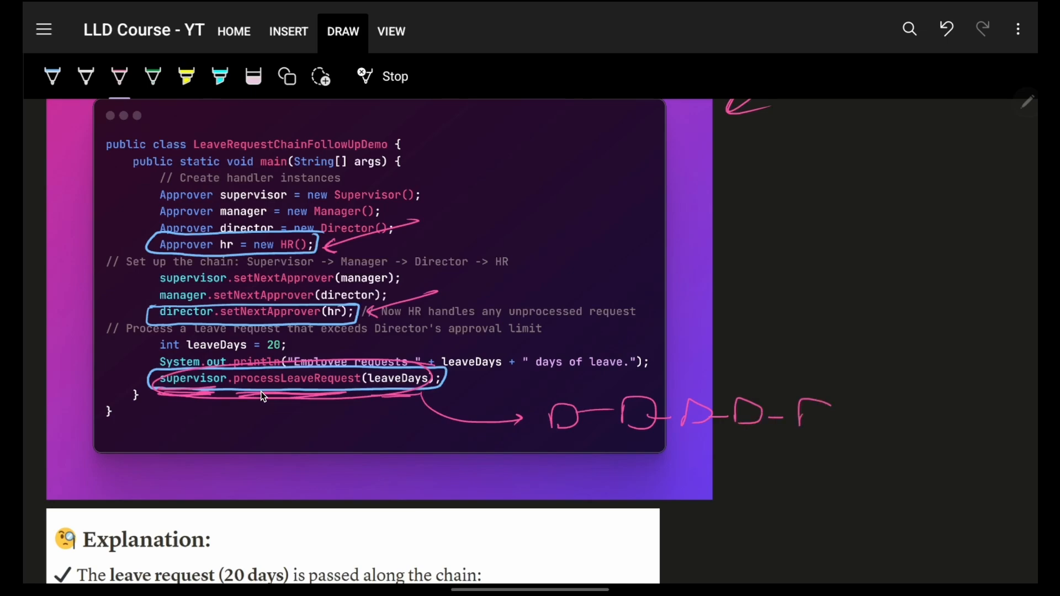
pyautogui.moveTo(797, 405); pyautogui.dragTo(837, 432)
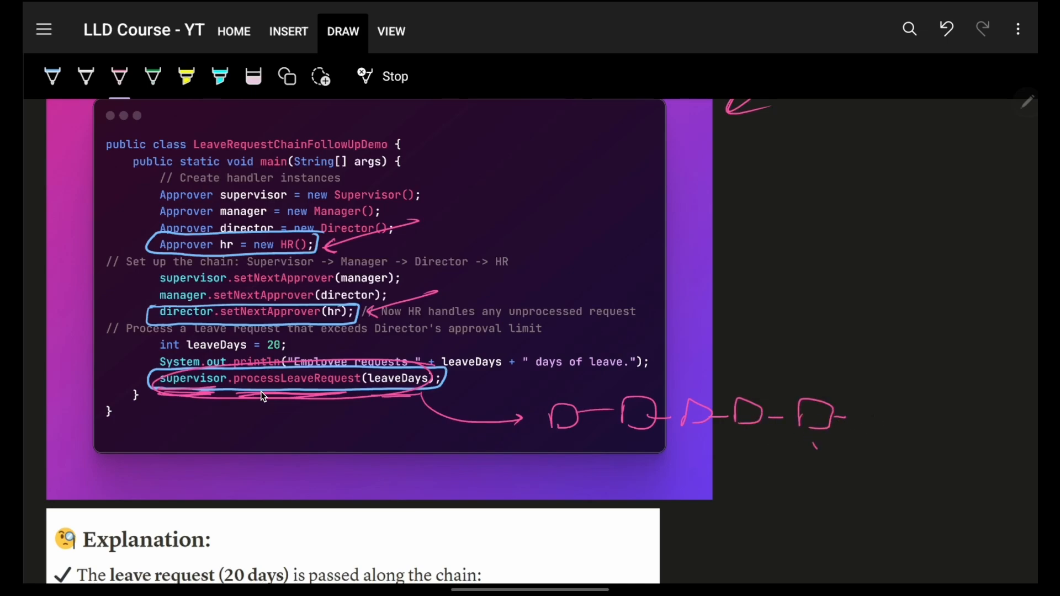
pyautogui.moveTo(811, 446); pyautogui.dragTo(844, 432)
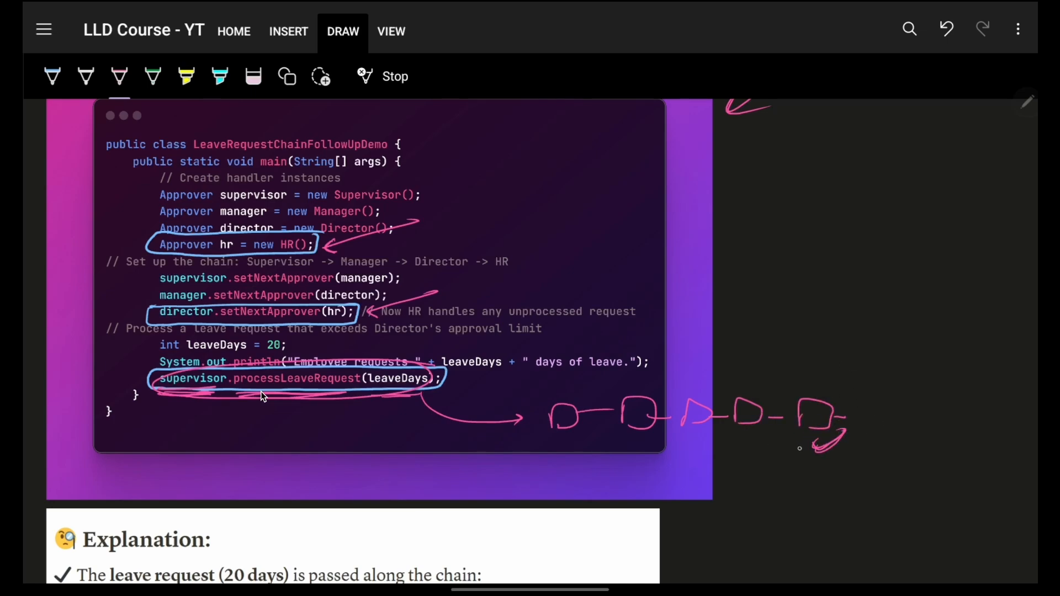
pyautogui.moveTo(784, 460); pyautogui.dragTo(831, 500)
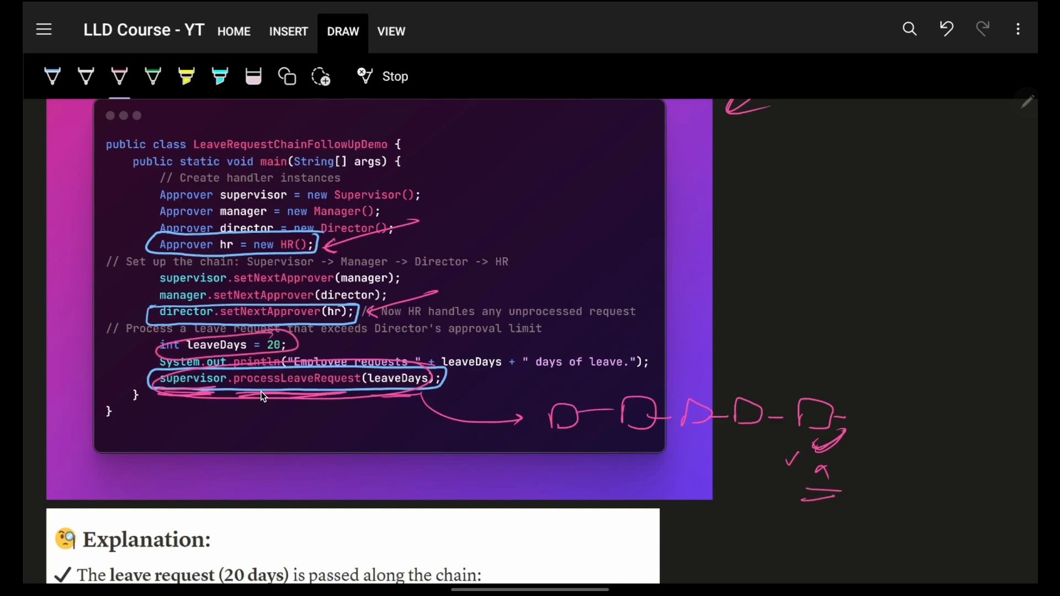
pyautogui.scroll(-3)
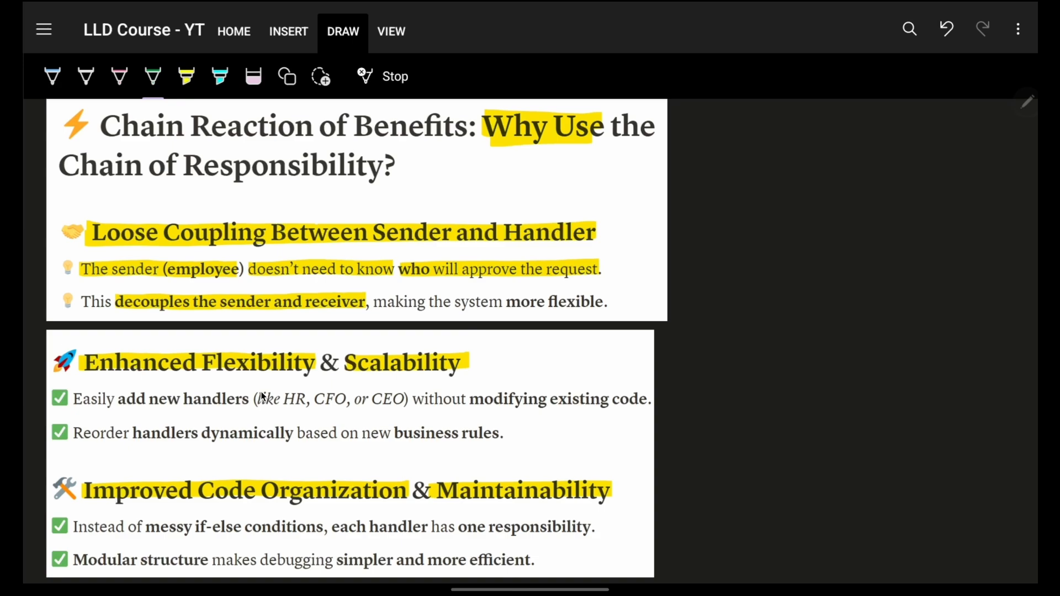
pyautogui.moveTo(1026, 101)
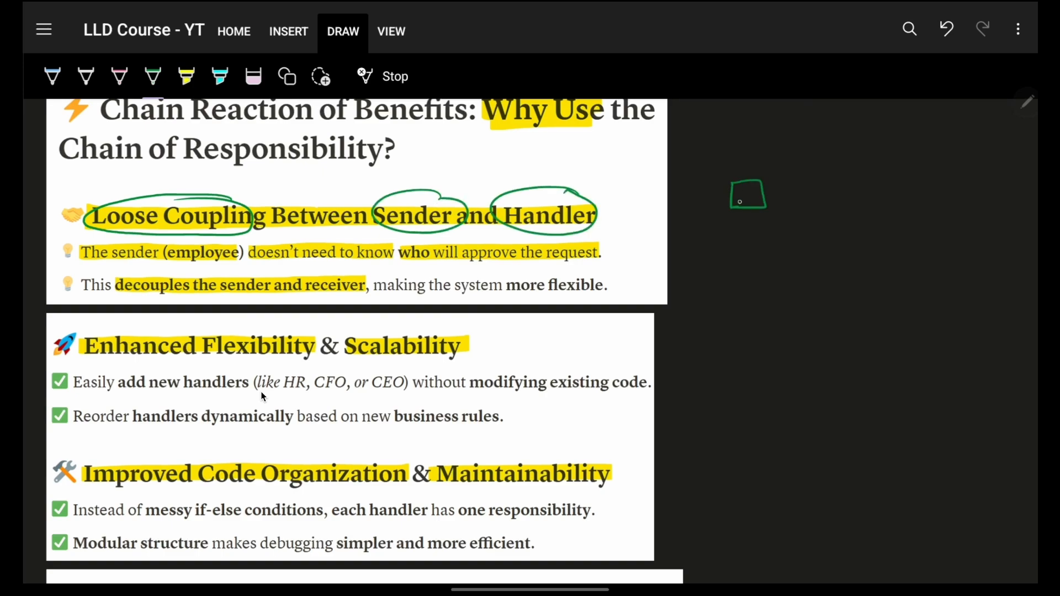
# Step: Sketch a labelled sender feeding a chain of handler boxes with arrows, notes and a ticked final handler
pyautogui.moveTo(751, 197); pyautogui.dragTo(797, 158)
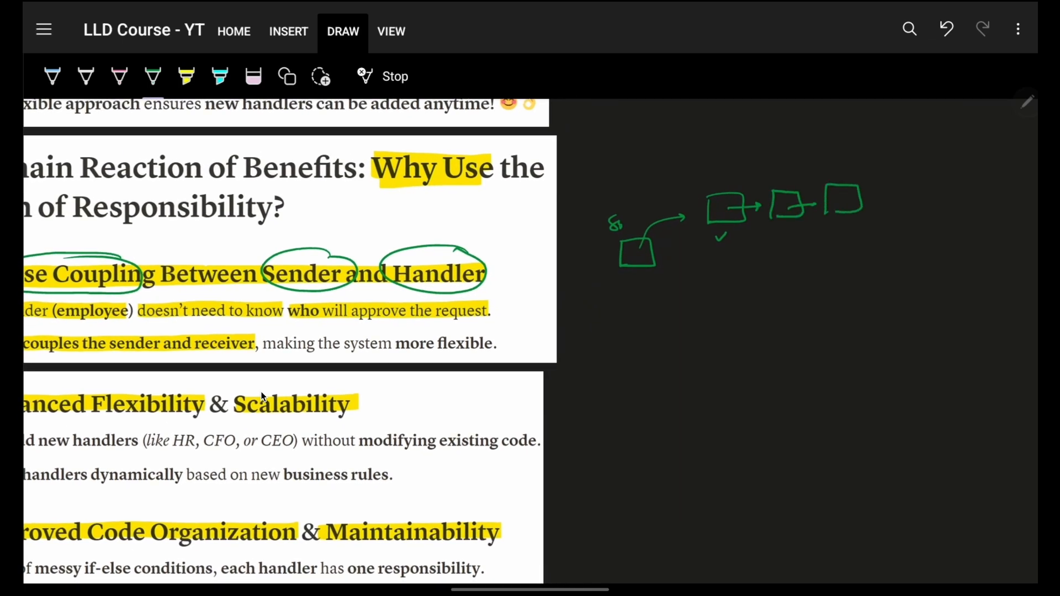
pyautogui.moveTo(611, 199); pyautogui.dragTo(632, 192)
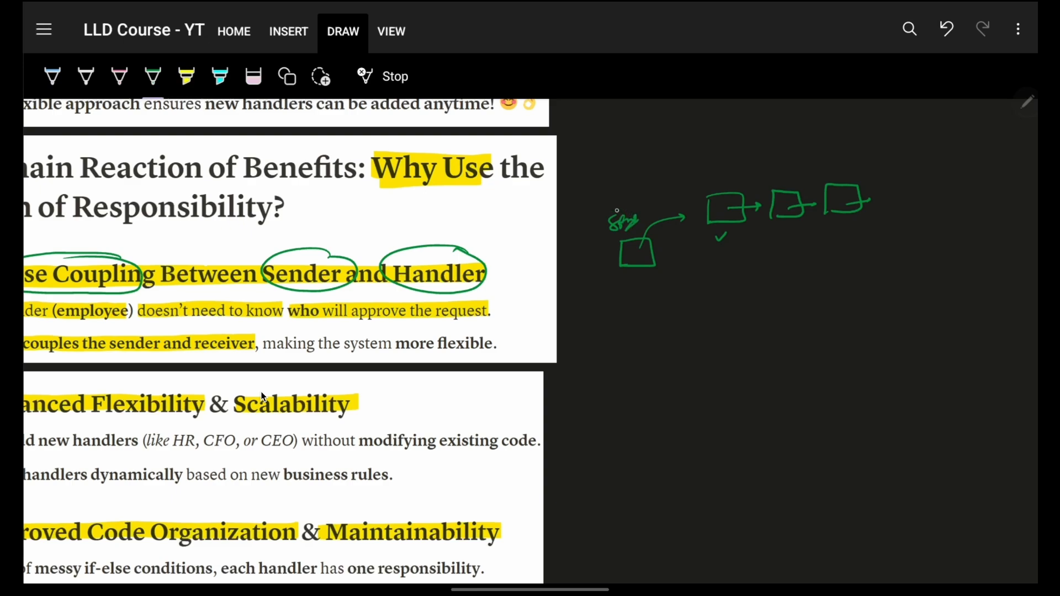
pyautogui.moveTo(611, 229); pyautogui.dragTo(631, 209)
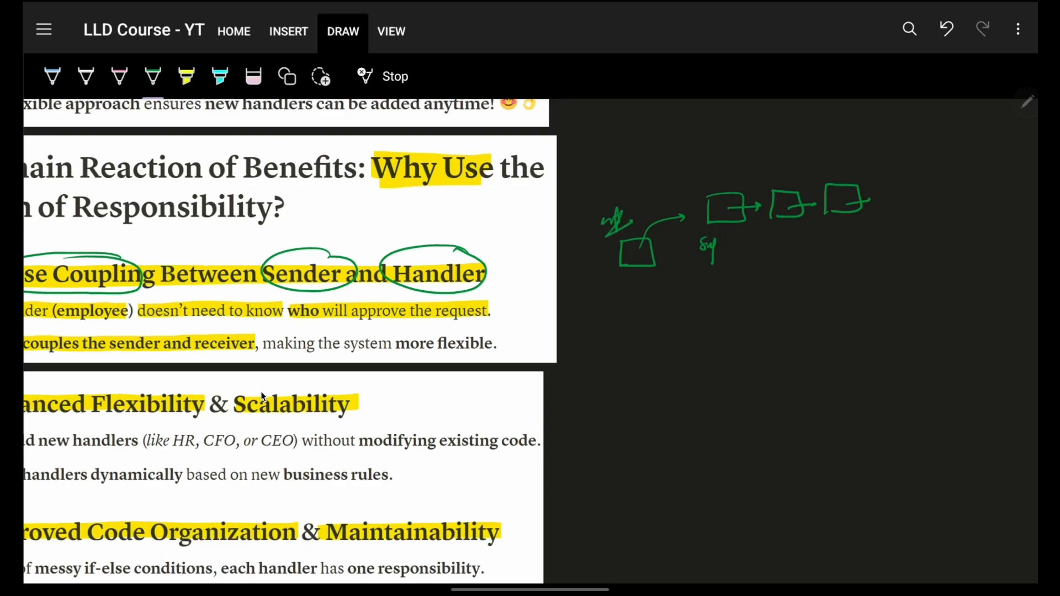
pyautogui.moveTo(703, 250); pyautogui.dragTo(736, 260)
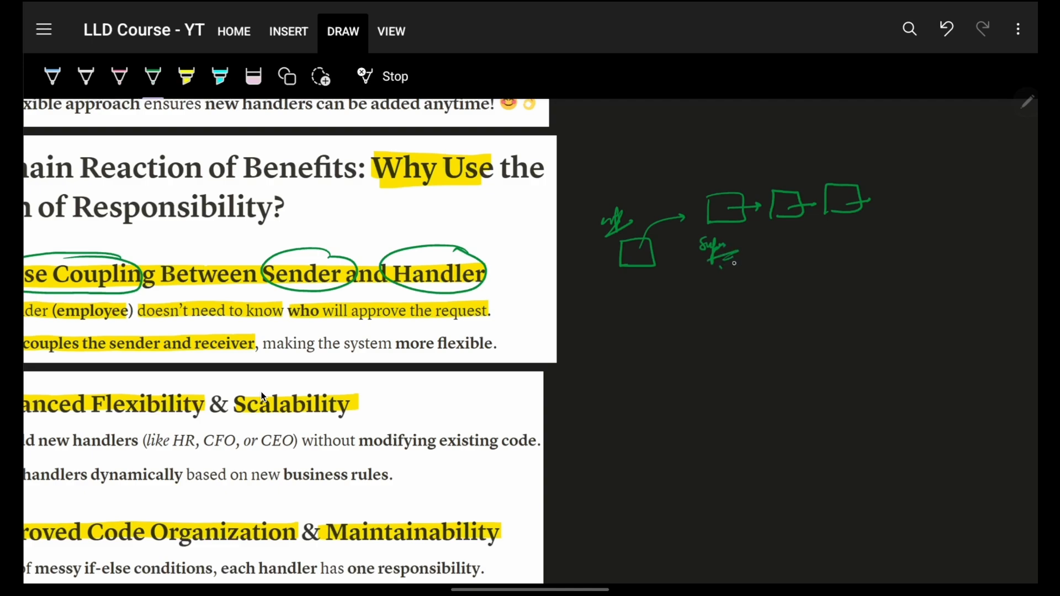
pyautogui.moveTo(754, 237); pyautogui.dragTo(844, 235)
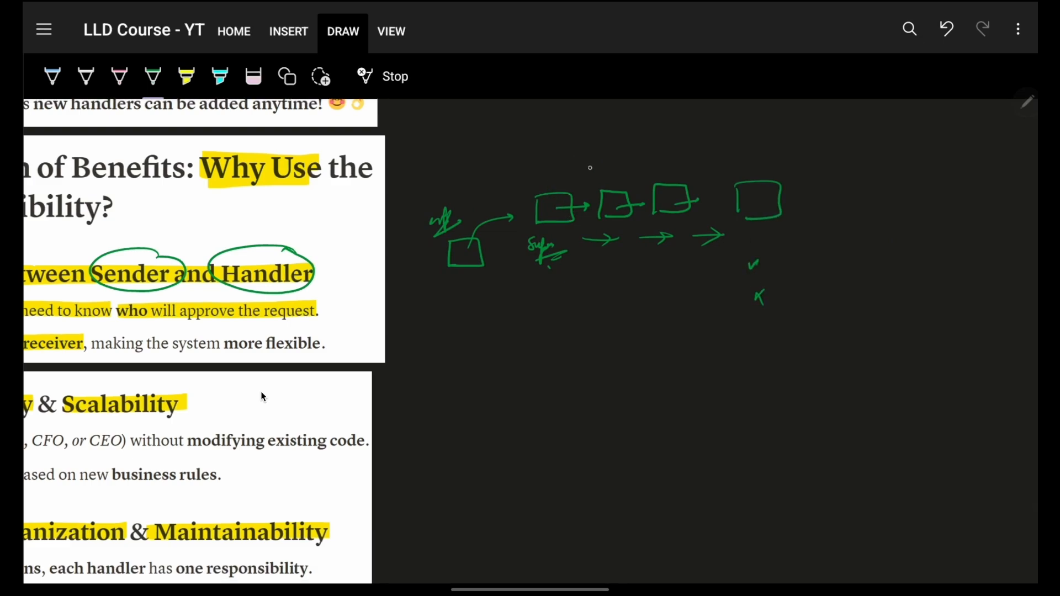
# Step: Circle Flexibility and Scalability in the Enhanced Flexibility heading in green
pyautogui.moveTo(599, 169); pyautogui.dragTo(764, 162)
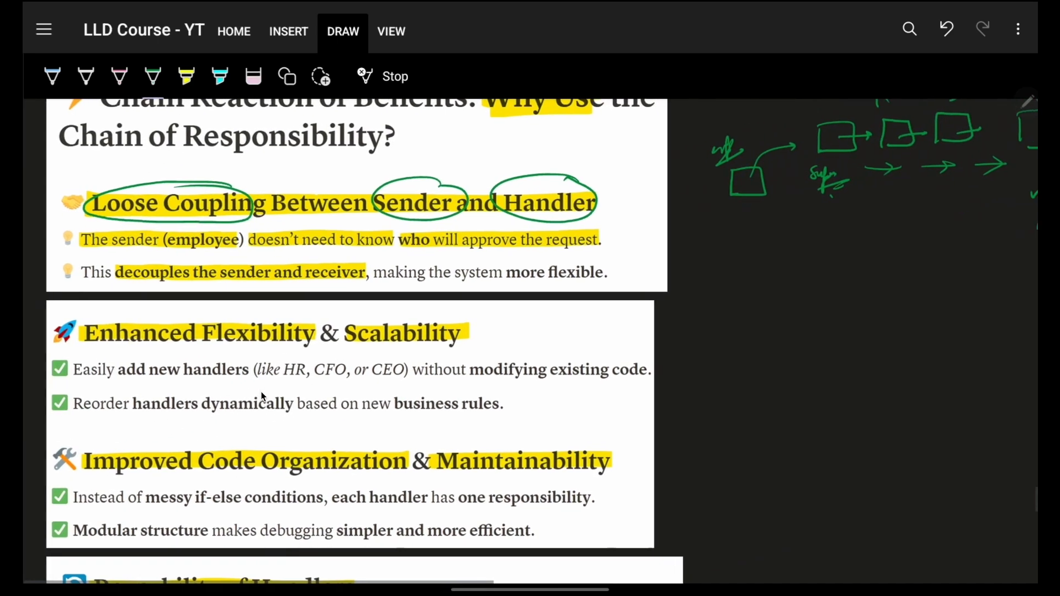
pyautogui.moveTo(250, 159); pyautogui.dragTo(233, 172)
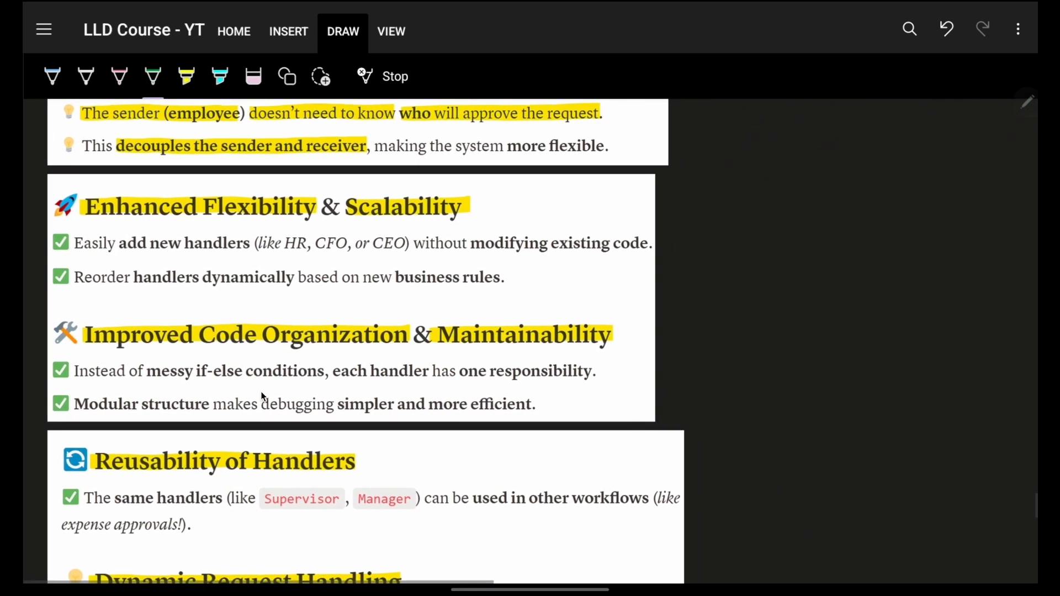
pyautogui.moveTo(203, 206); pyautogui.dragTo(466, 210)
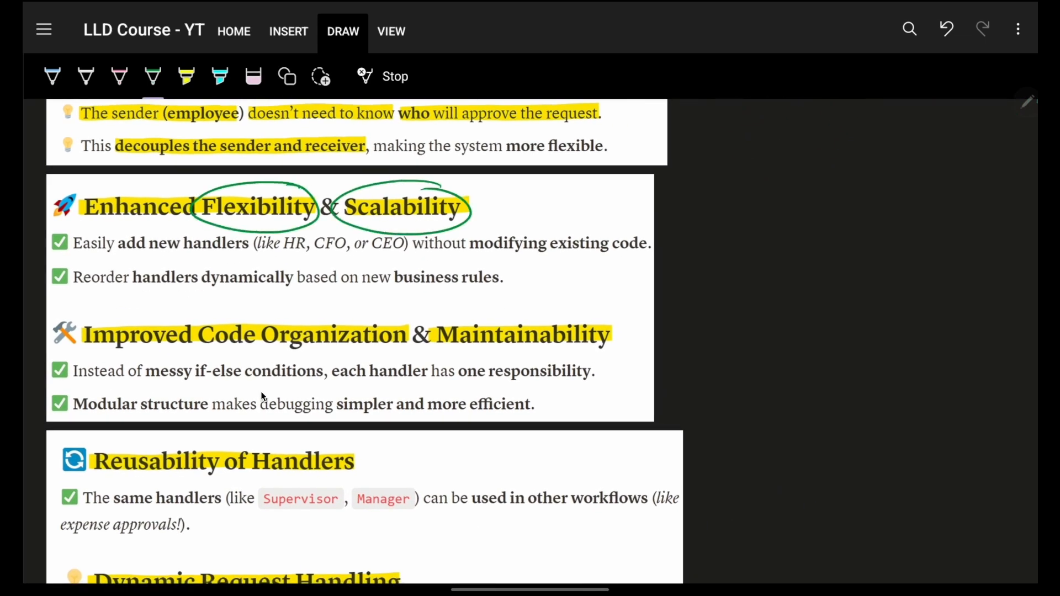
# Step: Circle New approval rules in green and tick the Dynamic Request Handling heading
pyautogui.scroll(-3)
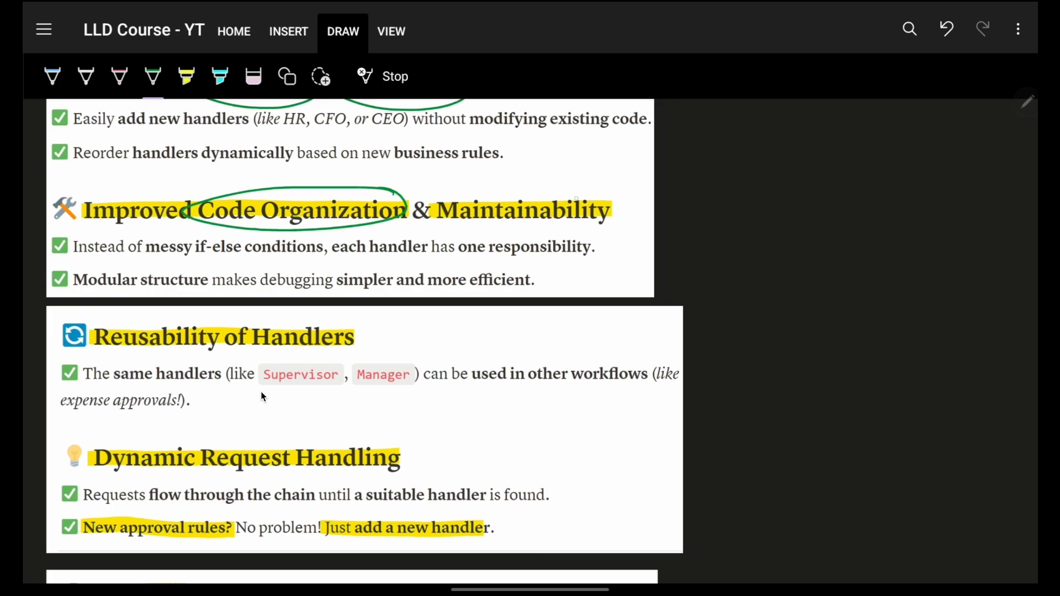
pyautogui.scroll(-3)
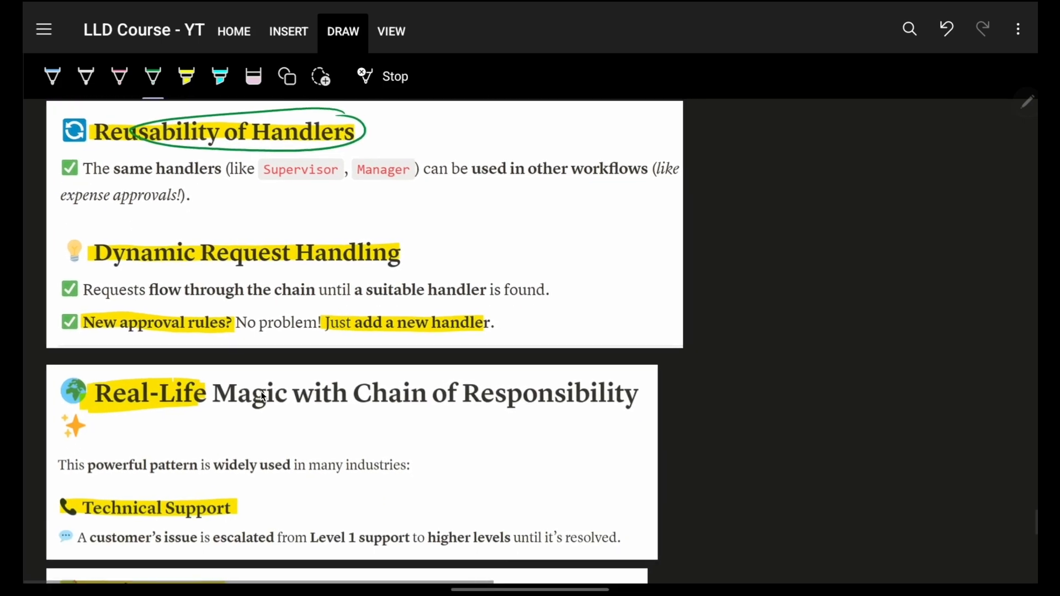
pyautogui.moveTo(408, 248); pyautogui.dragTo(430, 254)
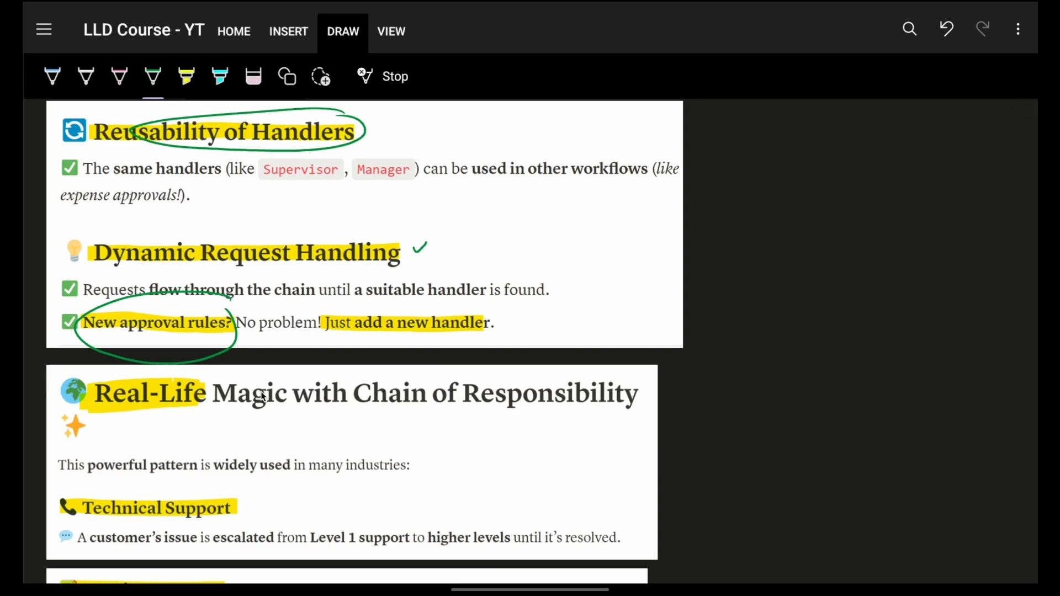
pyautogui.scroll(-3)
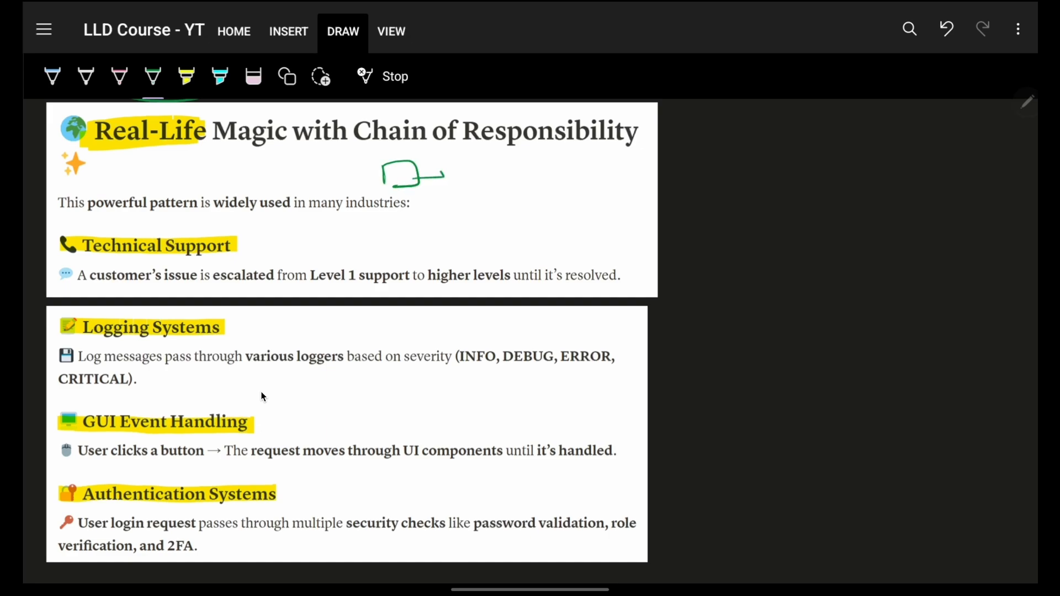
# Step: Extend the green handler-box chain, circle Technical Support and Level 1, and sketch escalating support levels
pyautogui.moveTo(443, 176); pyautogui.dragTo(577, 177)
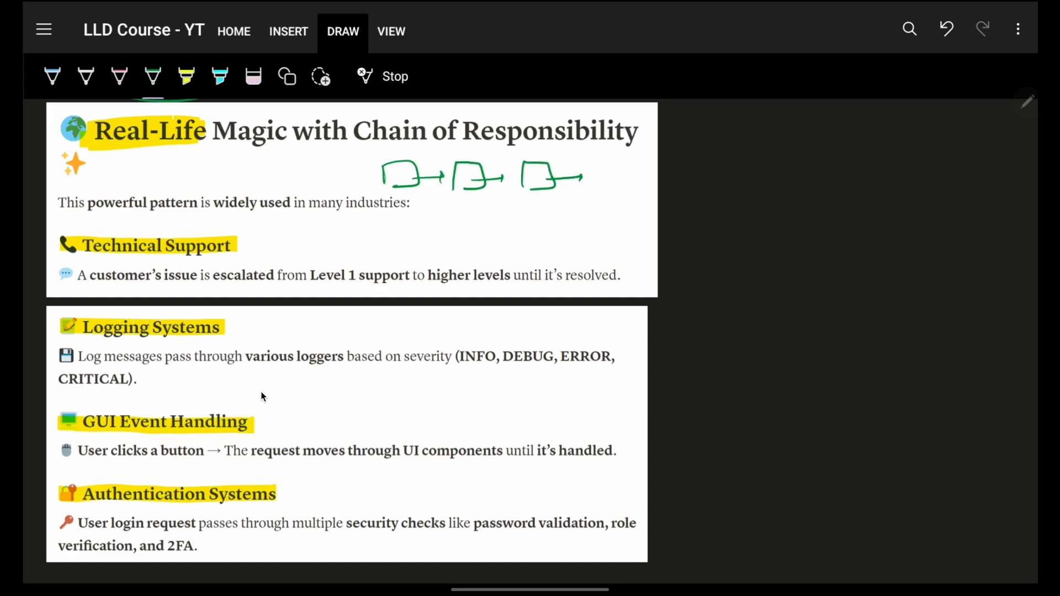
pyautogui.moveTo(612, 183); pyautogui.dragTo(676, 174)
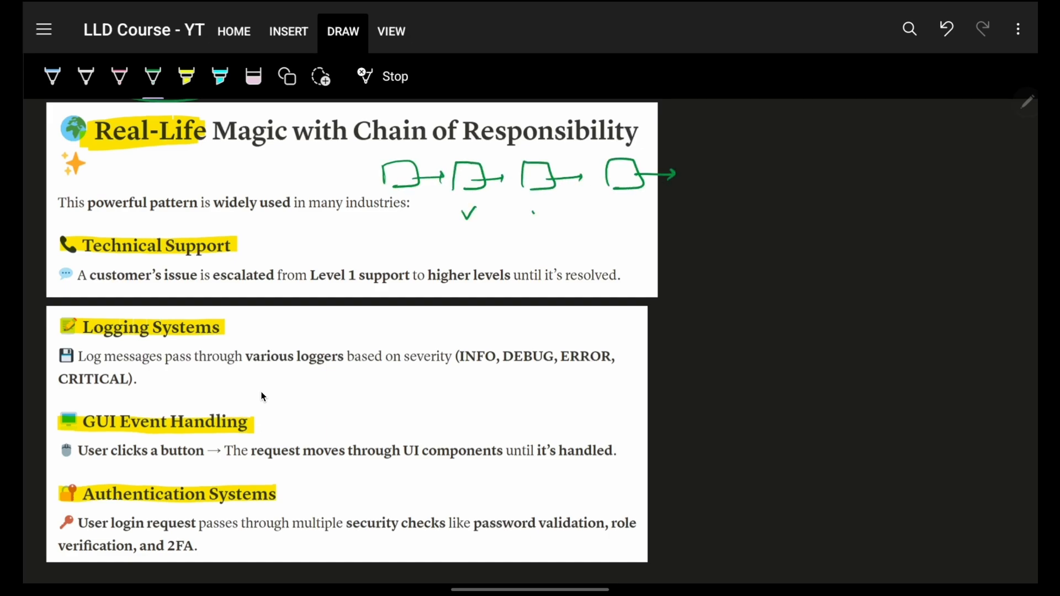
pyautogui.moveTo(81, 233); pyautogui.dragTo(230, 260)
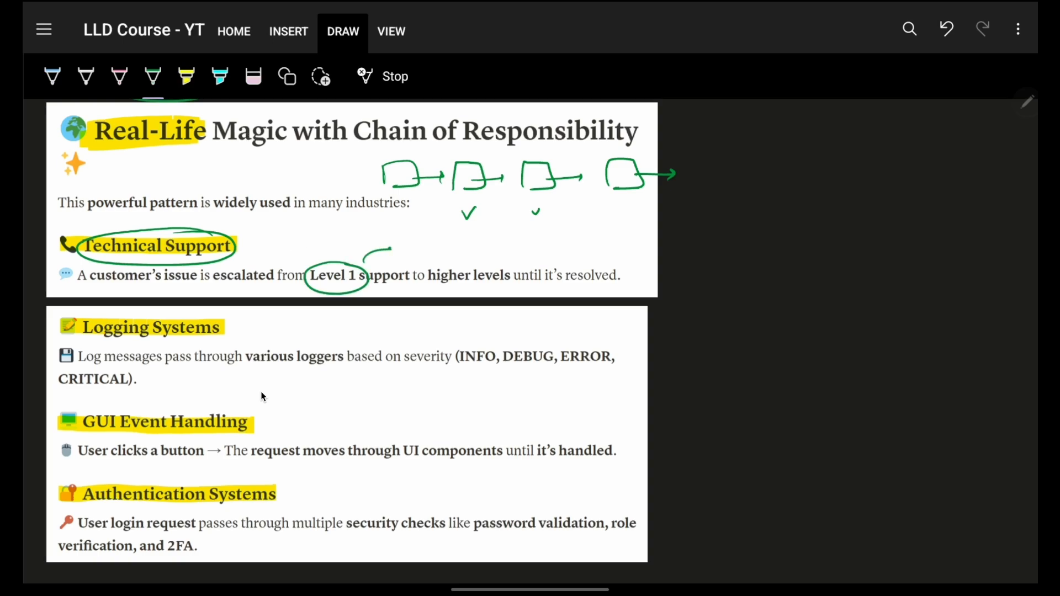
pyautogui.moveTo(405, 251); pyautogui.dragTo(513, 251)
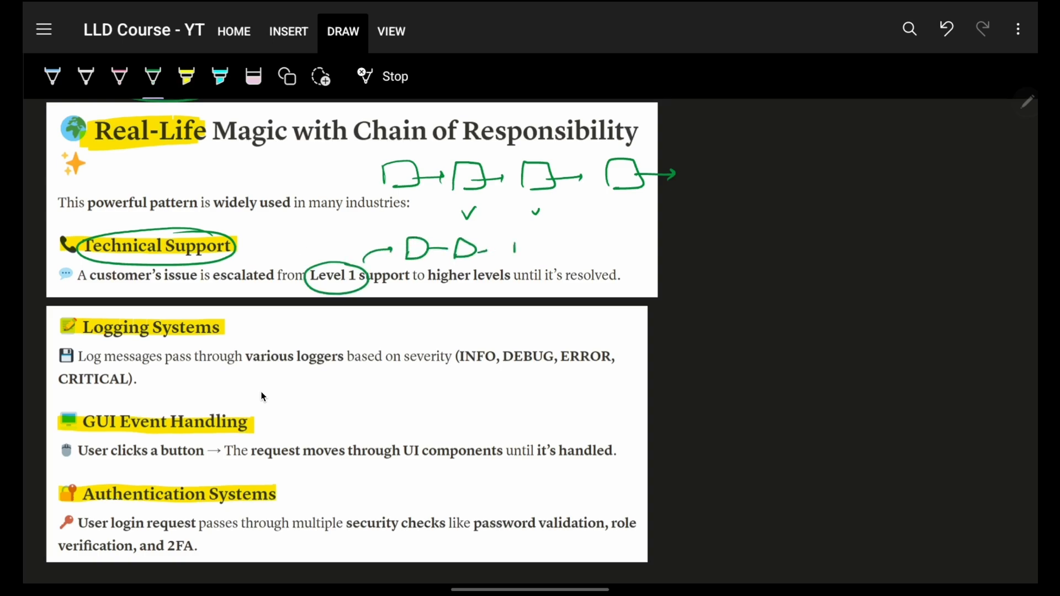
pyautogui.moveTo(513, 243); pyautogui.dragTo(565, 245)
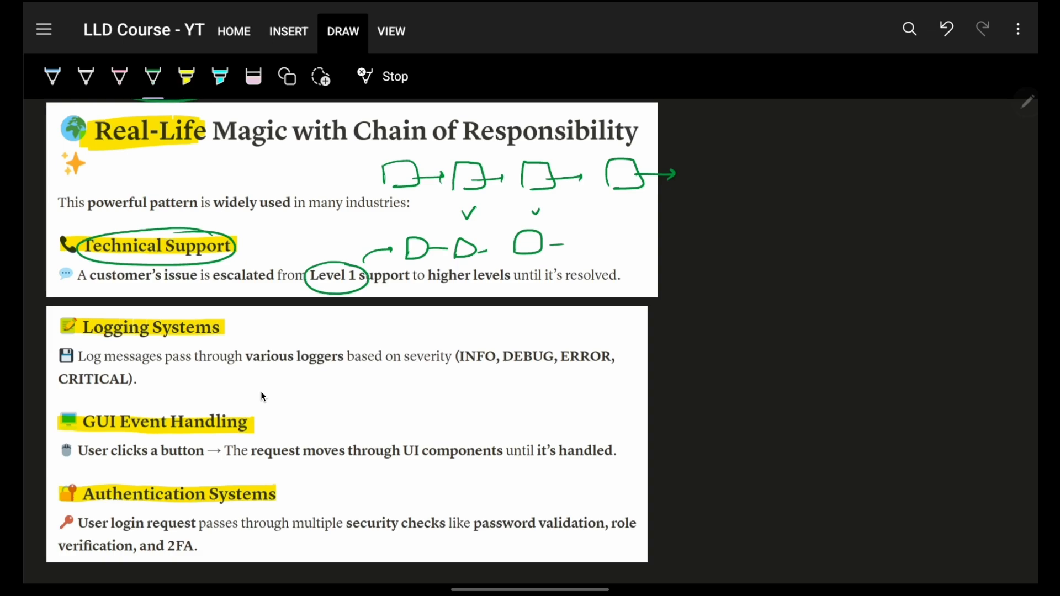
pyautogui.scroll(-3)
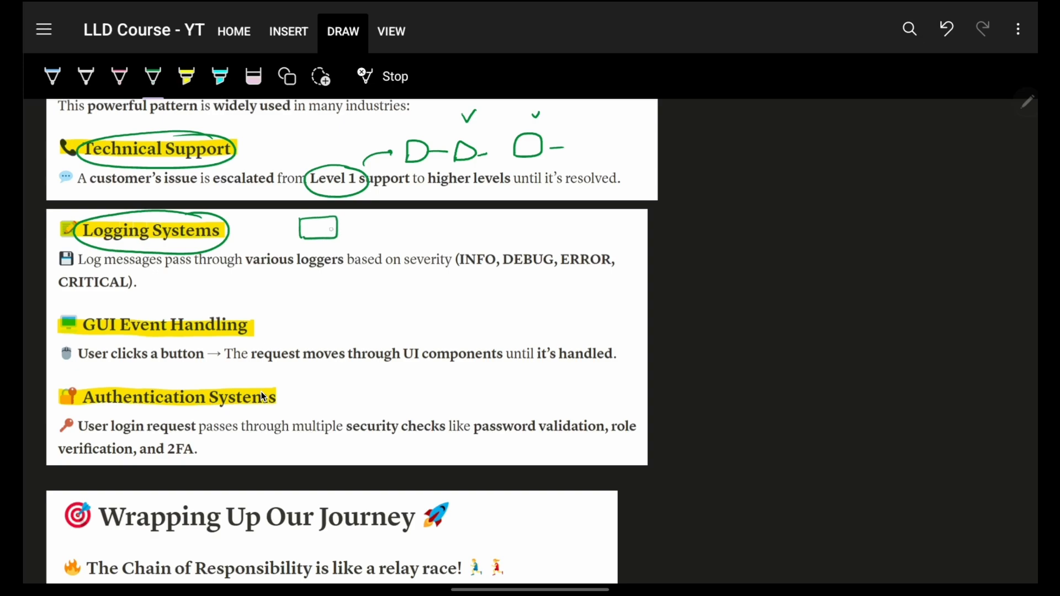
# Step: Add an arrow to the logger sketch, underline INFO, DEBUG, ERROR, and sketch linked checks beside Authentication Systems
pyautogui.moveTo(277, 213); pyautogui.dragTo(303, 222)
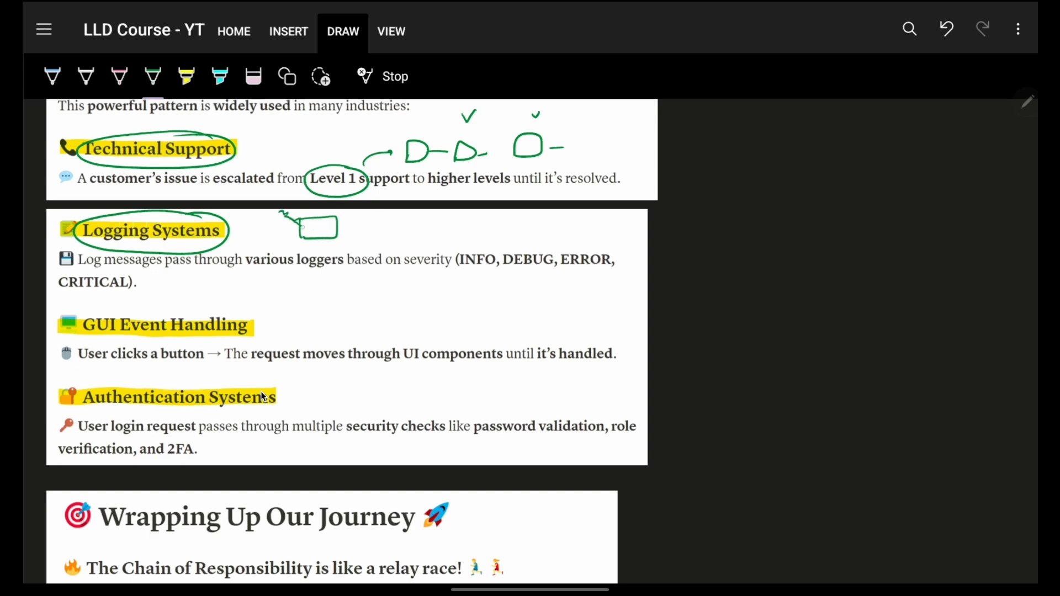
pyautogui.moveTo(341, 235); pyautogui.dragTo(465, 239)
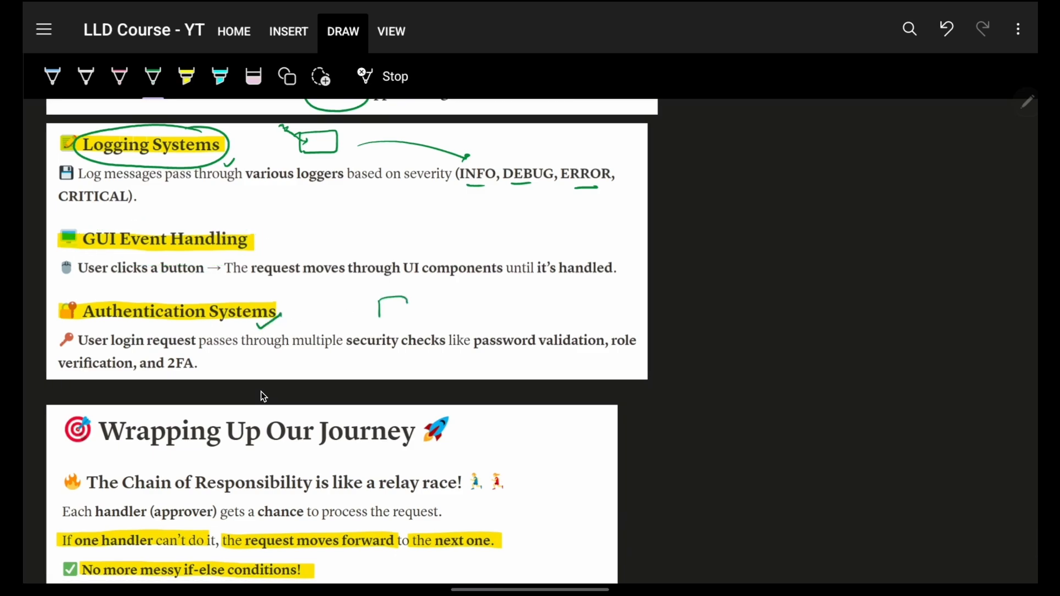
pyautogui.moveTo(392, 311); pyautogui.dragTo(459, 304)
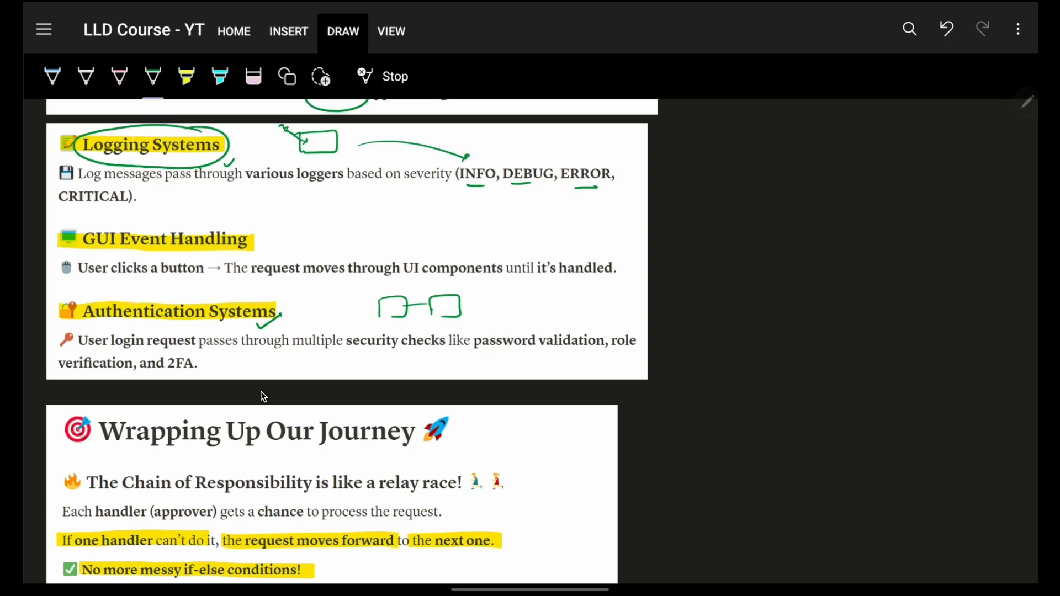
pyautogui.scroll(-3)
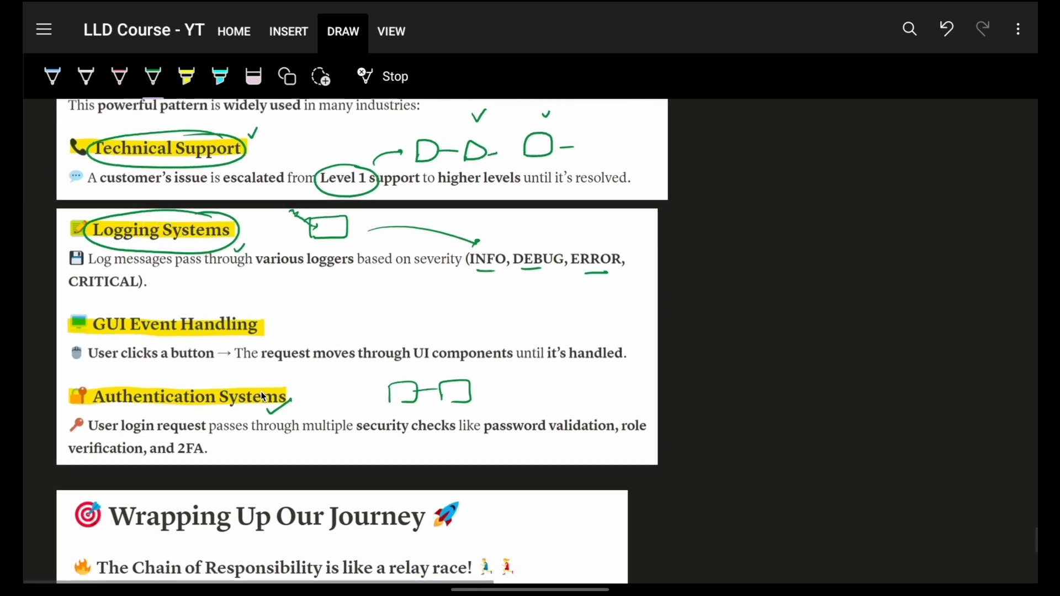
pyautogui.scroll(-3)
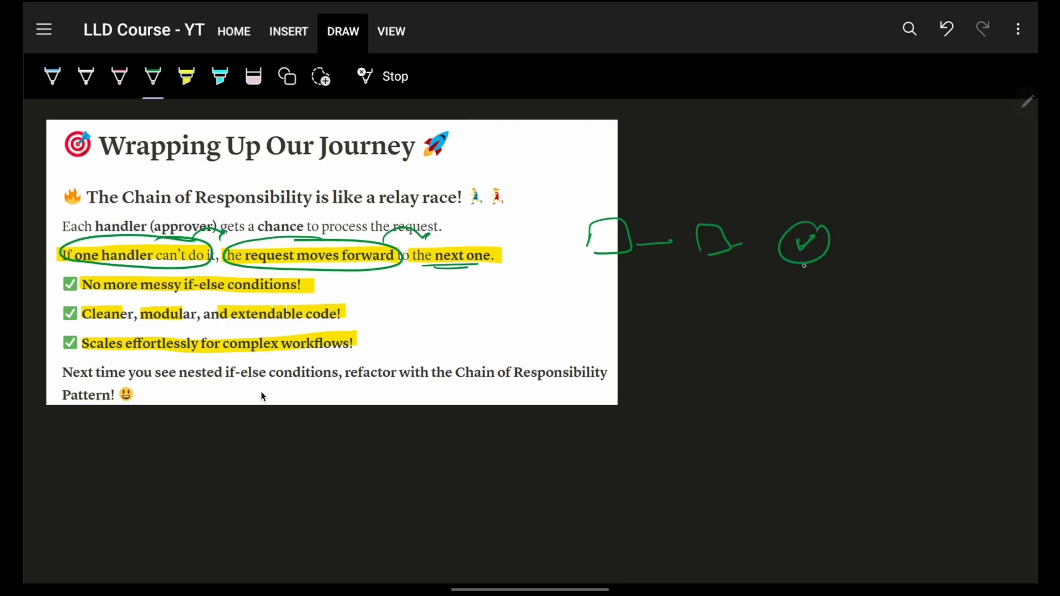
# Step: Draw a green tail below the ticked handler node and circle if-else in the first checklist item
pyautogui.moveTo(805, 267); pyautogui.dragTo(794, 318)
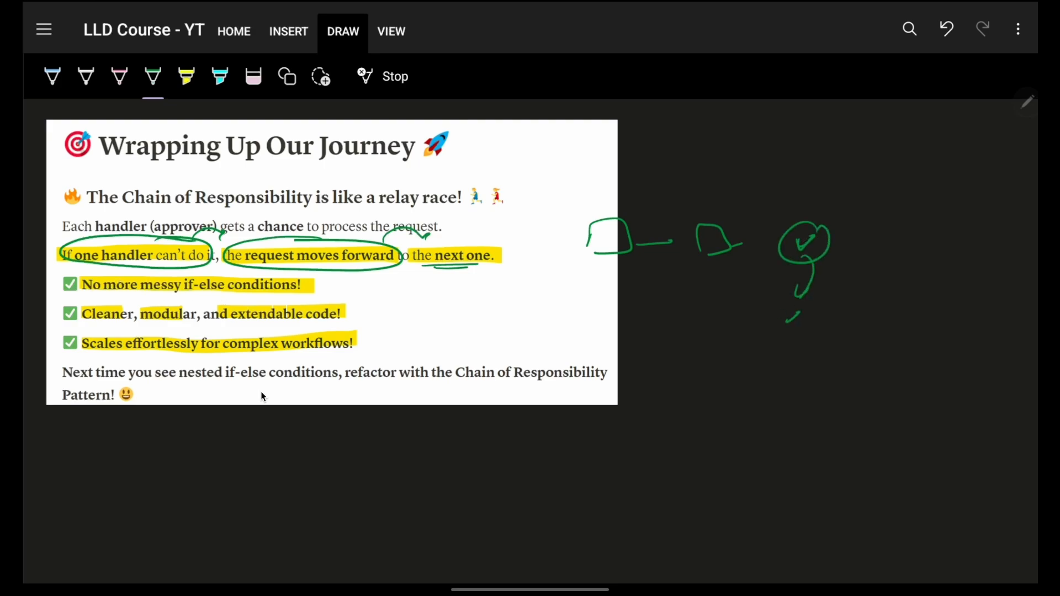
pyautogui.moveTo(166, 271); pyautogui.dragTo(203, 297)
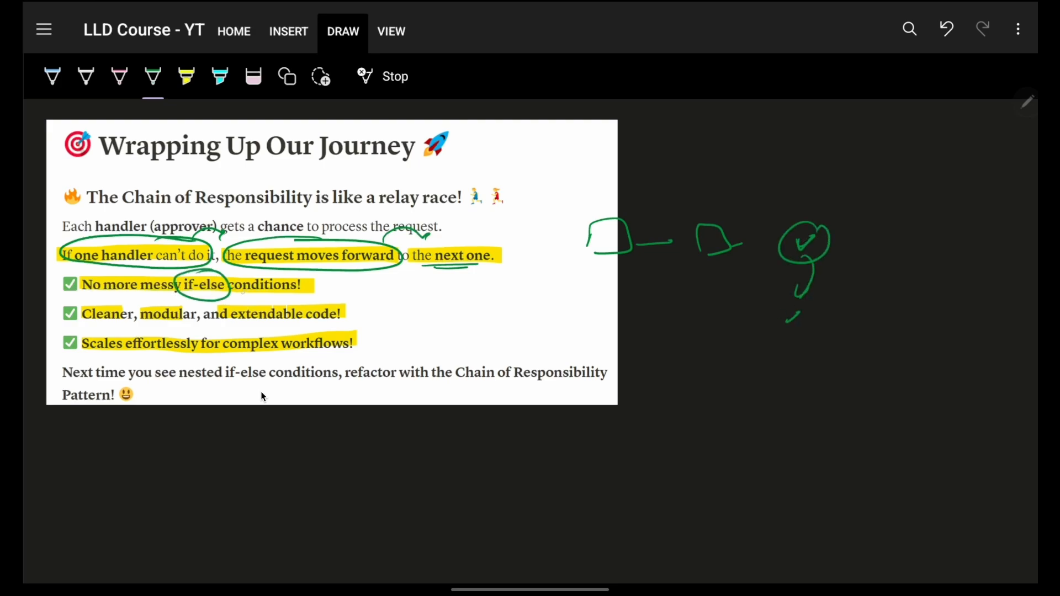